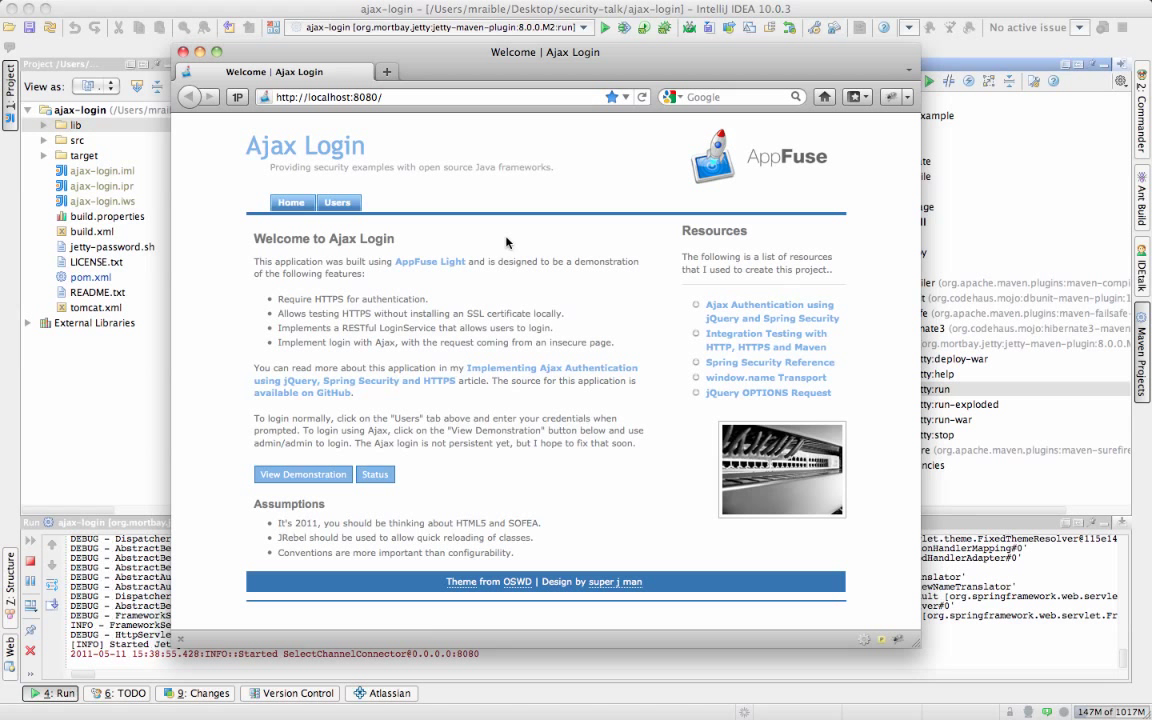
mouse_move(464, 204)
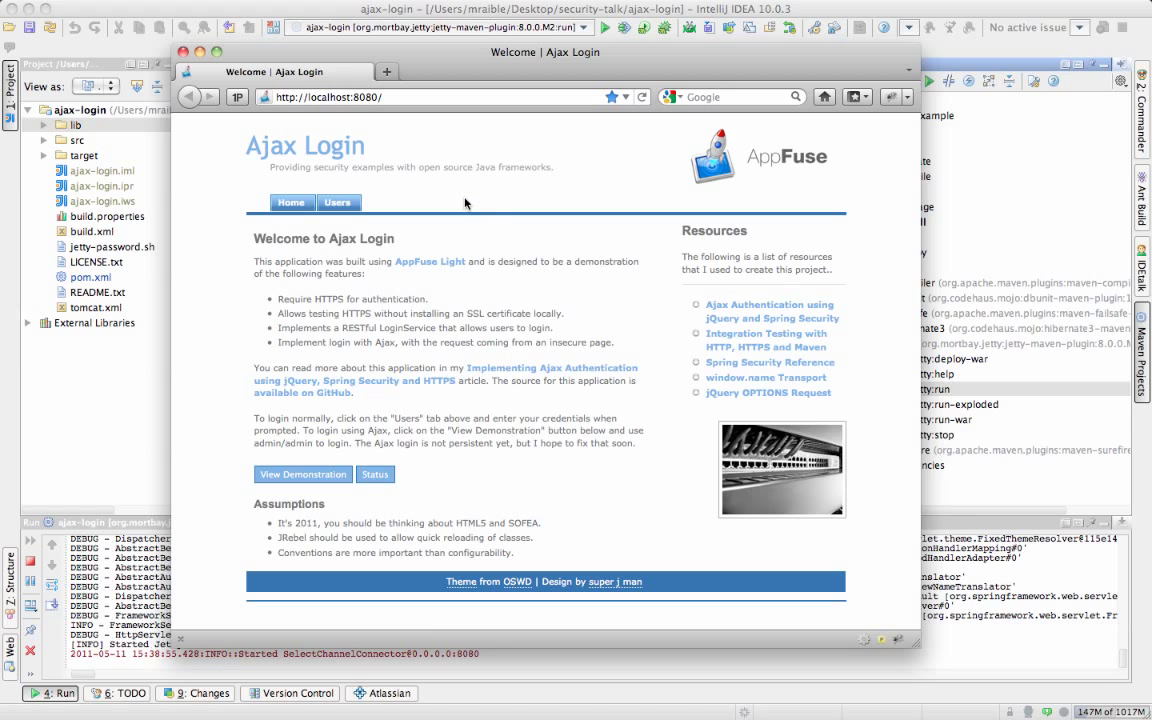
mouse_move(732, 312)
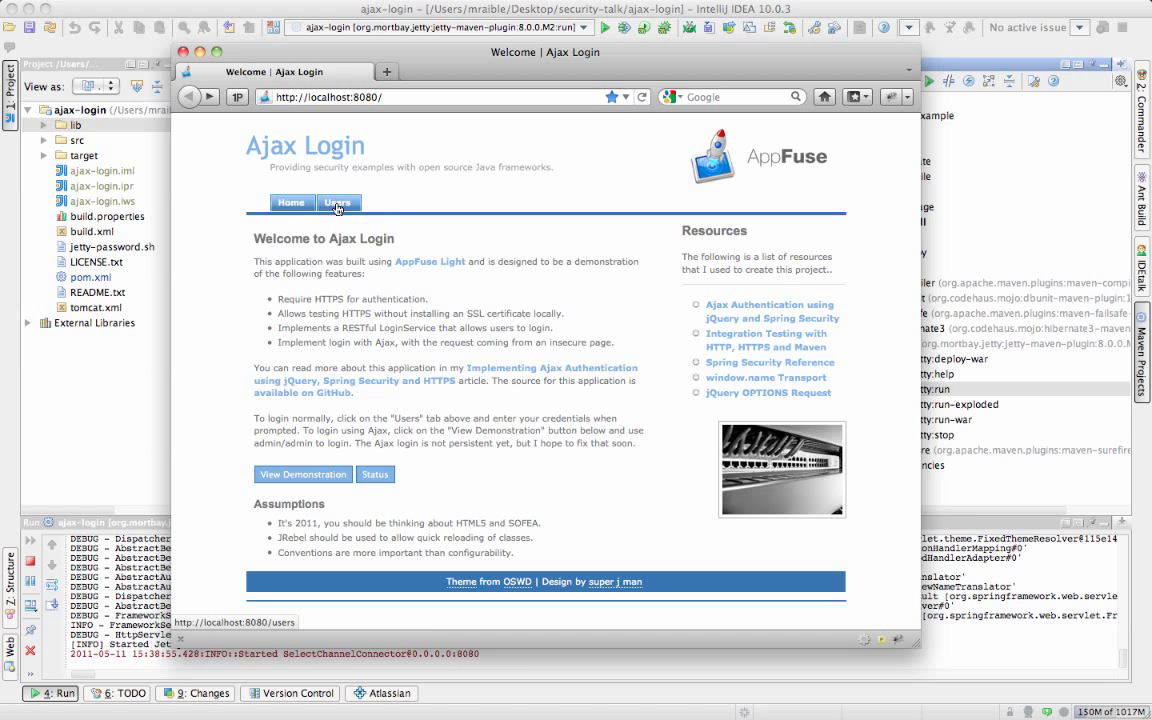
left_click(336, 202)
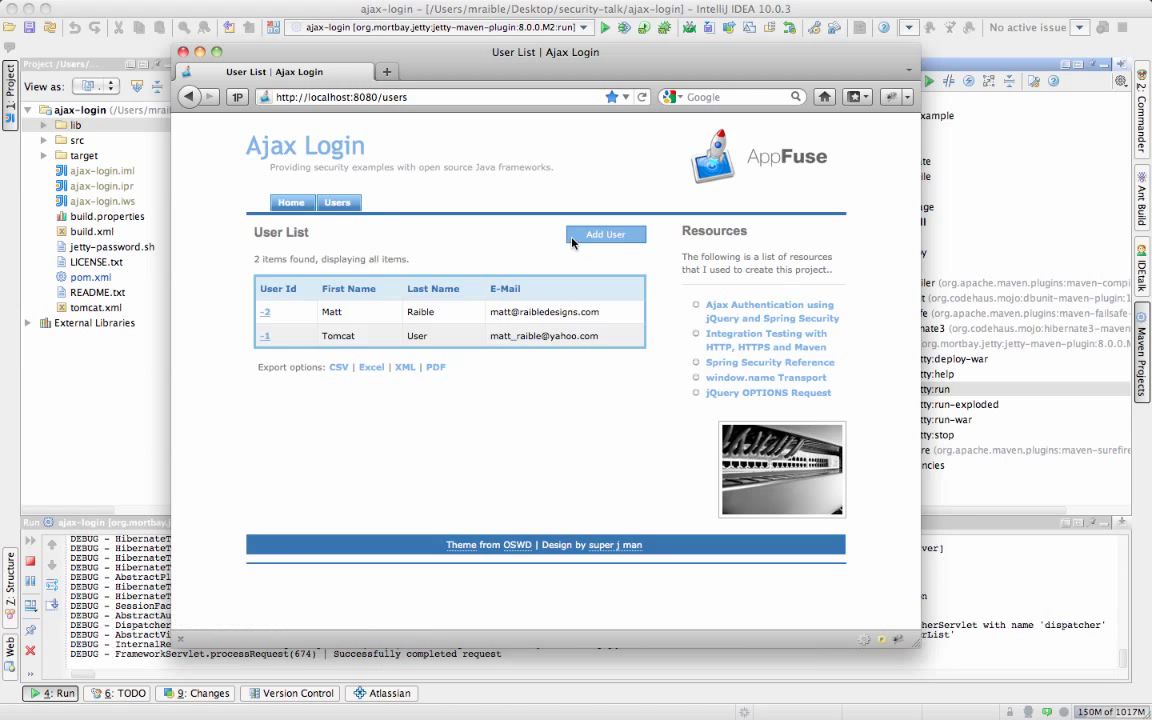
left_click(604, 234)
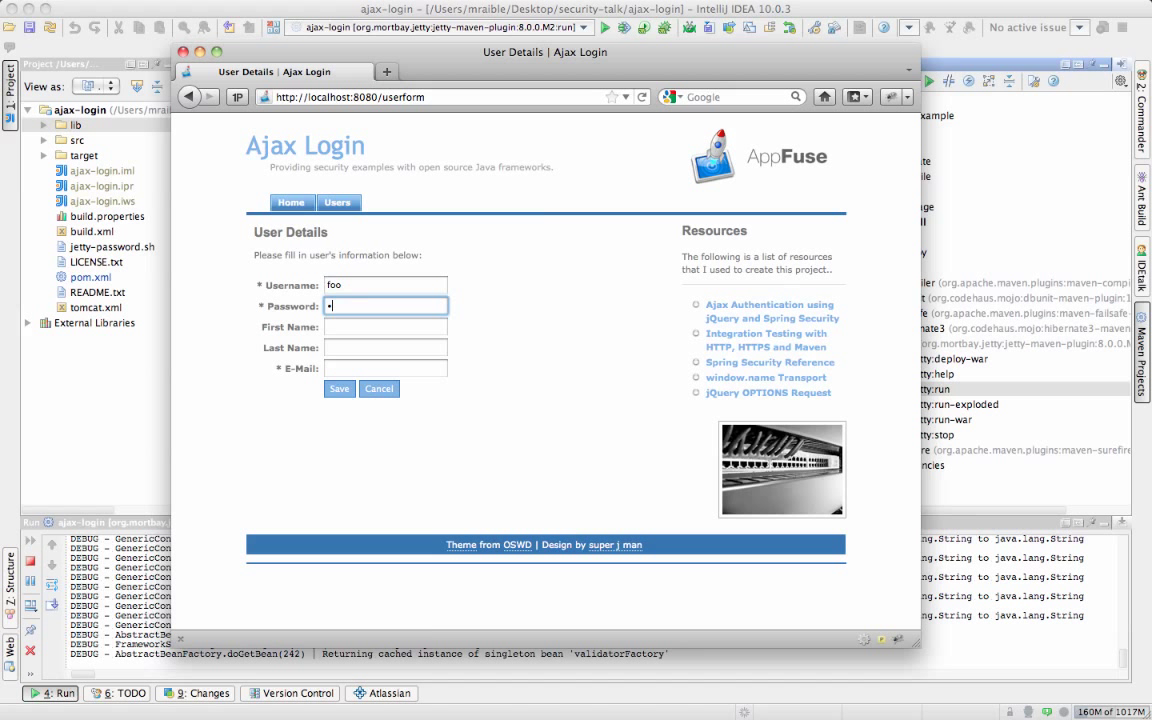
type("B")
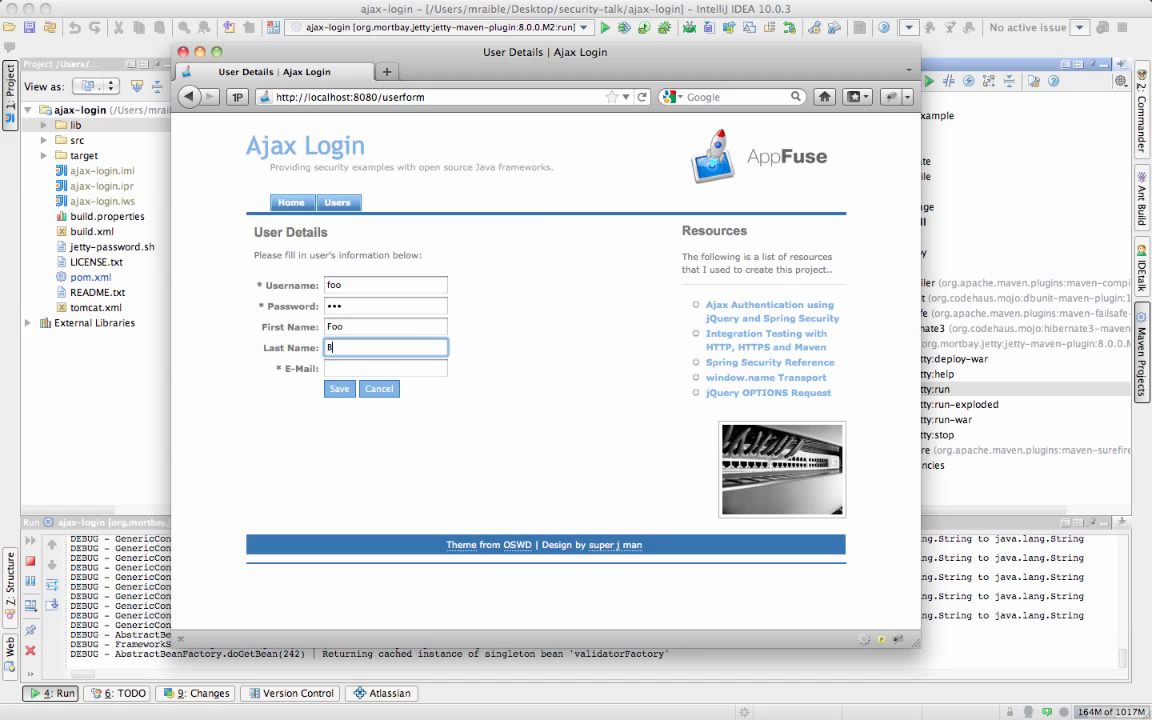
type("foo@bar.c")
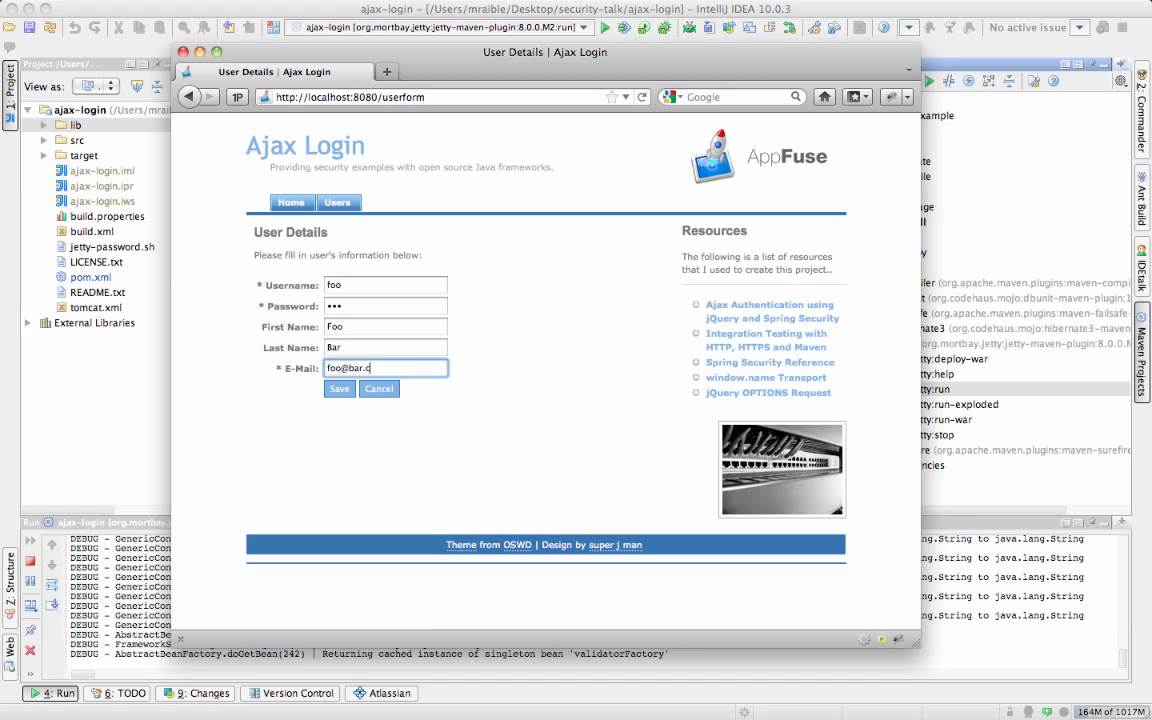
left_click(340, 388)
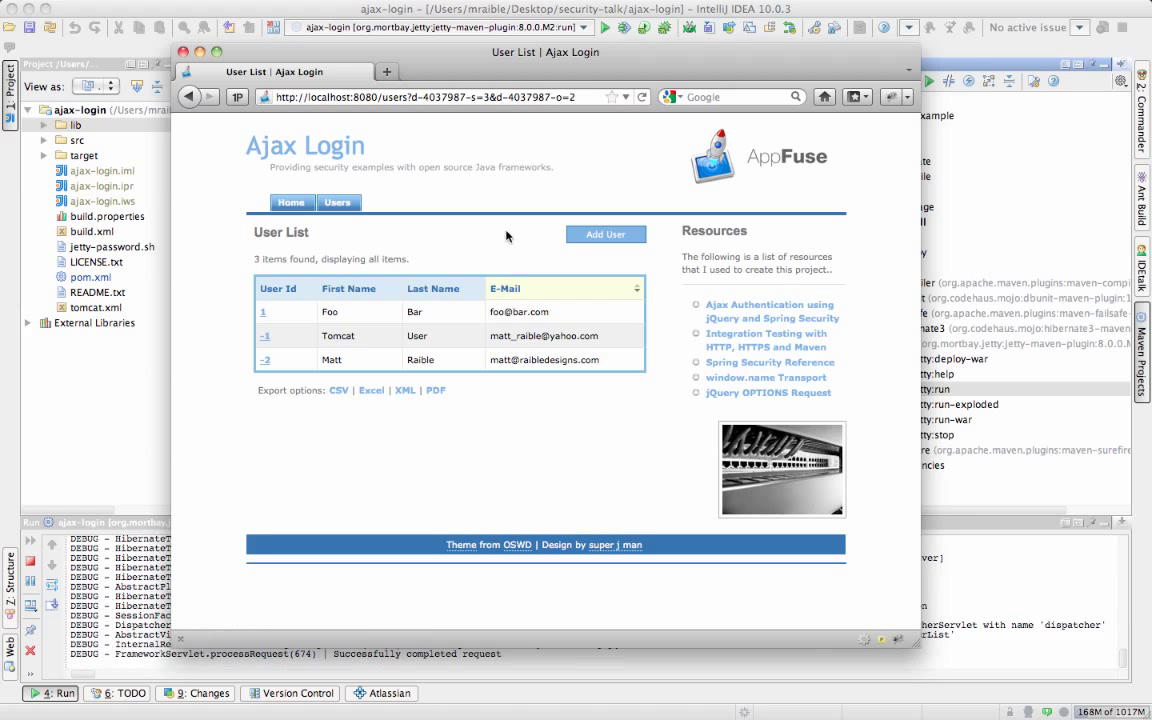
mouse_move(256, 108)
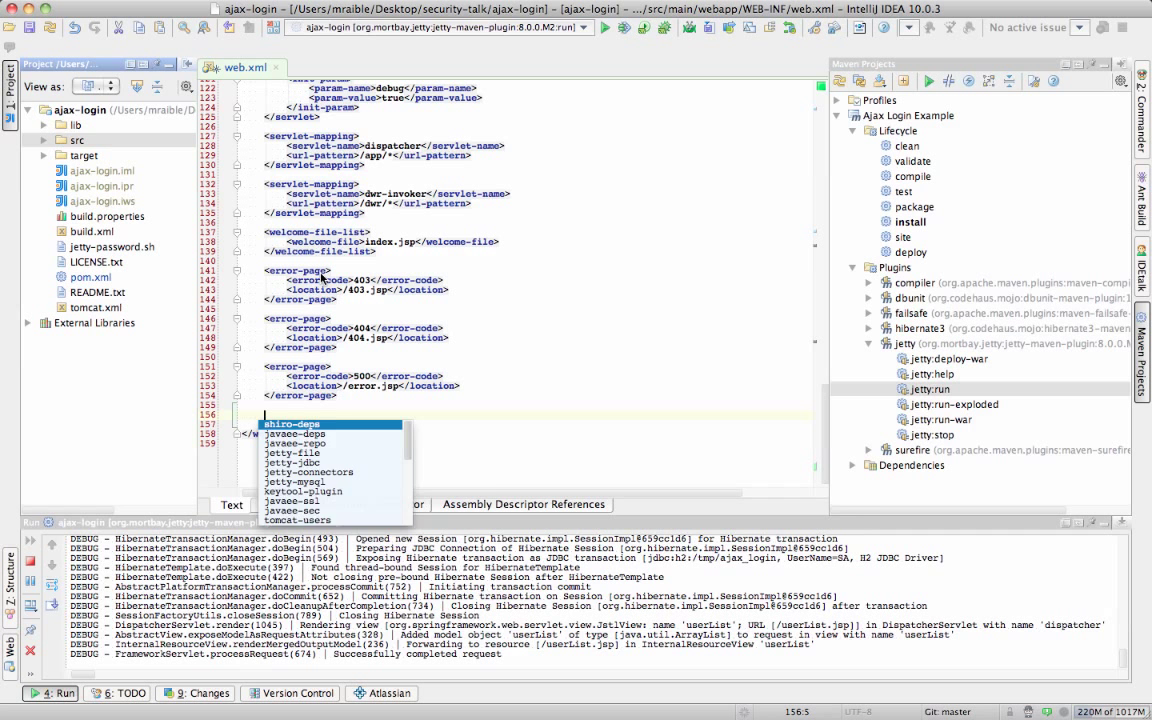
- Create a new empty security.xml file in src/main/webapp/WEB-INF via the Project tree
type("je")
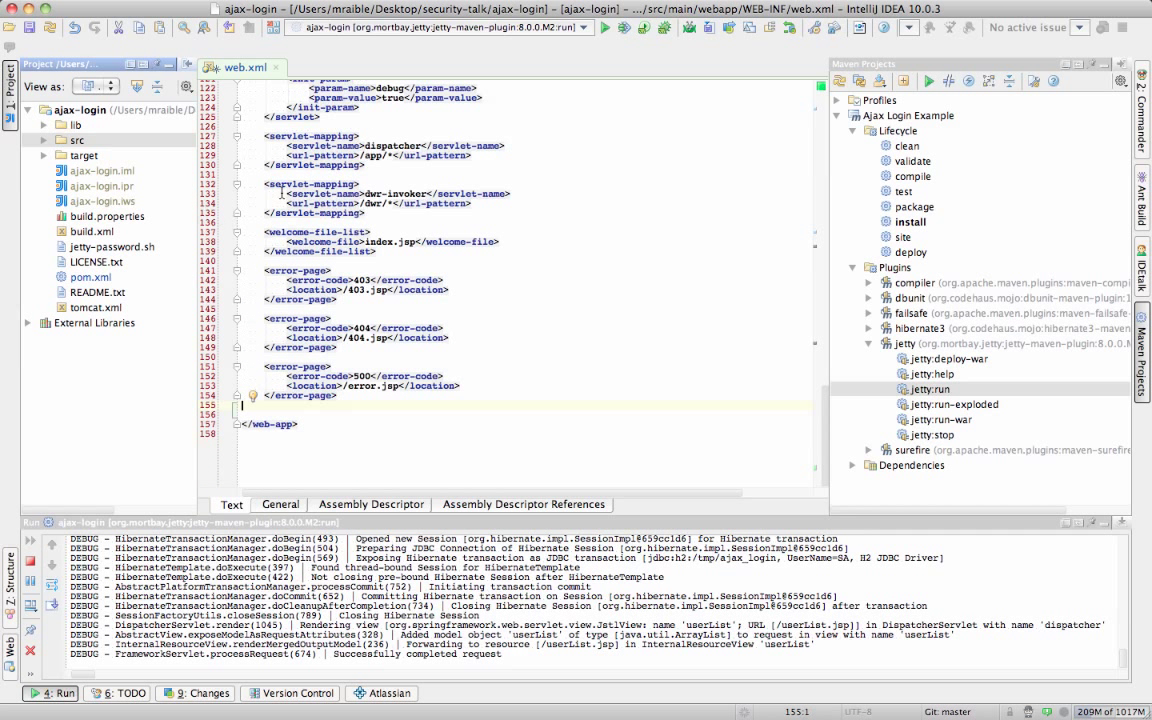
left_click(76, 140)
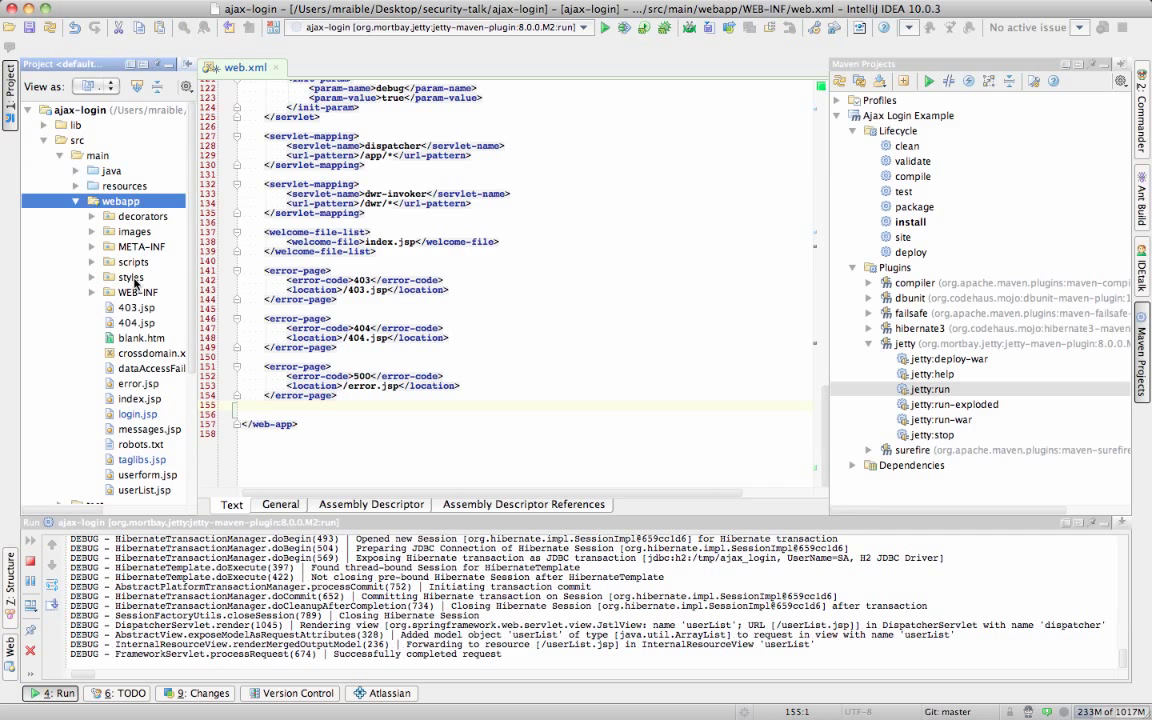
right_click(136, 292)
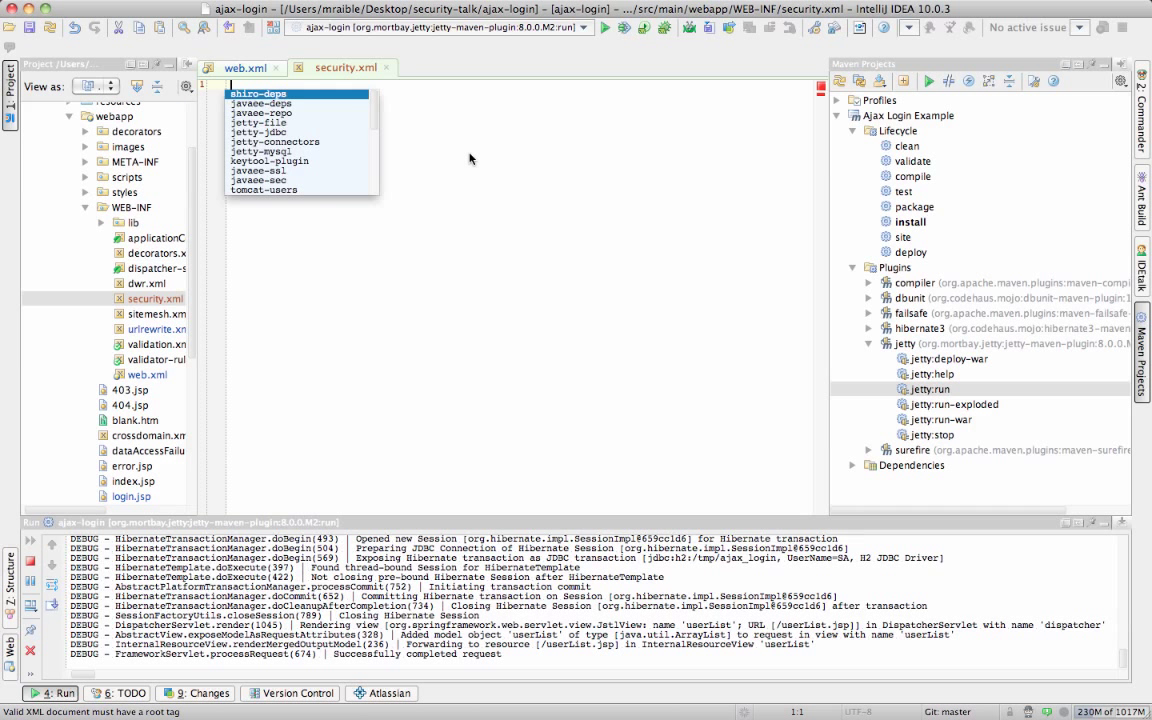
- Expand a Spring Security template in security.xml protecting /app/users with basic auth, then return to web.xml
type("springframework.org/schema/security\"")
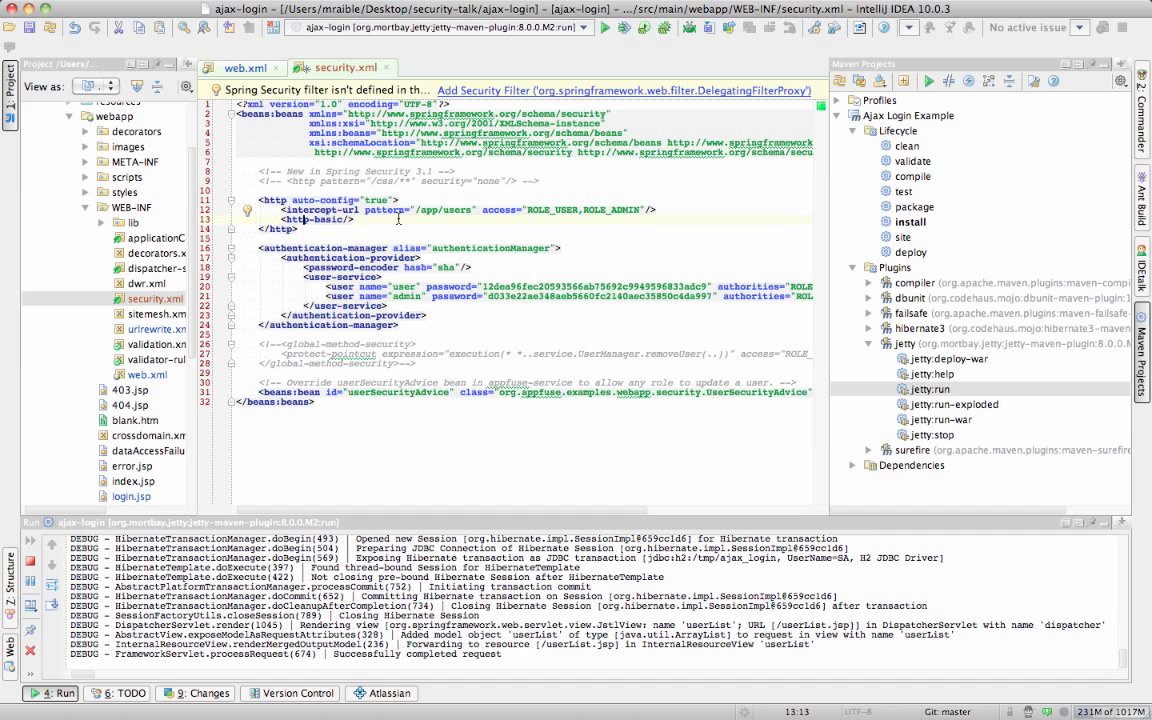
double_click(440, 210)
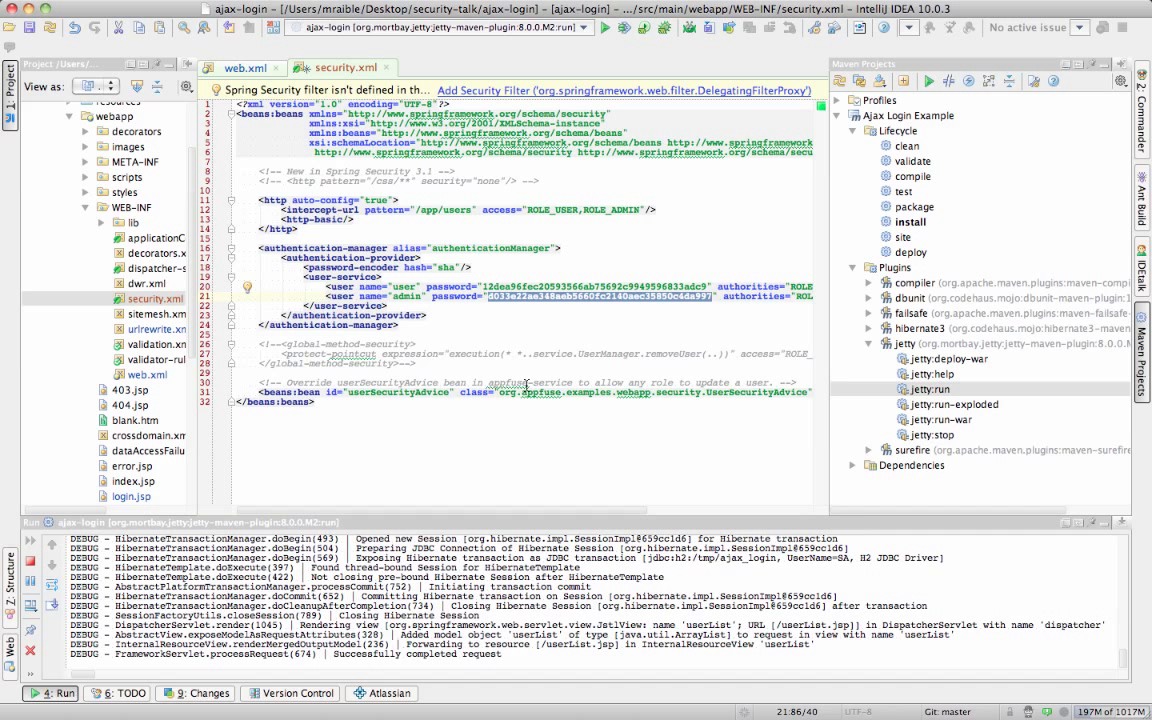
mouse_move(672, 392)
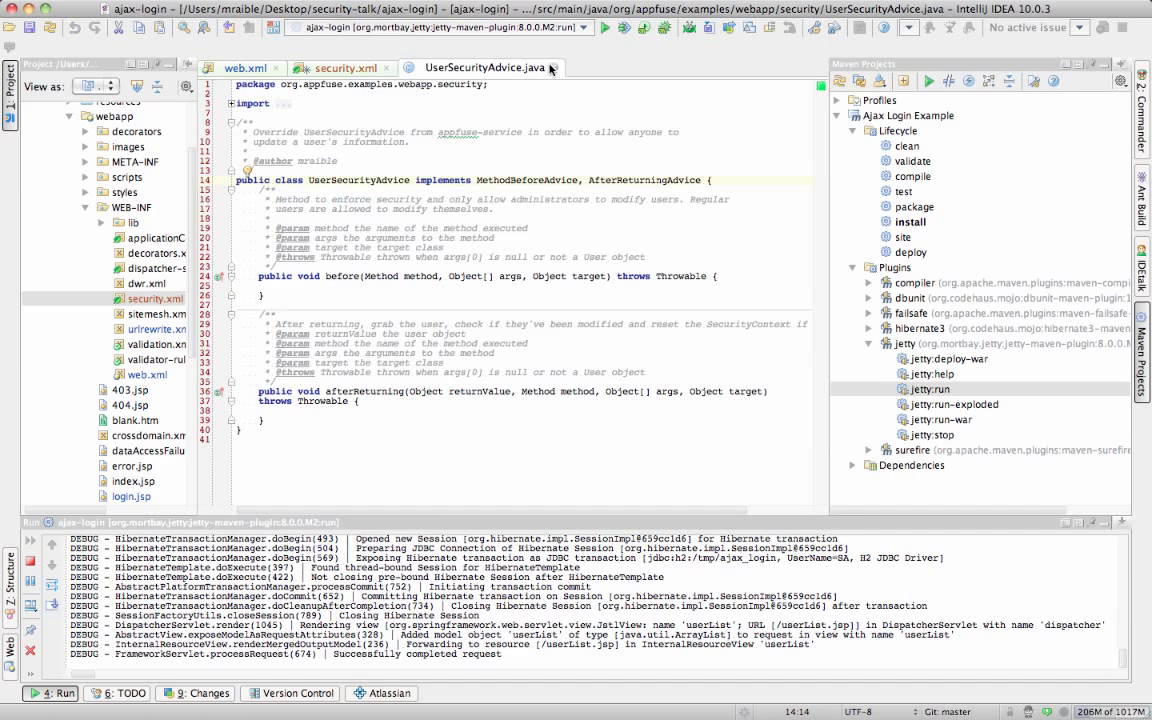
left_click(348, 68)
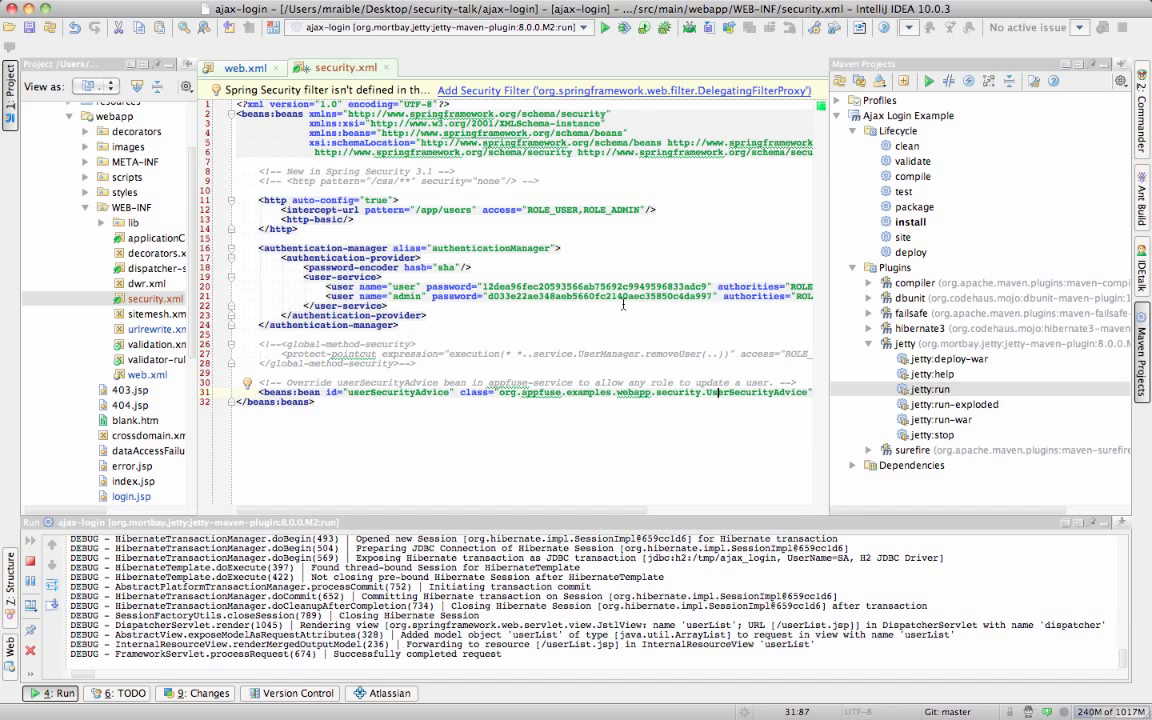
mouse_move(528, 96)
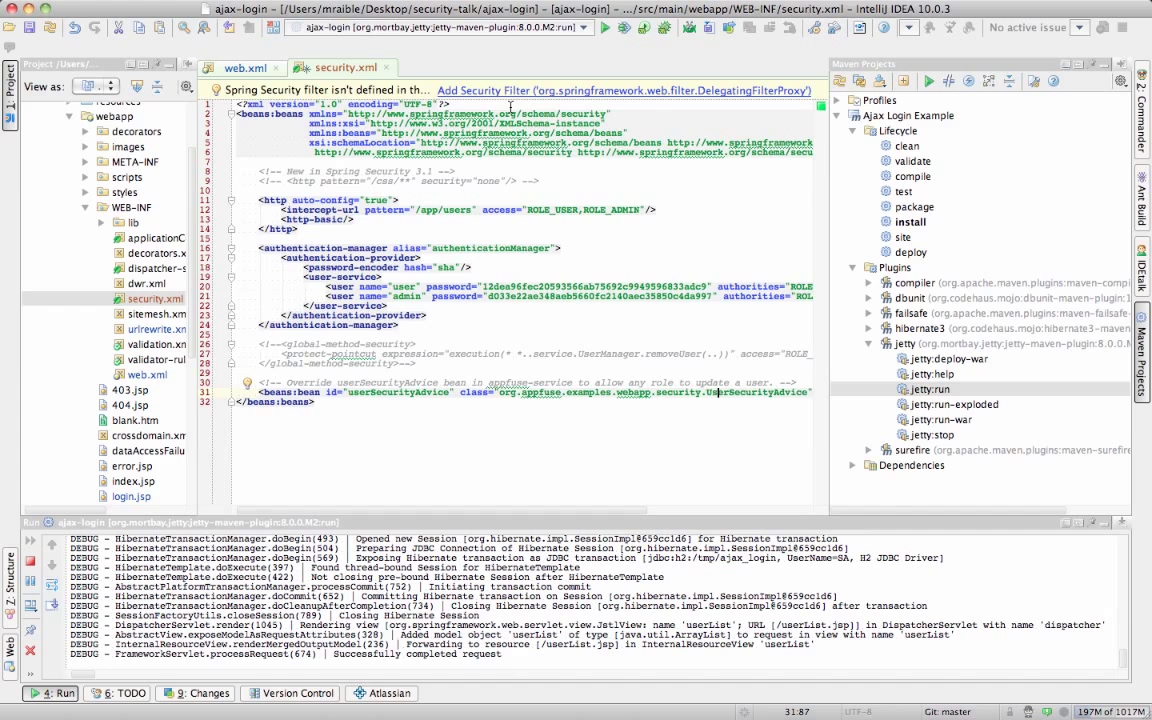
mouse_move(448, 224)
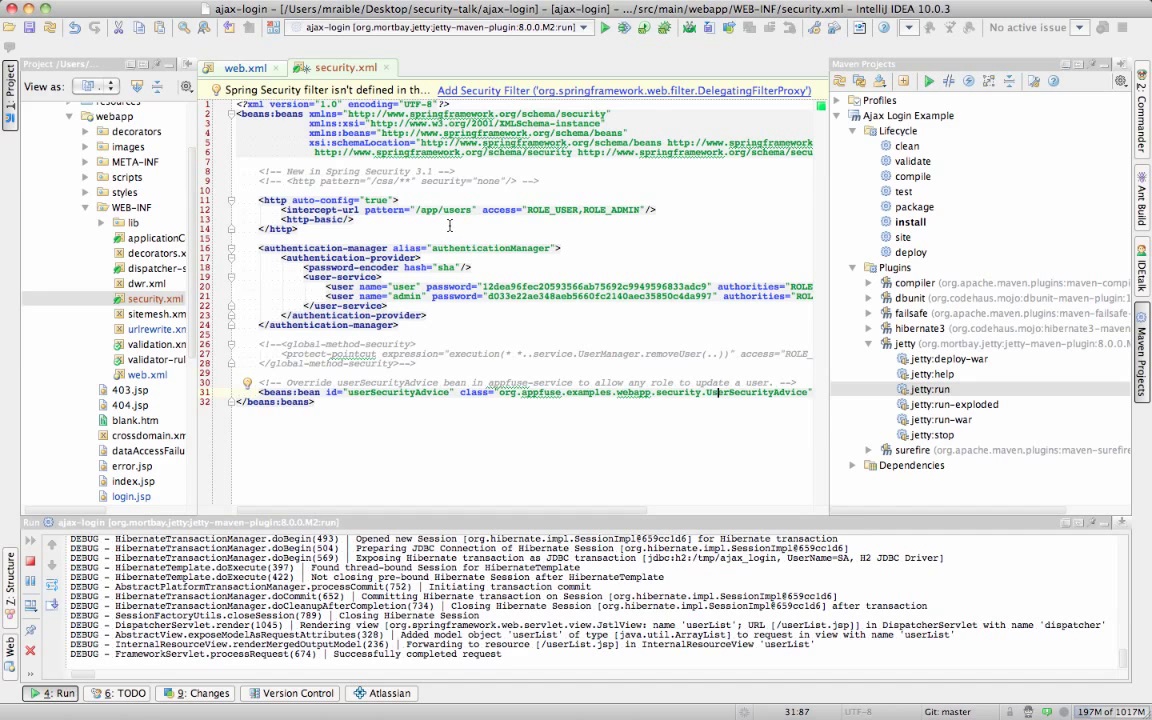
left_click(244, 68)
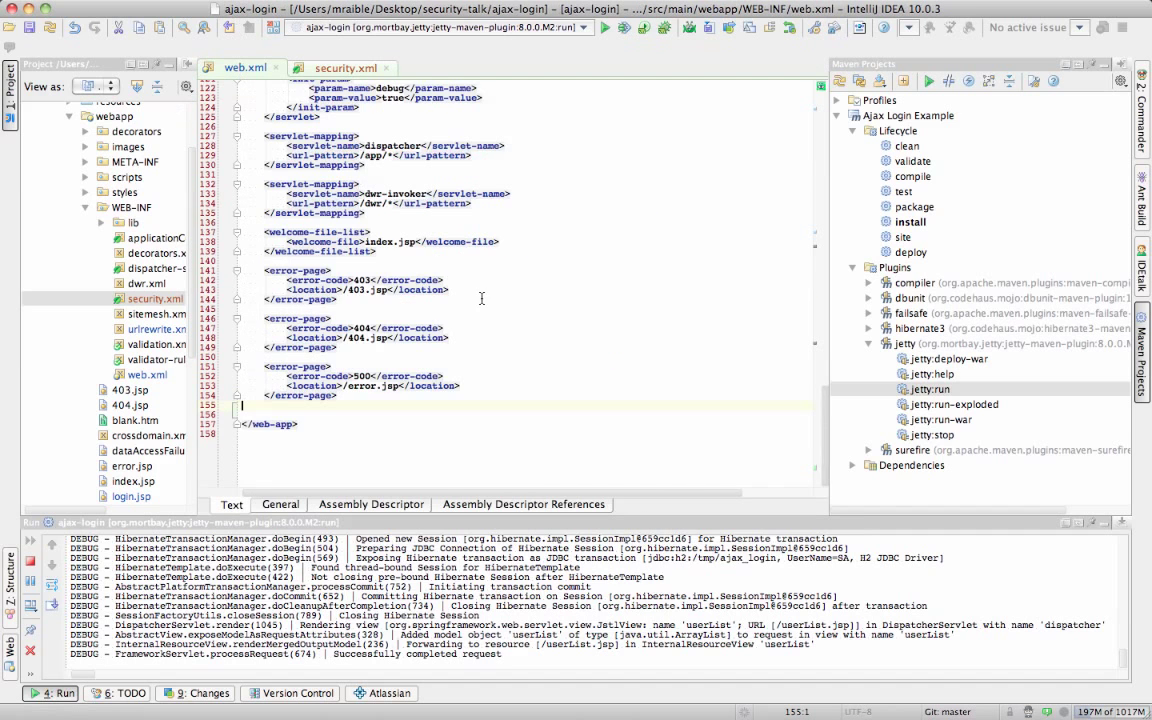
- Add a DelegatingFilterProxy securityFilter and its filter-mapping to web.xml
scroll("up", 3)
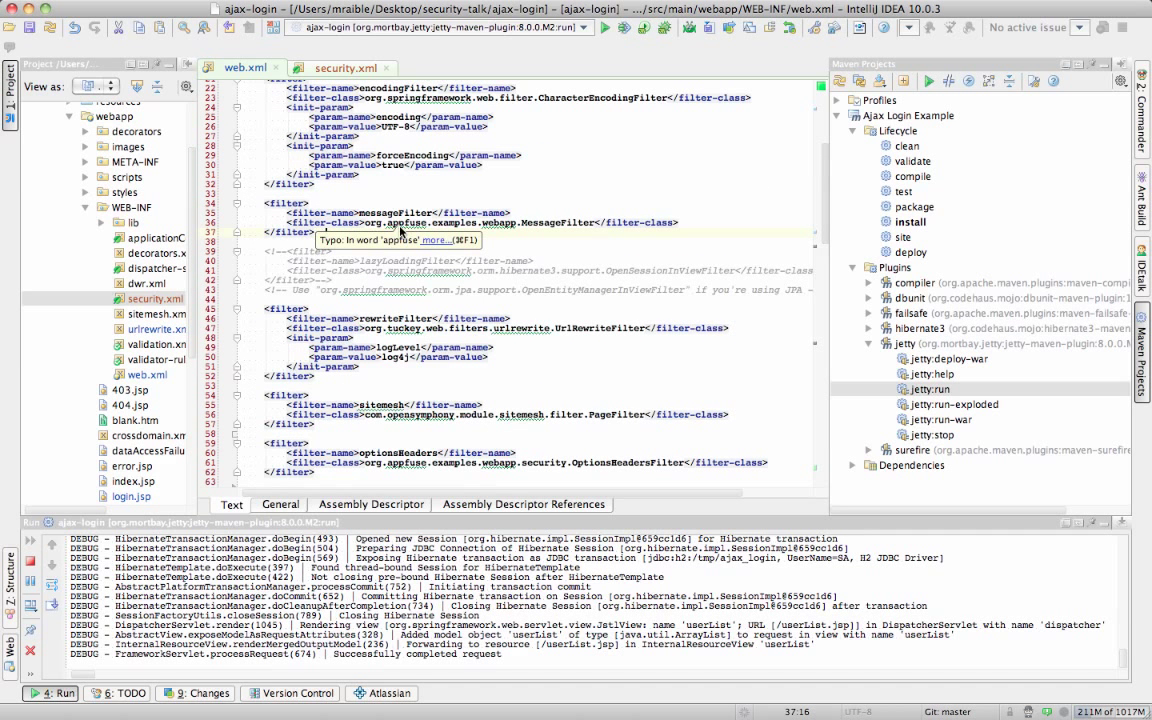
type("springSecurityFilterChain</param-value>")
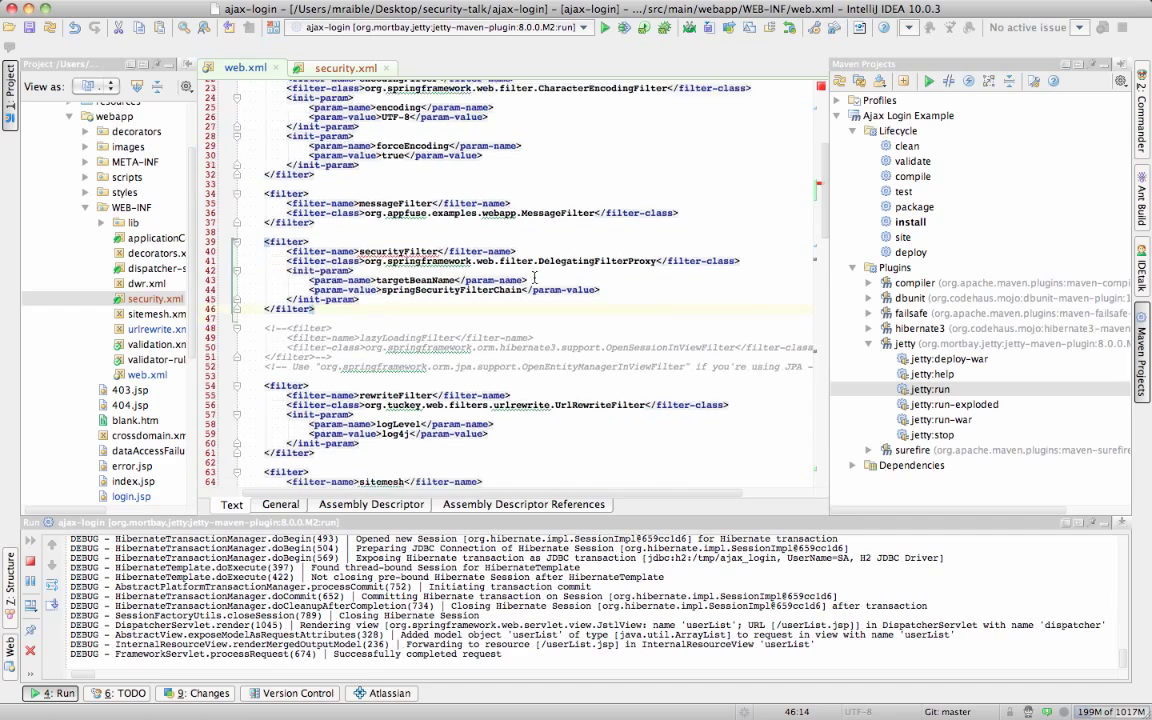
scroll("down", 3)
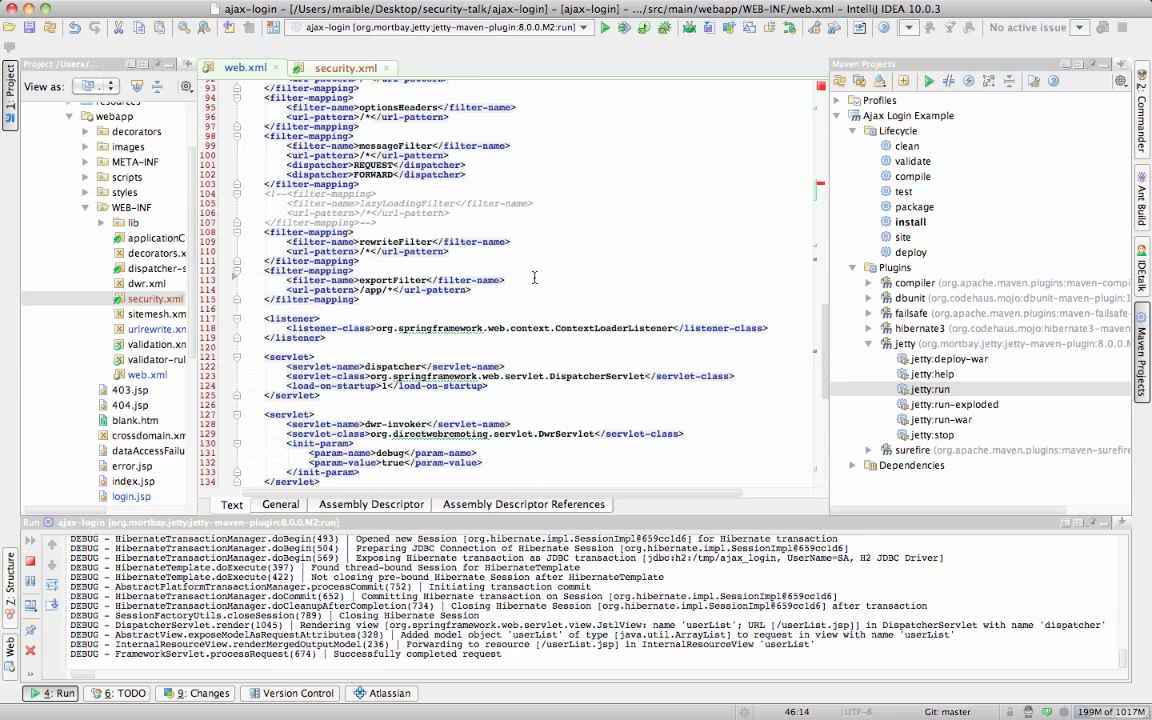
left_click(370, 260)
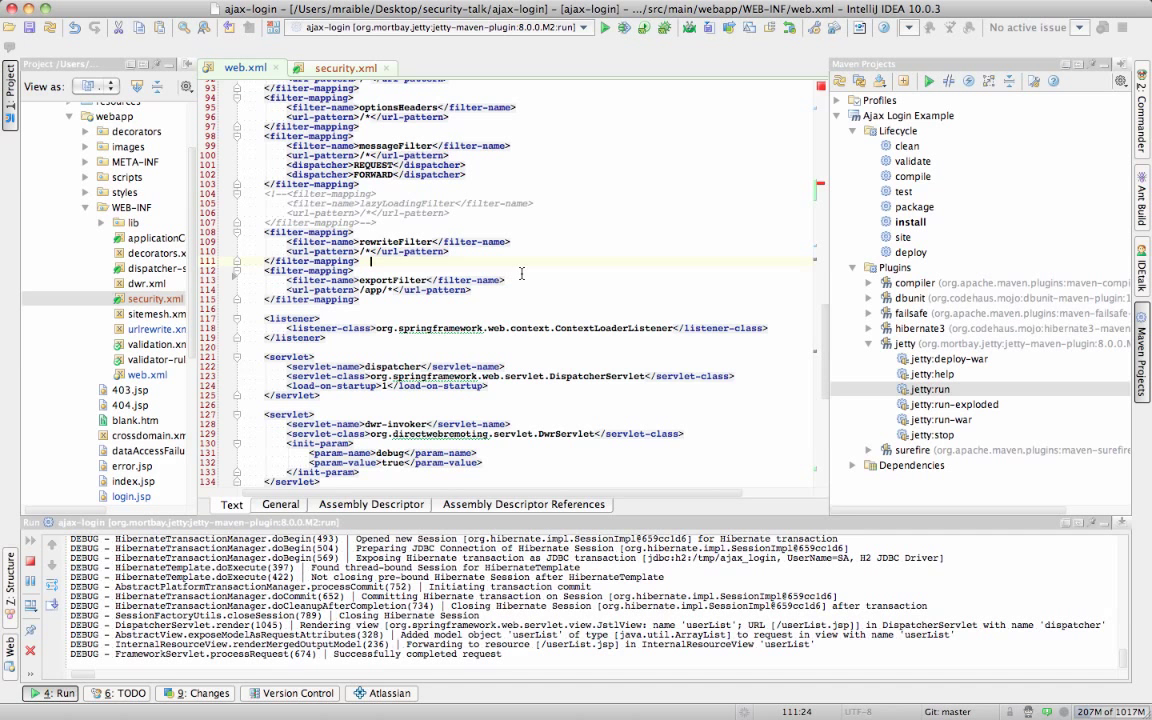
type("sp")
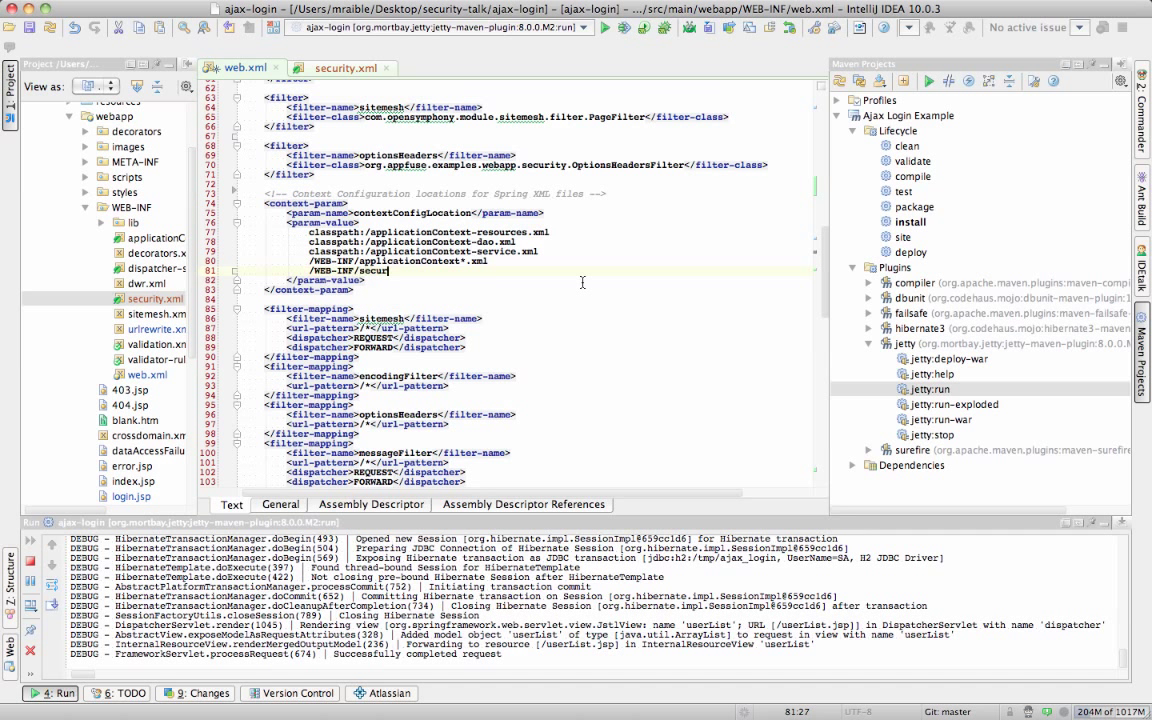
- Append /WEB-INF/security.xml to the contextConfigLocation parameter
type("/WEB-INF/security.xml")
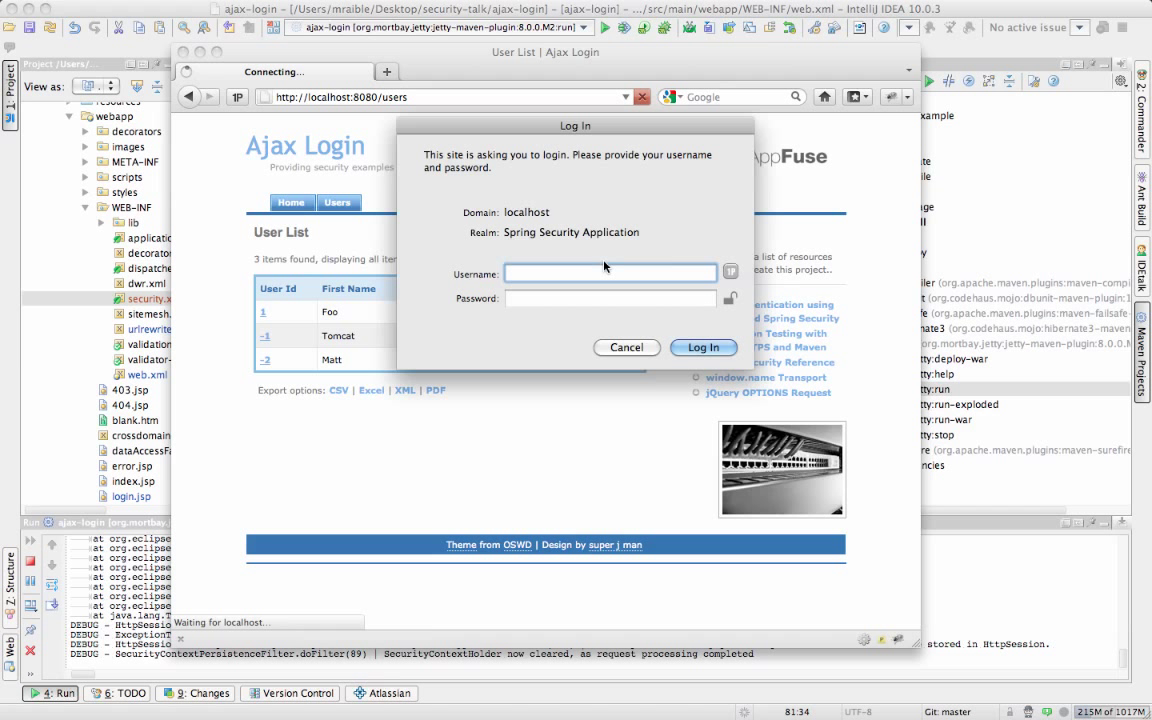
- Sign in as admin at the browser's password prompt, then return to the localhost:8080 welcome page
type("admin")
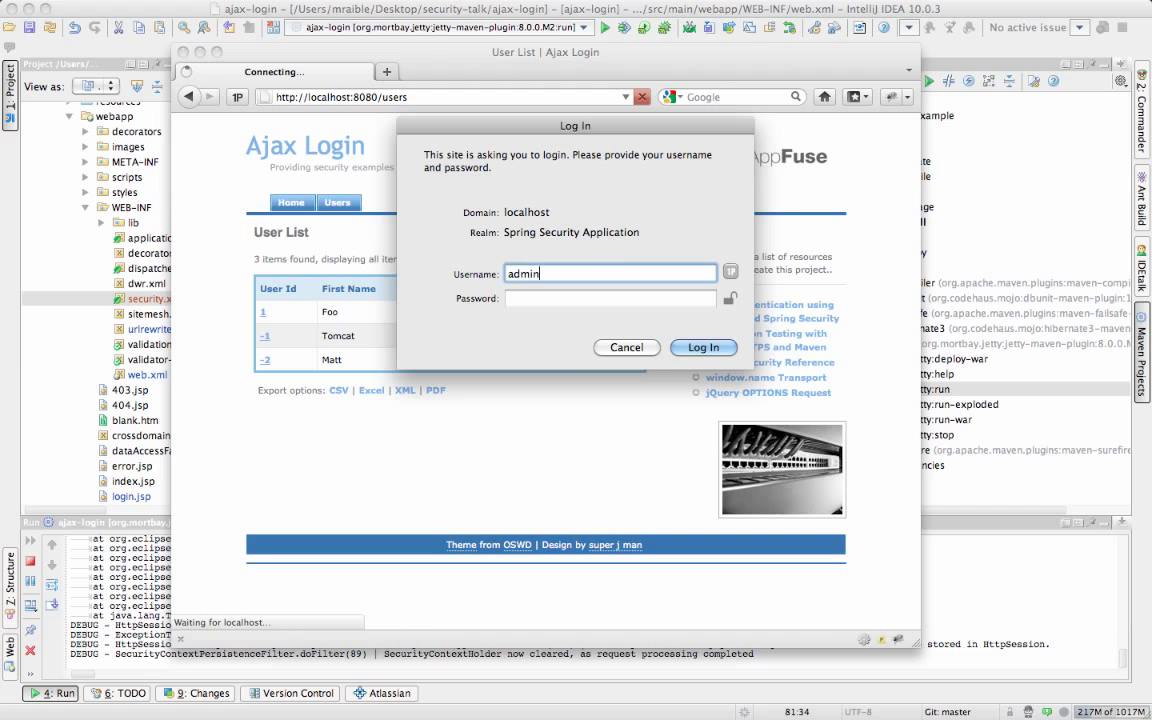
left_click(702, 348)
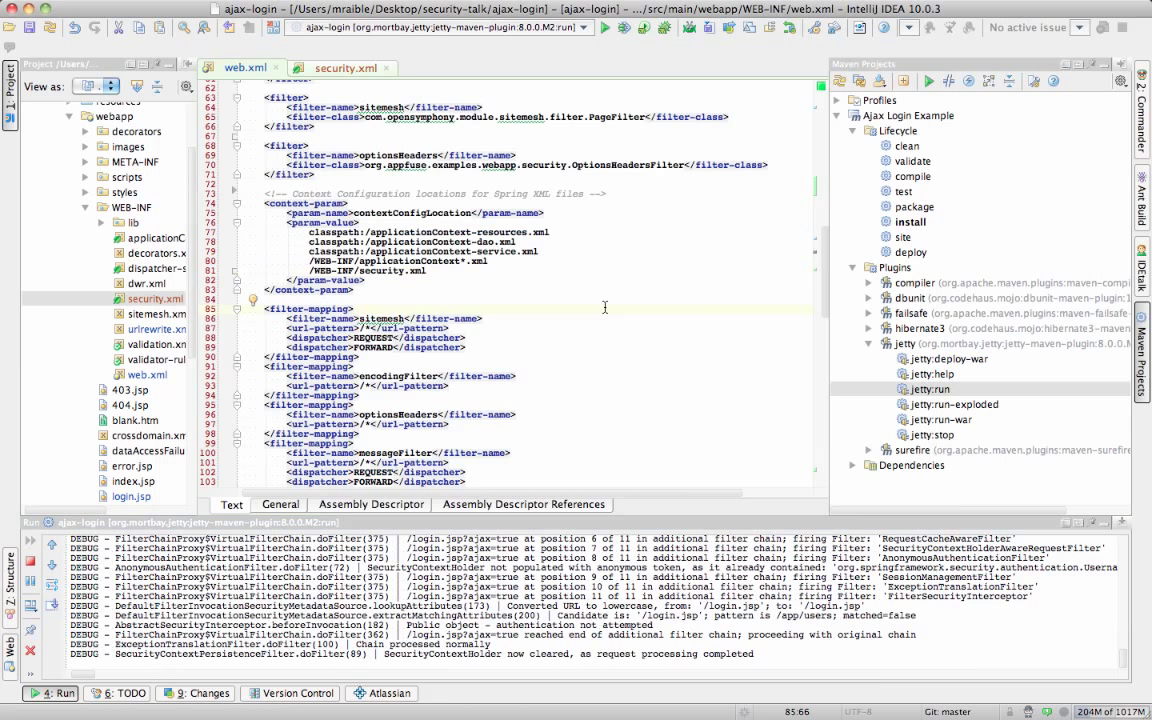
type("LogoutCon")
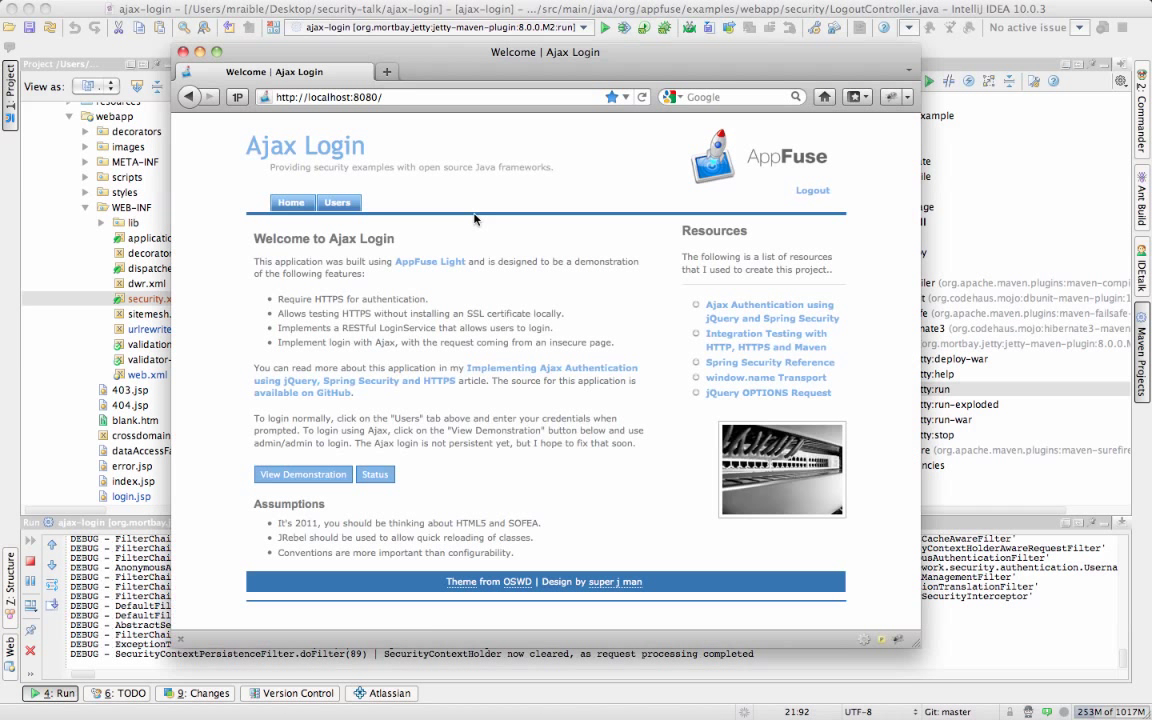
mouse_move(200, 88)
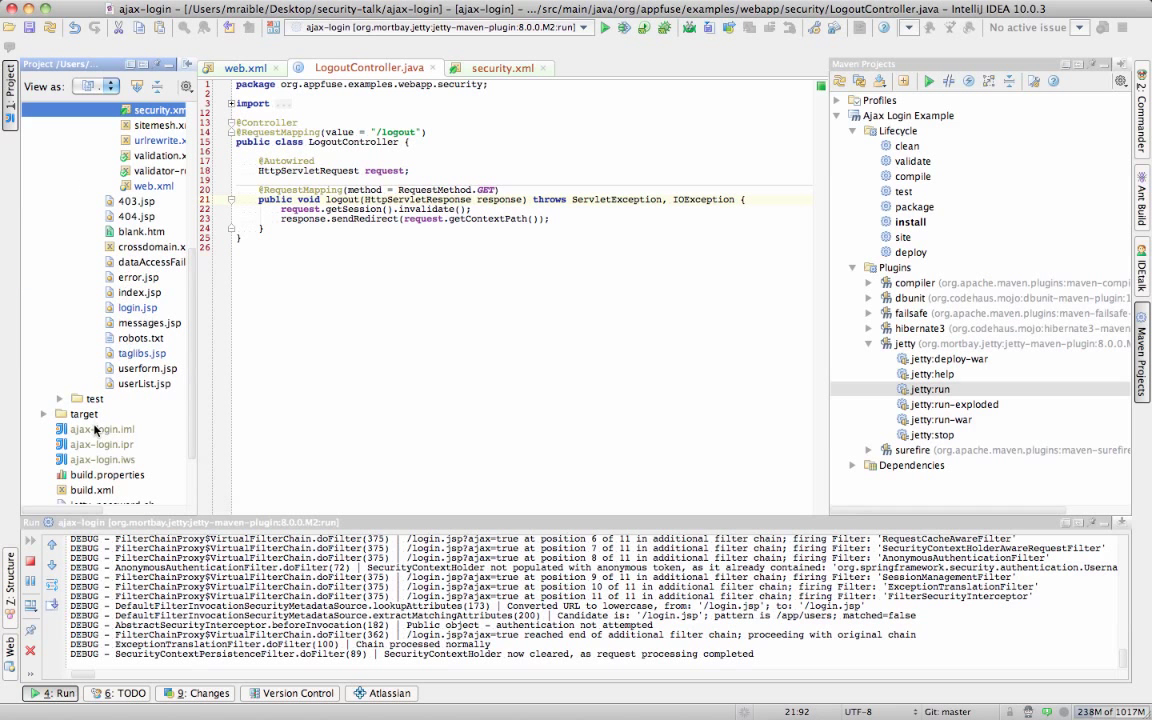
left_click(90, 450)
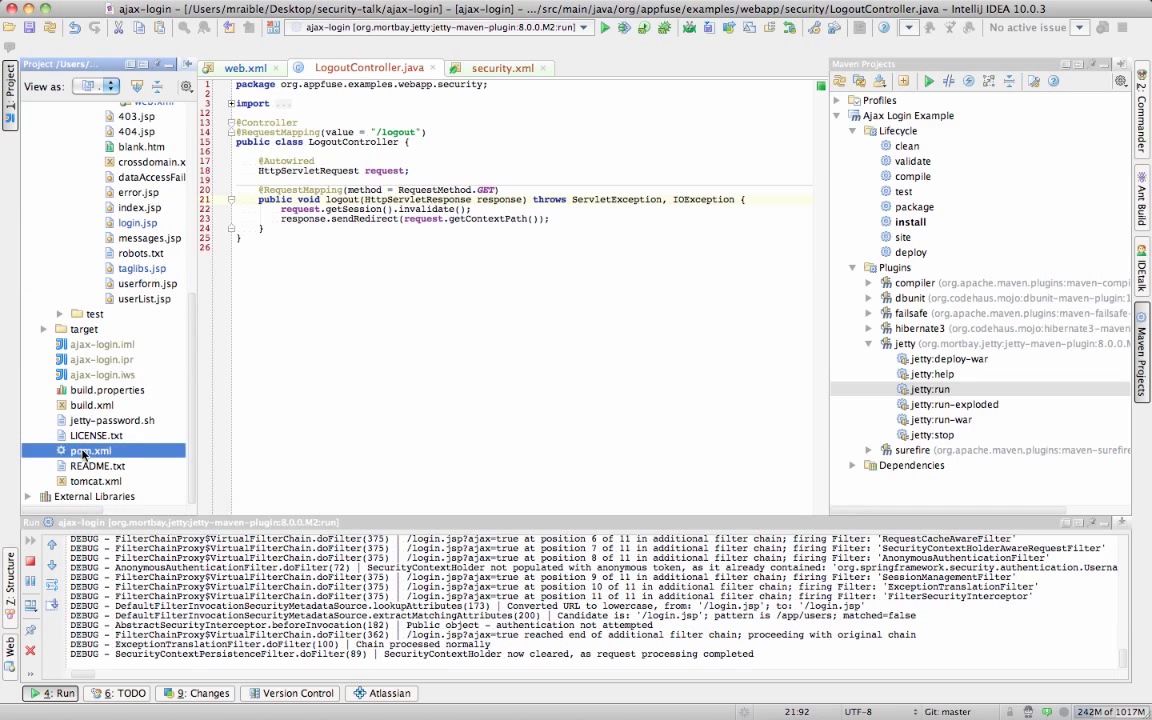
double_click(92, 450)
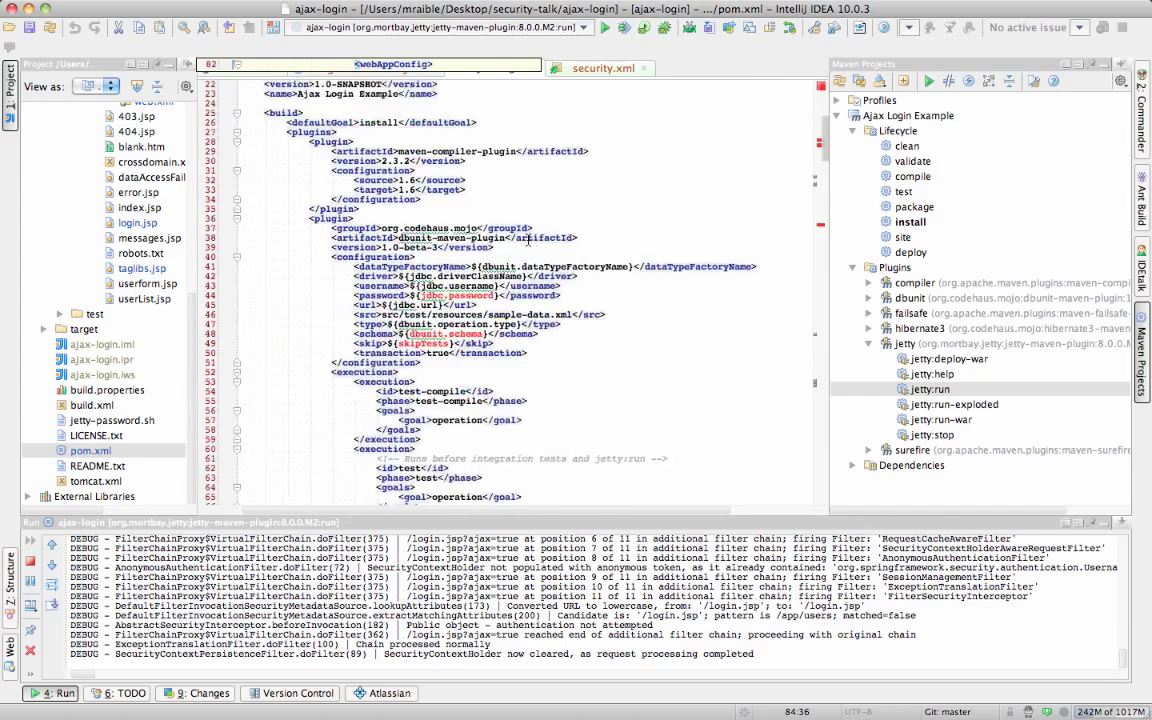
scroll("down", 3)
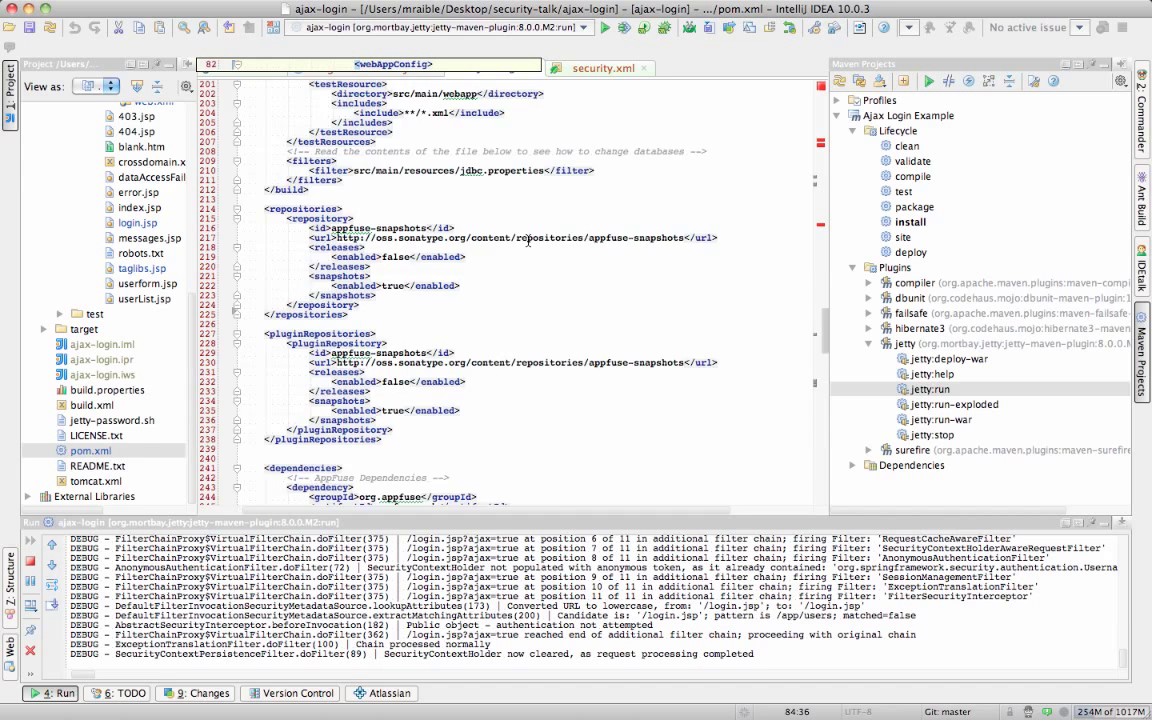
scroll("down", 3)
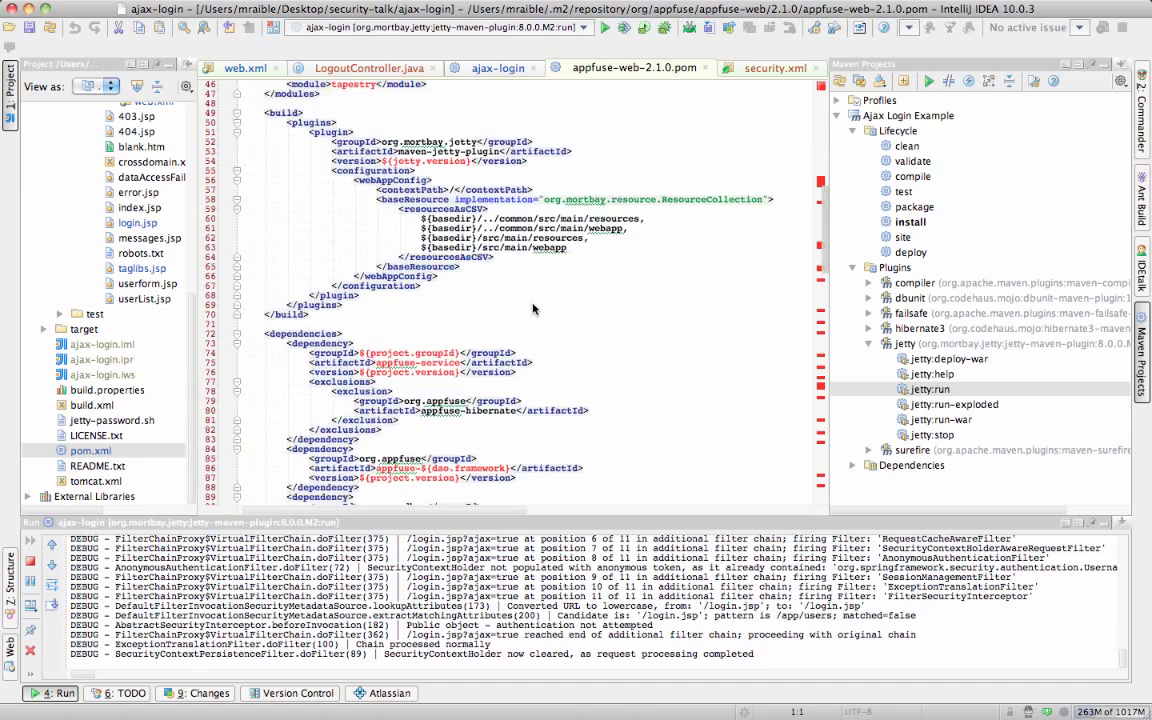
scroll("down", 3)
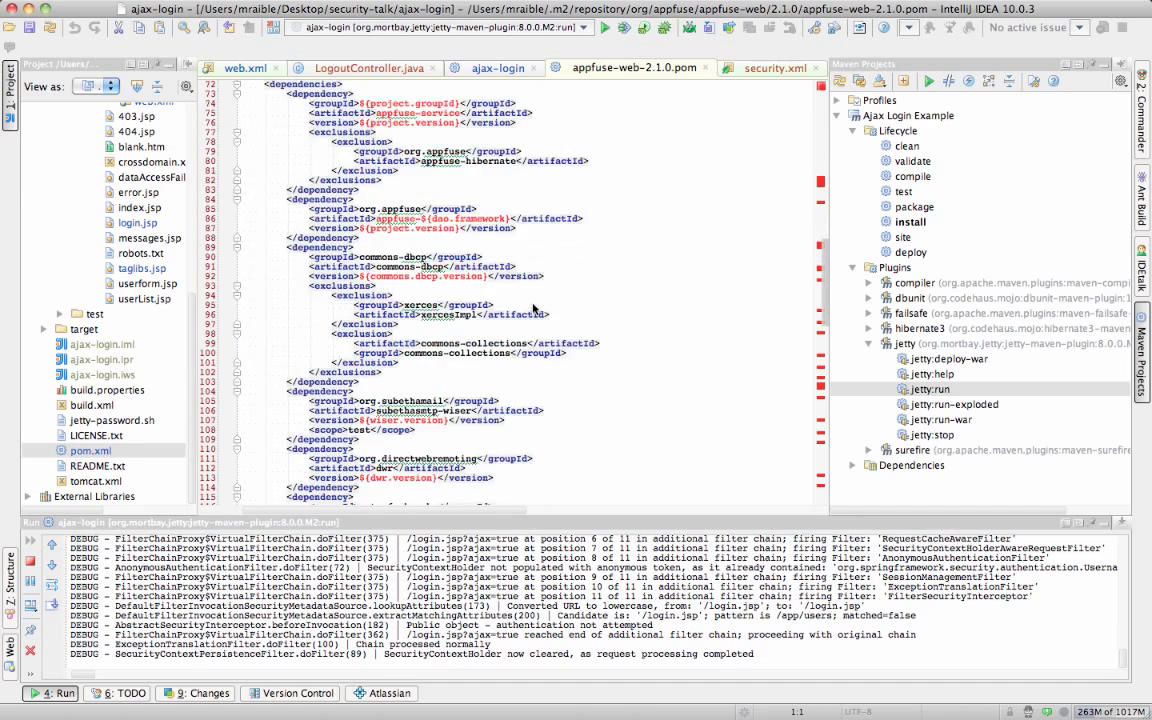
scroll("down", 3)
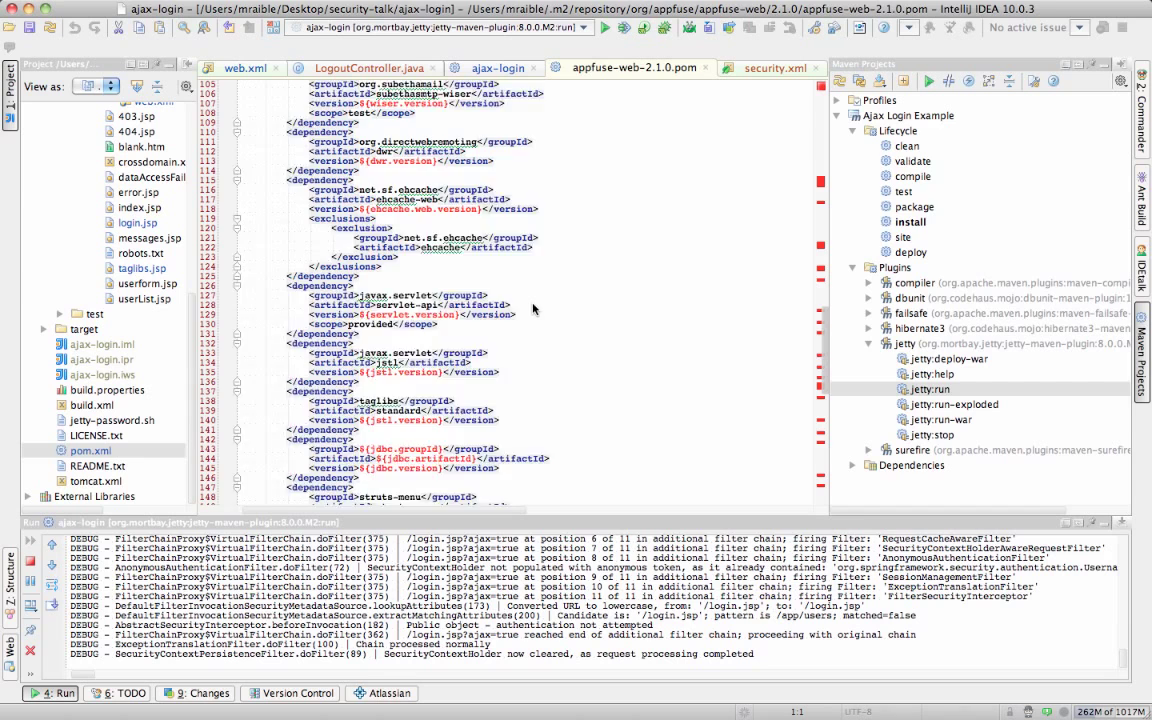
scroll("down", 3)
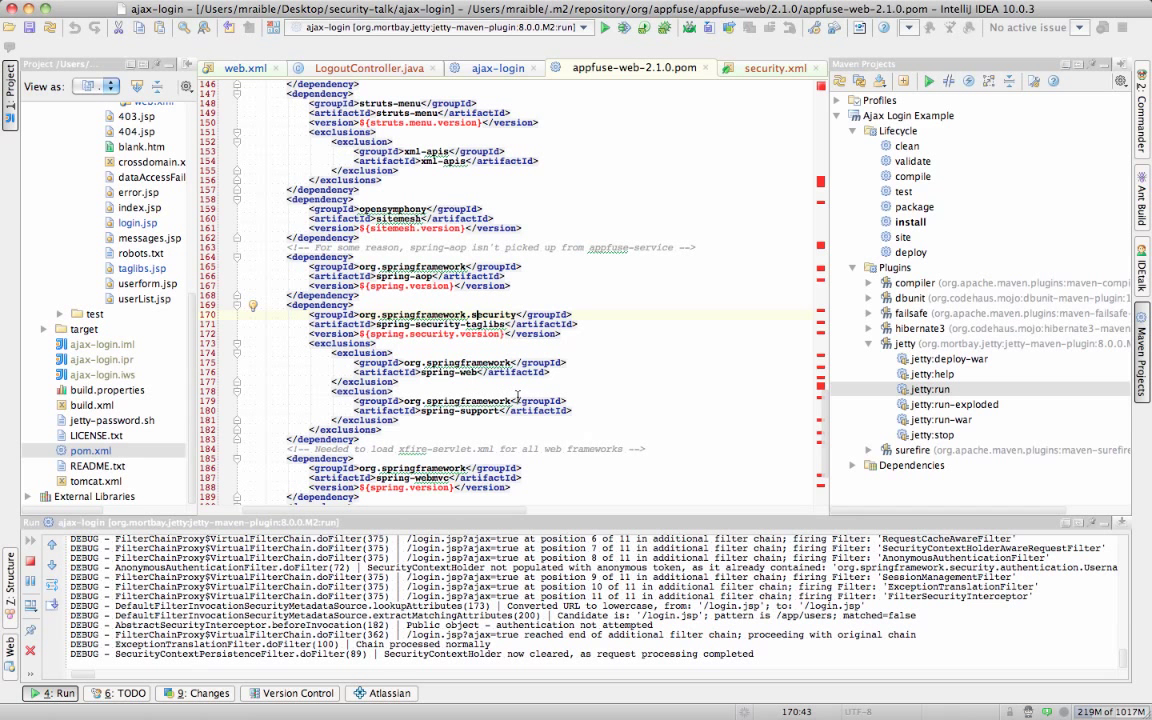
mouse_move(408, 380)
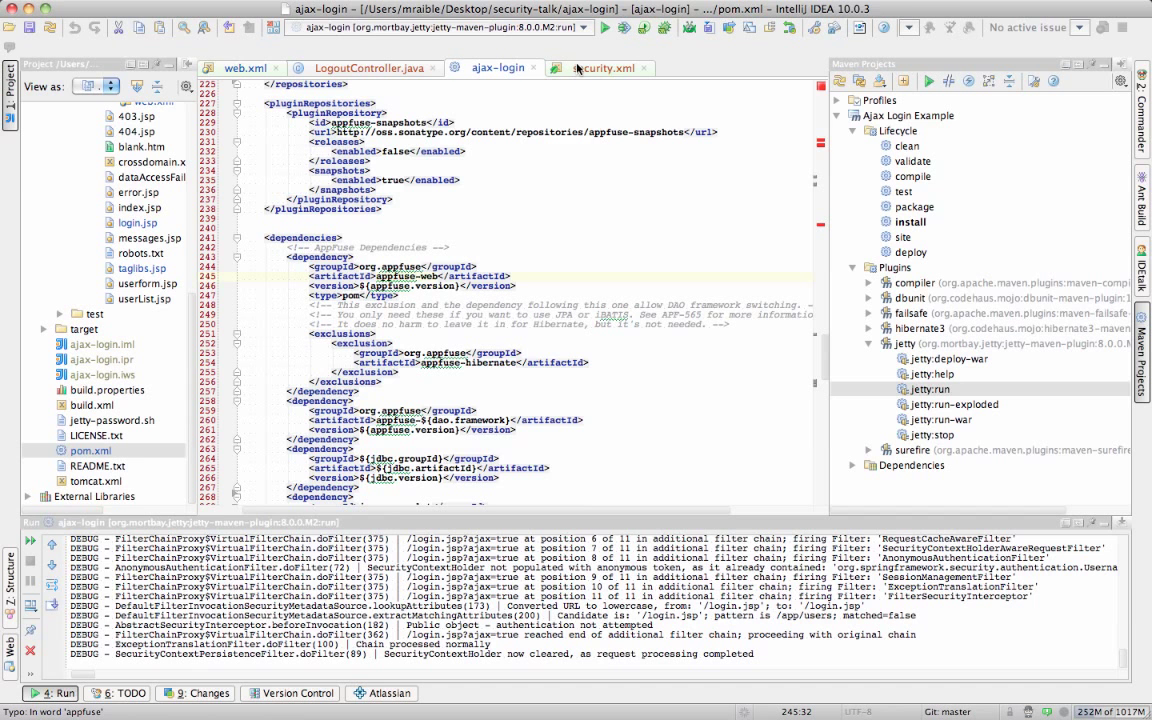
- Add a requires-channel attribute to the /app/users intercept-url in security.xml
left_click(604, 68)
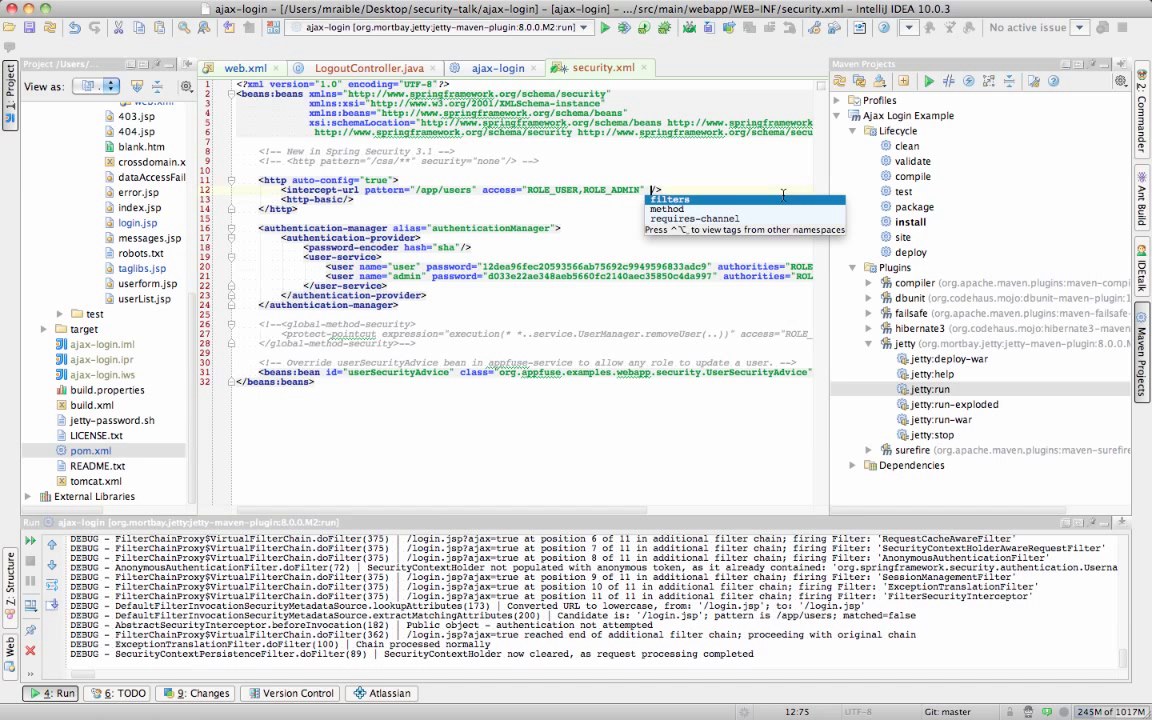
type("requires-channel=\"")
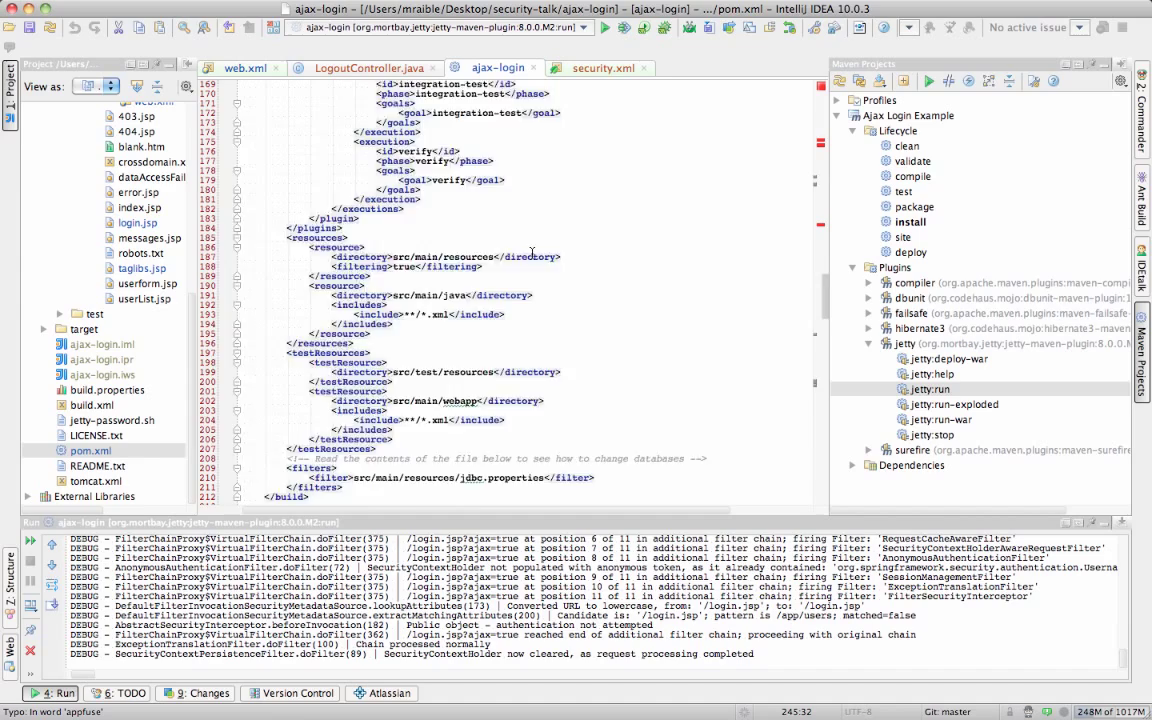
- Add SelectChannelConnector and keystore-backed SslSocketConnector entries to the jetty-maven-plugin in pom.xml
scroll("up", 3)
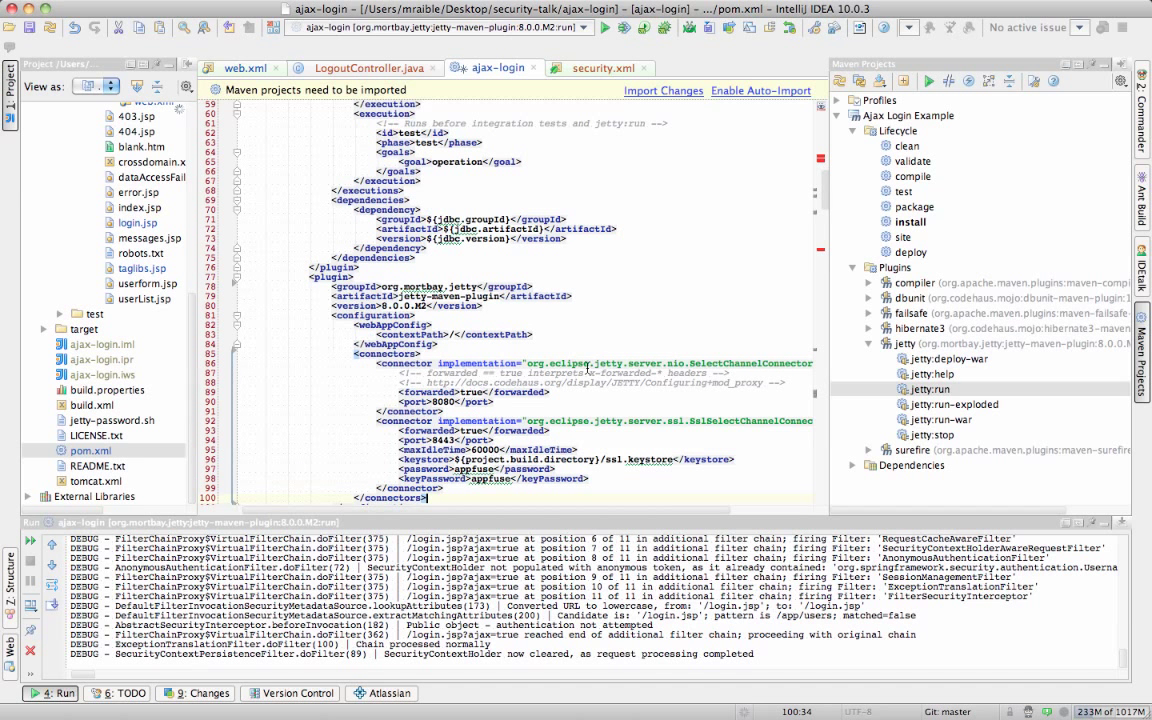
scroll("down", 3)
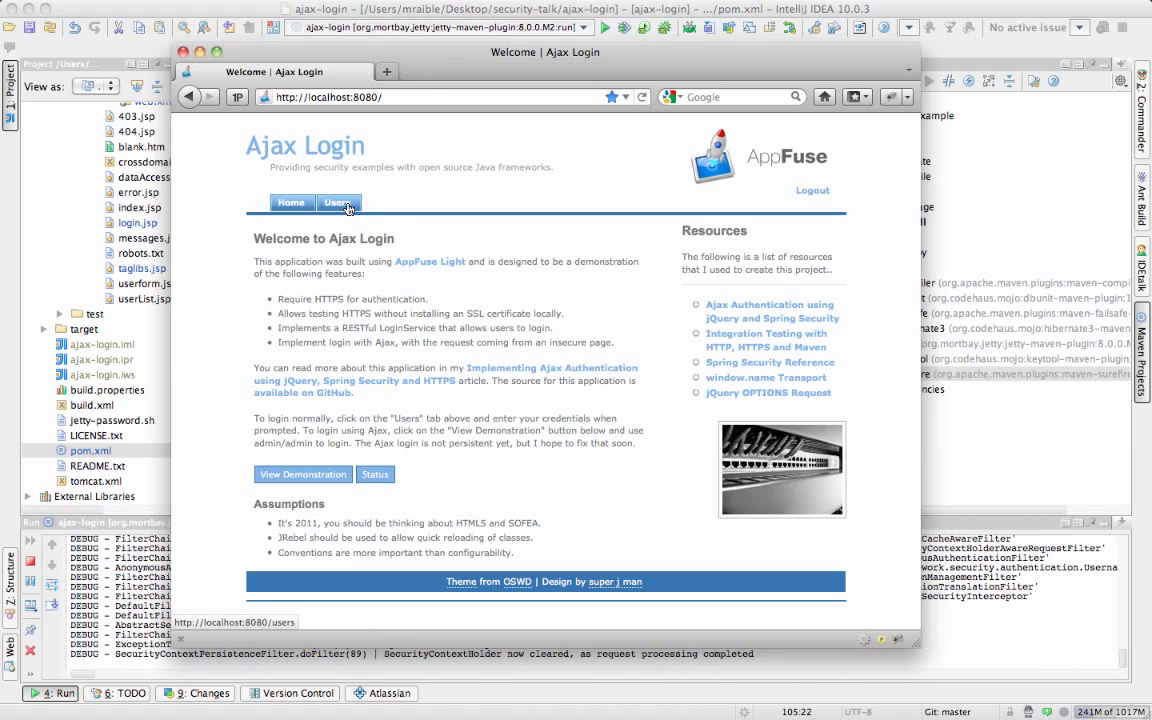
- Open the Users list and permanently trust the self-signed localhost certificate so it loads over HTTPS
left_click(340, 202)
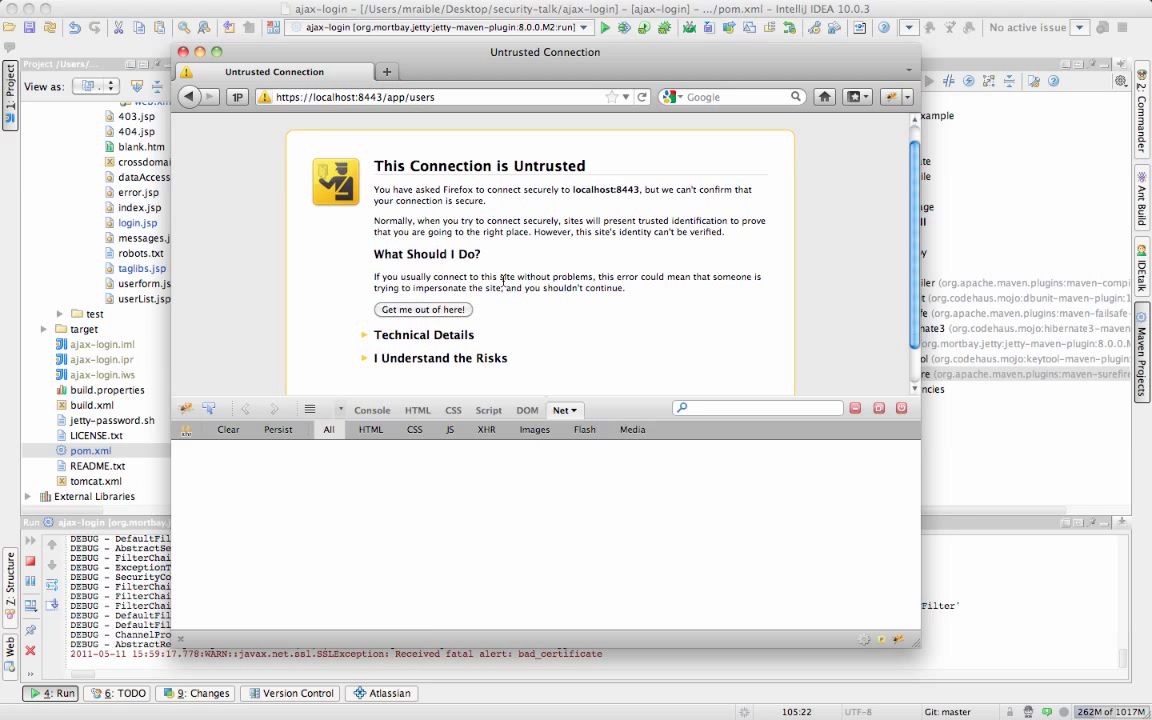
left_click(440, 358)
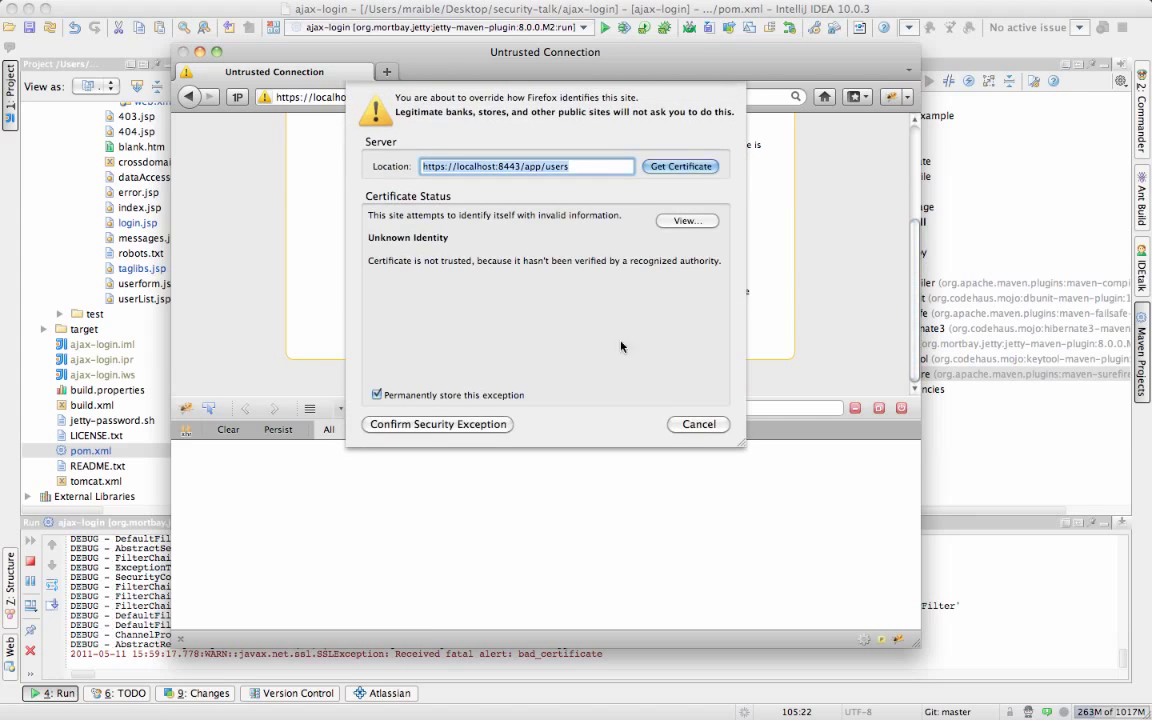
left_click(436, 424)
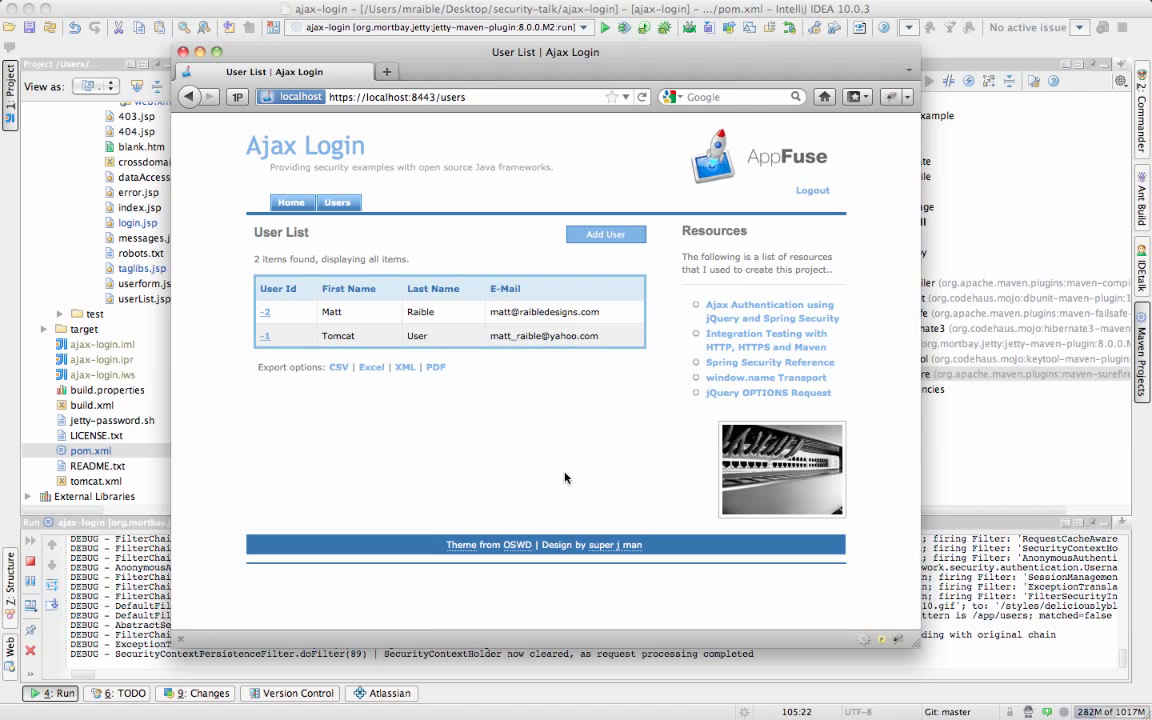
mouse_move(452, 112)
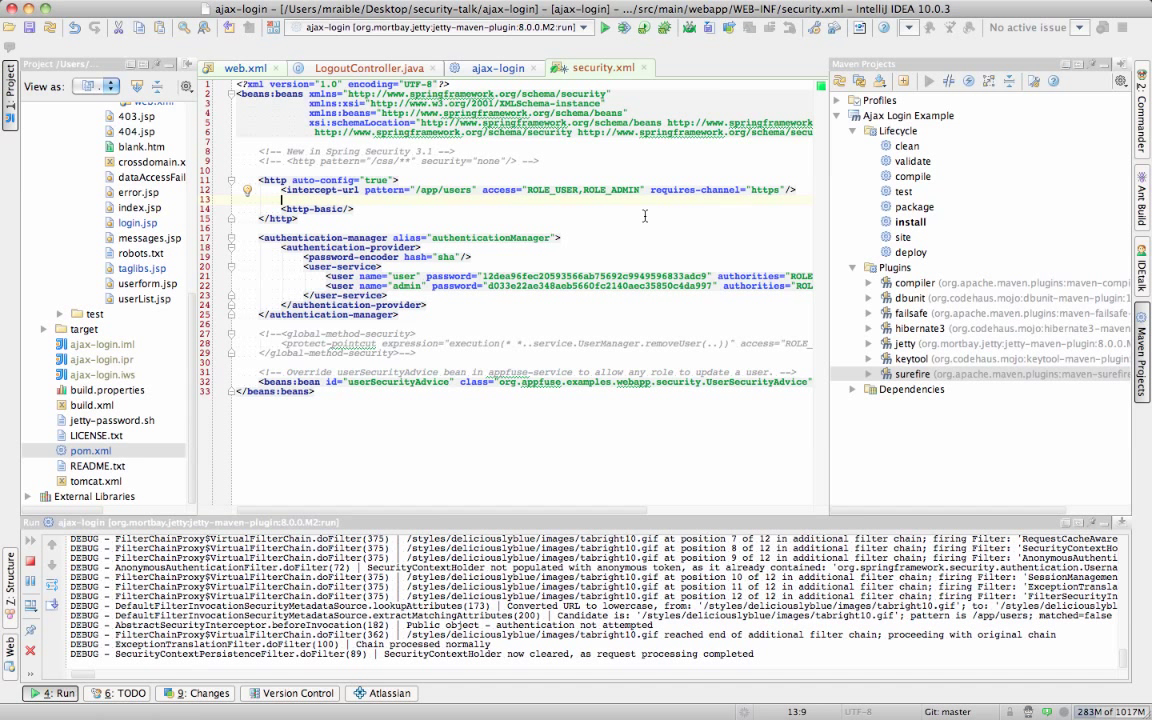
- Add form-login with login-processing-url /j_security_check, checking login.jsp's field names
type("spring")
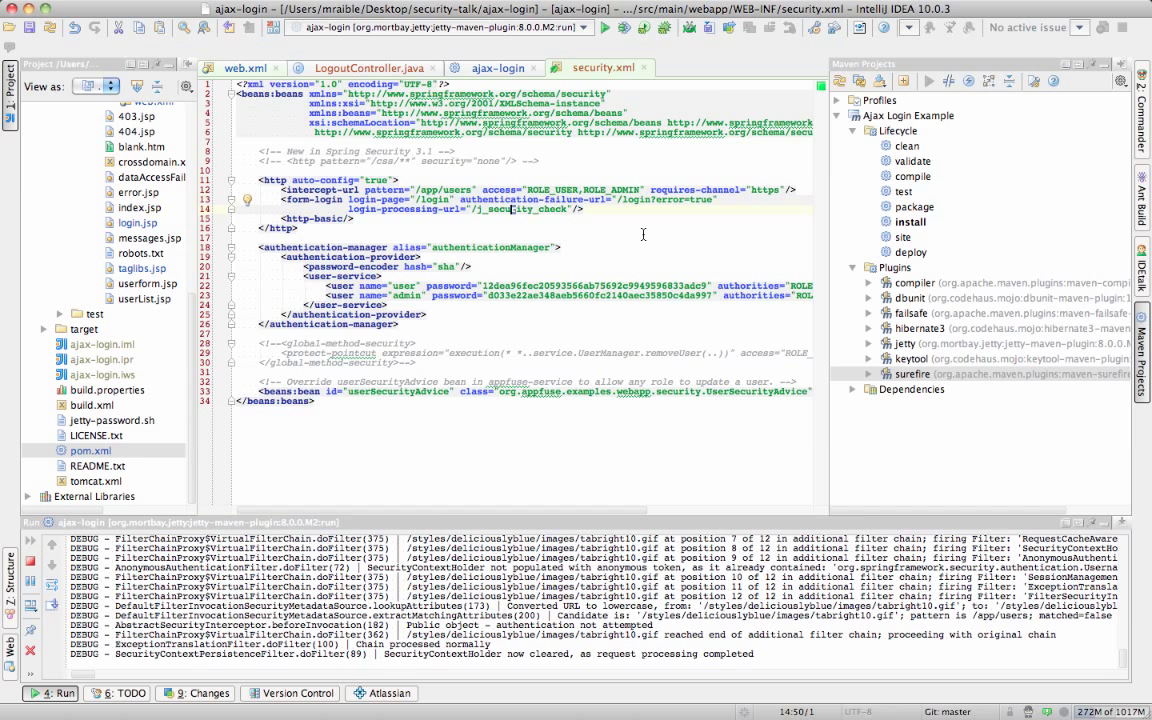
left_click(136, 222)
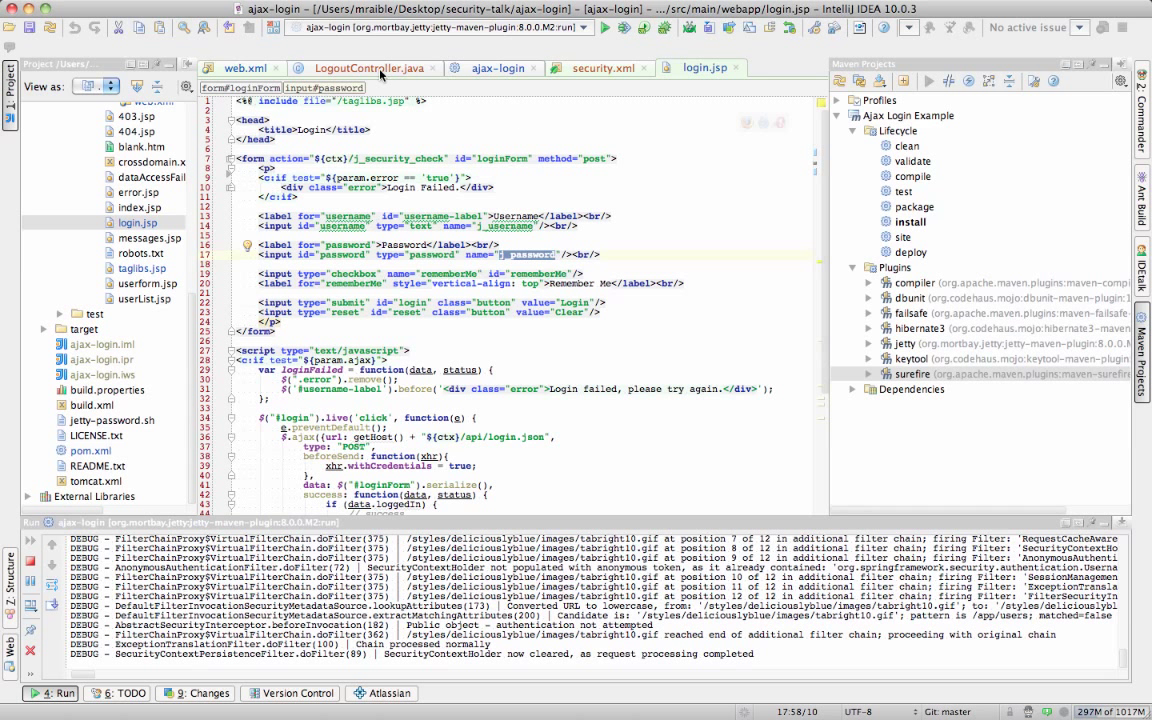
left_click(600, 68)
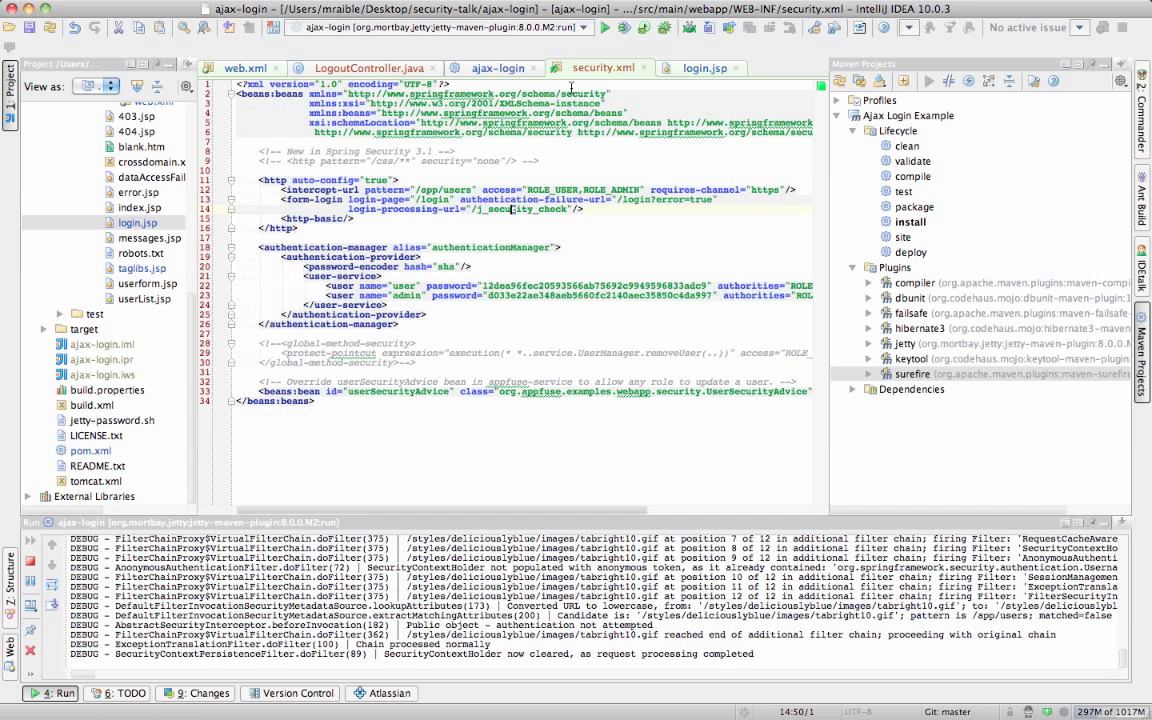
double_click(520, 210)
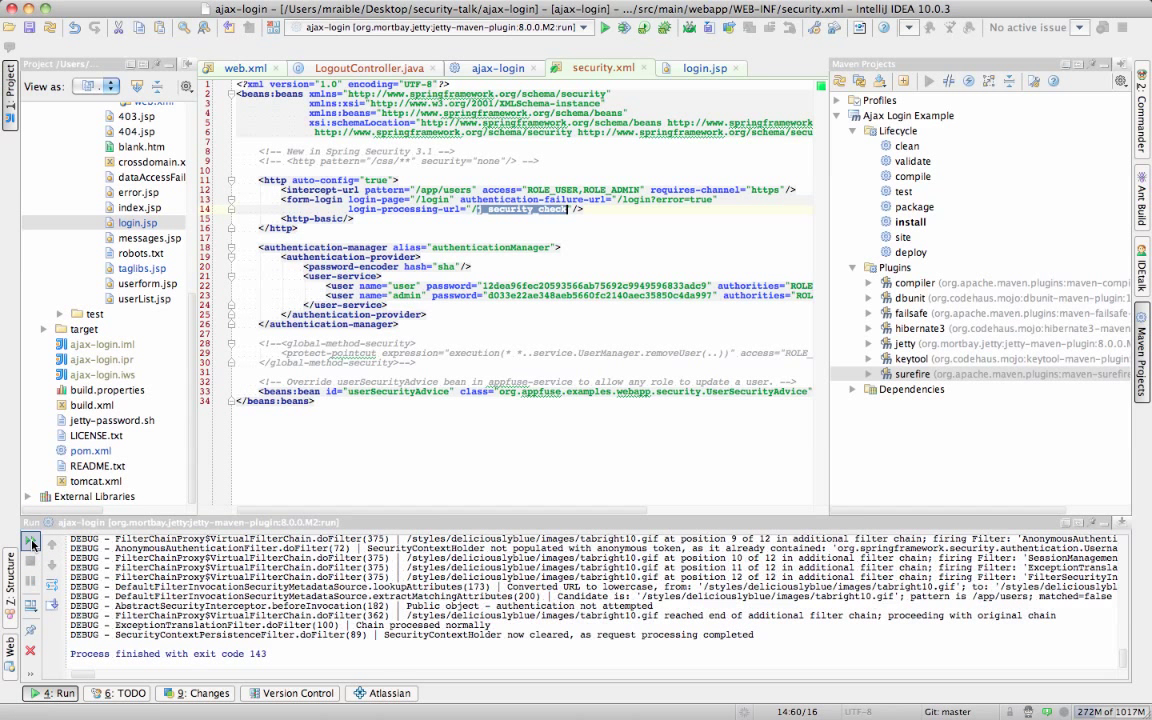
- Add a remember-me service referencing userDao and restart Jetty
left_click(30, 540)
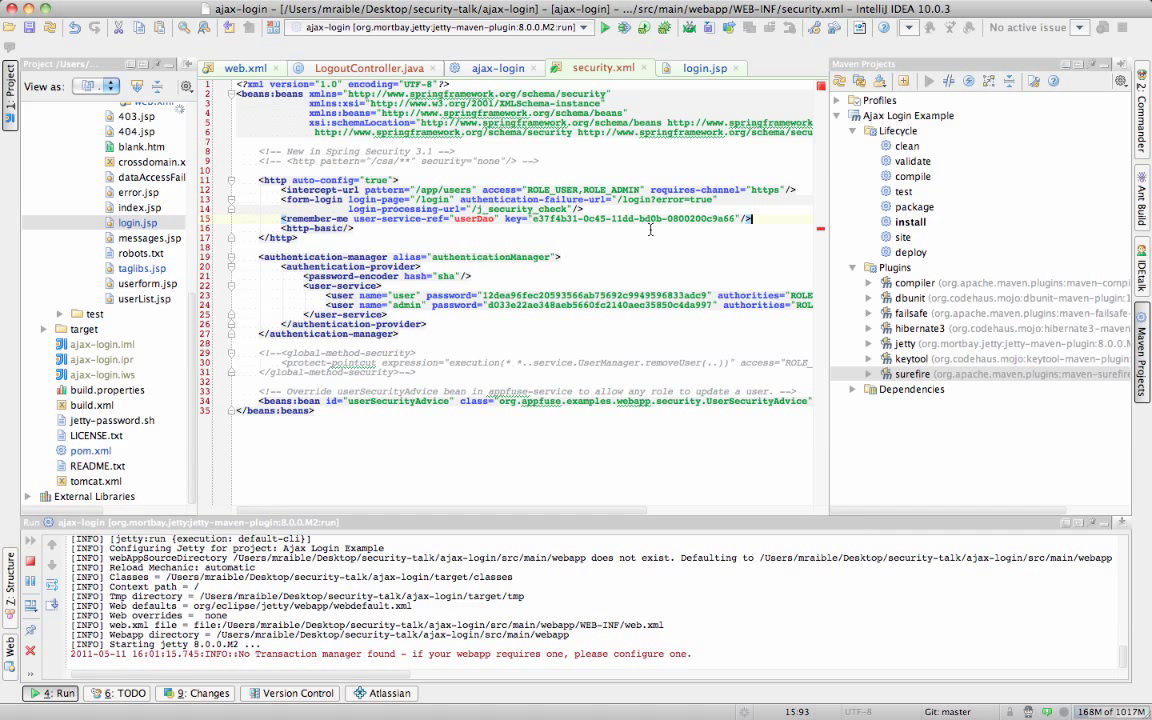
mouse_move(478, 218)
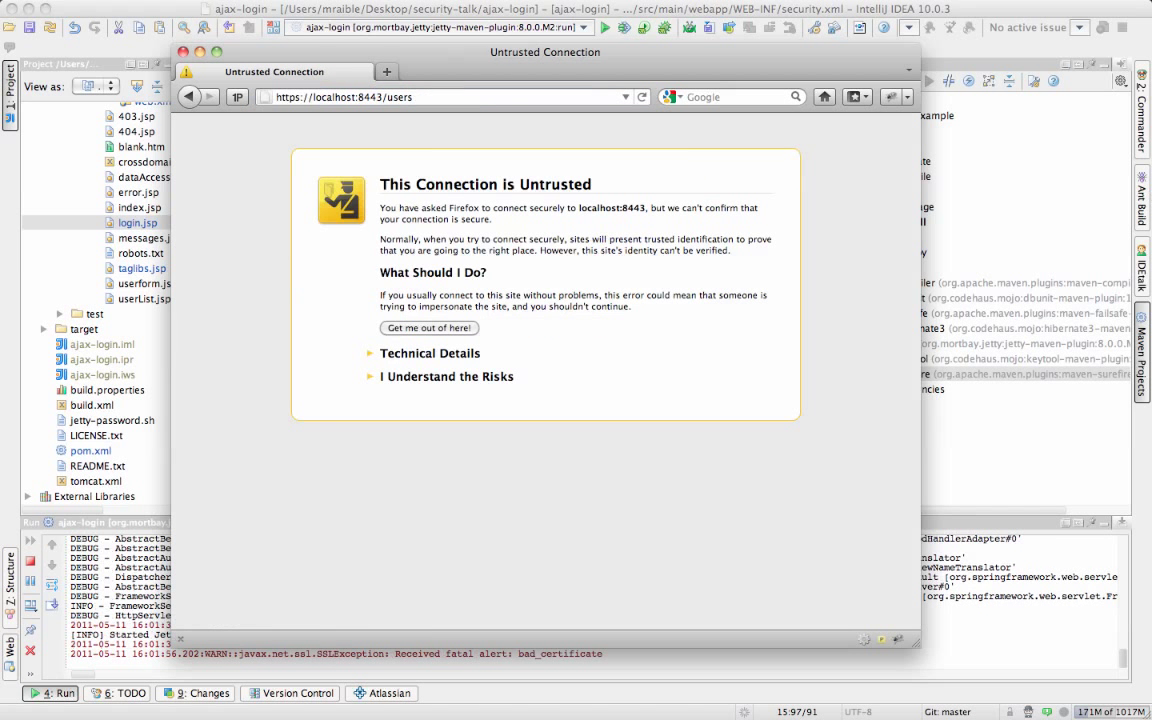
- Permanently trust the localhost certificate again via Add Exception
left_click(446, 376)
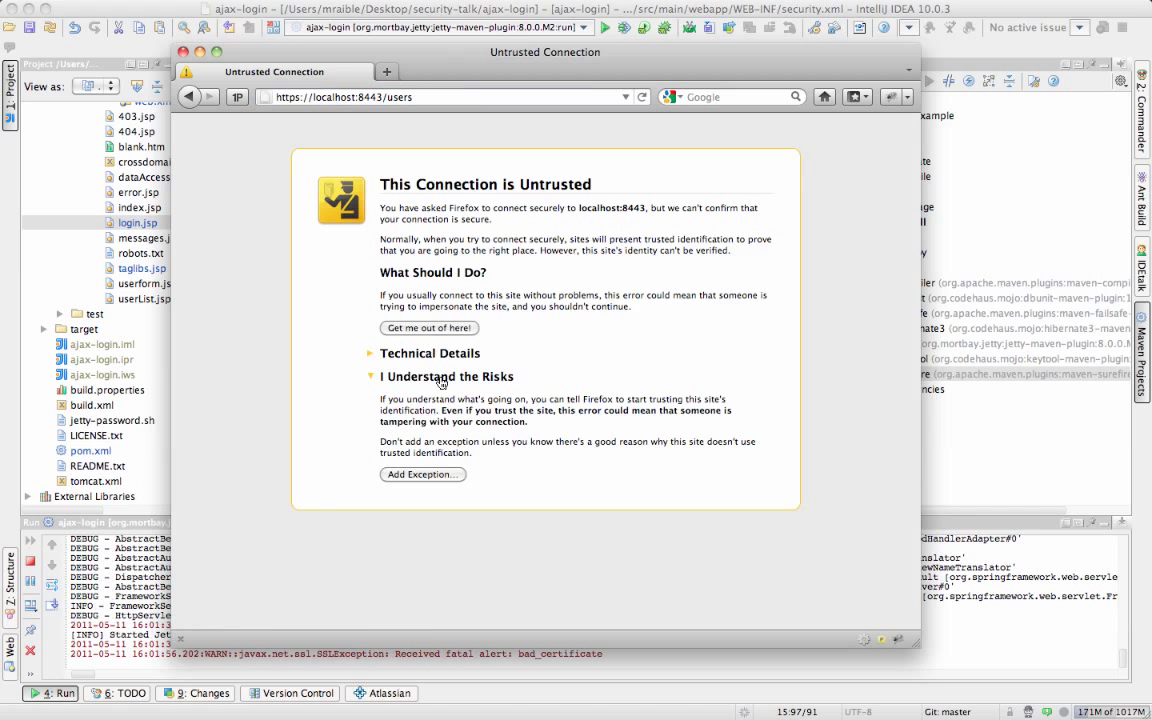
left_click(422, 474)
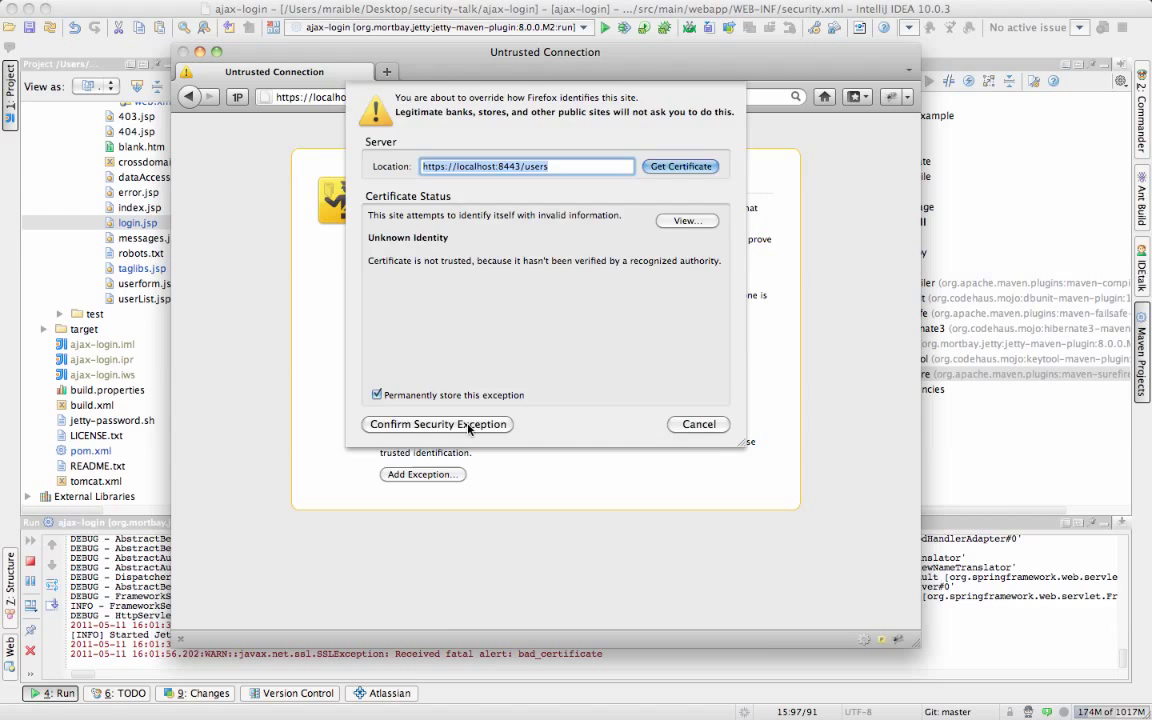
left_click(436, 424)
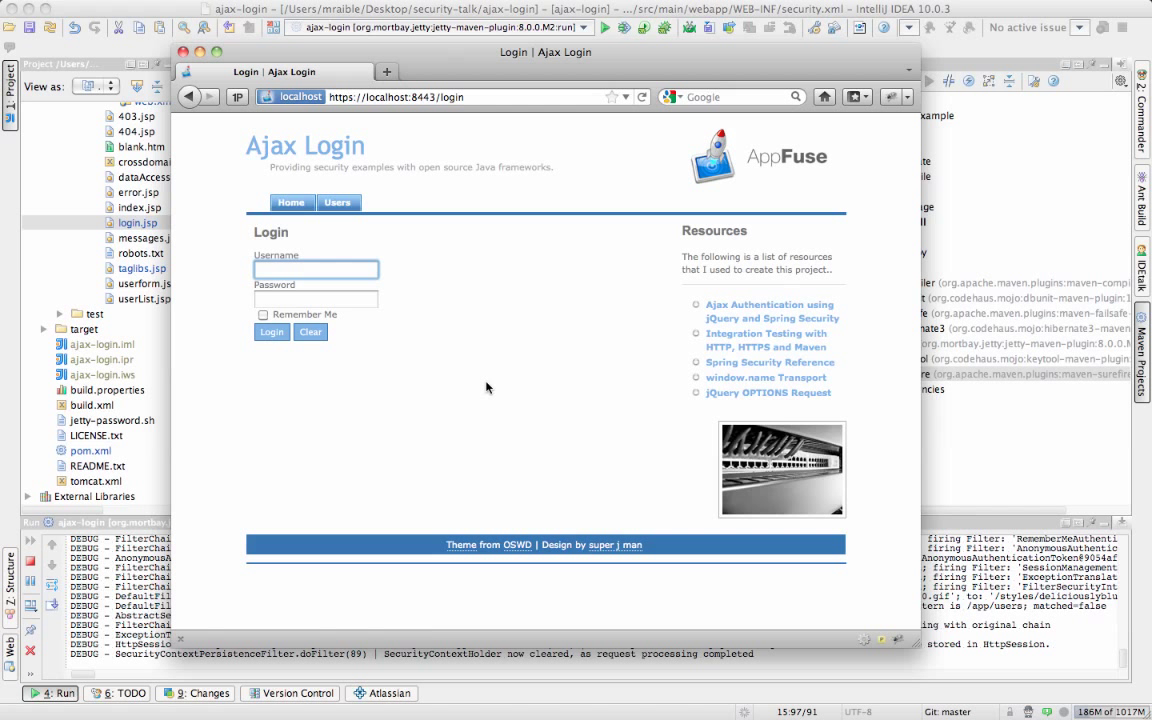
- Log in as user to reach the user list, log out, and confirm Users now requires login
left_click(316, 268)
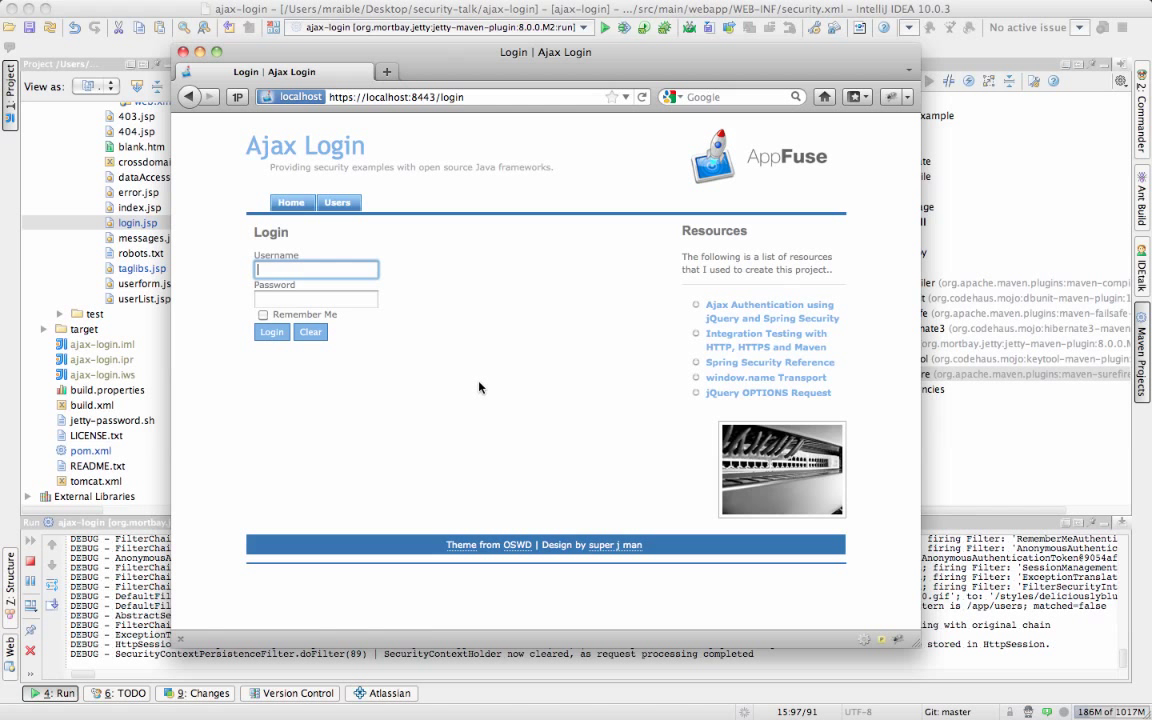
type("user")
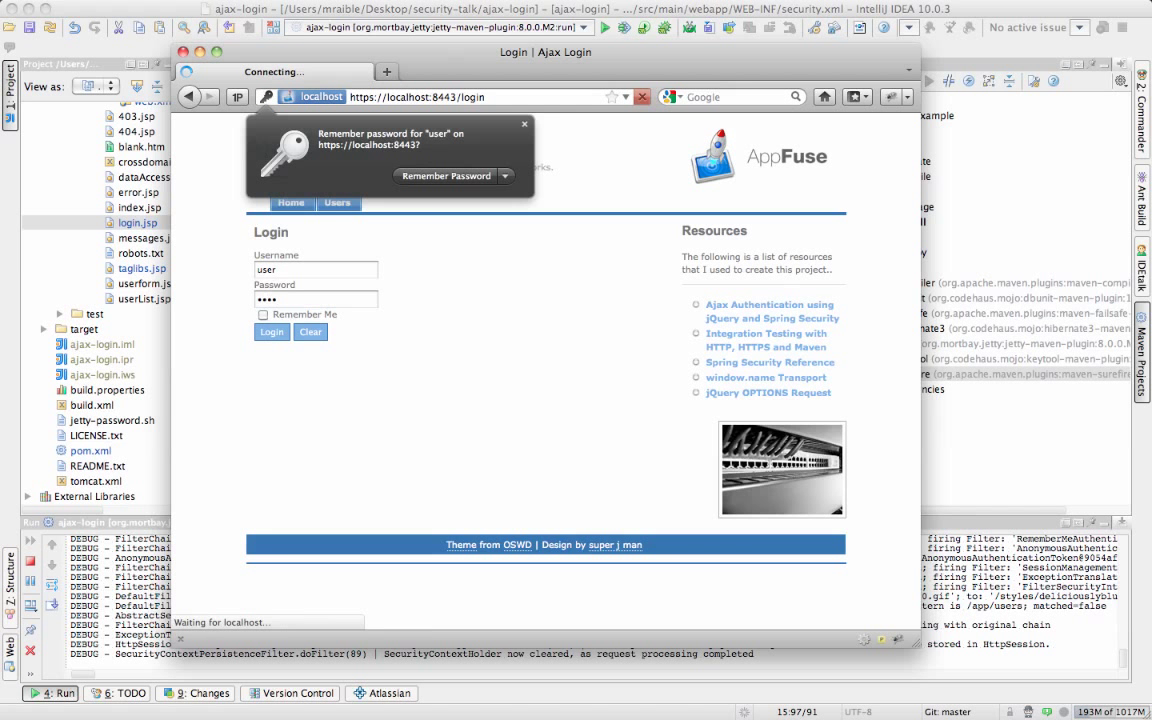
left_click(272, 332)
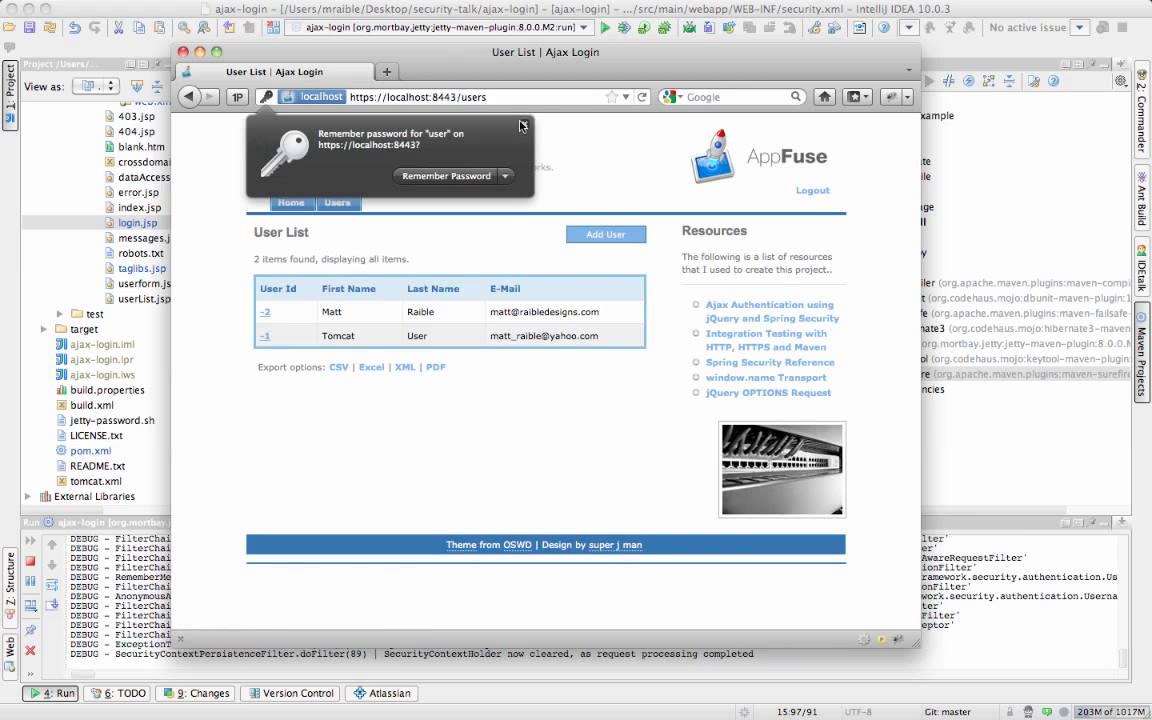
left_click(520, 124)
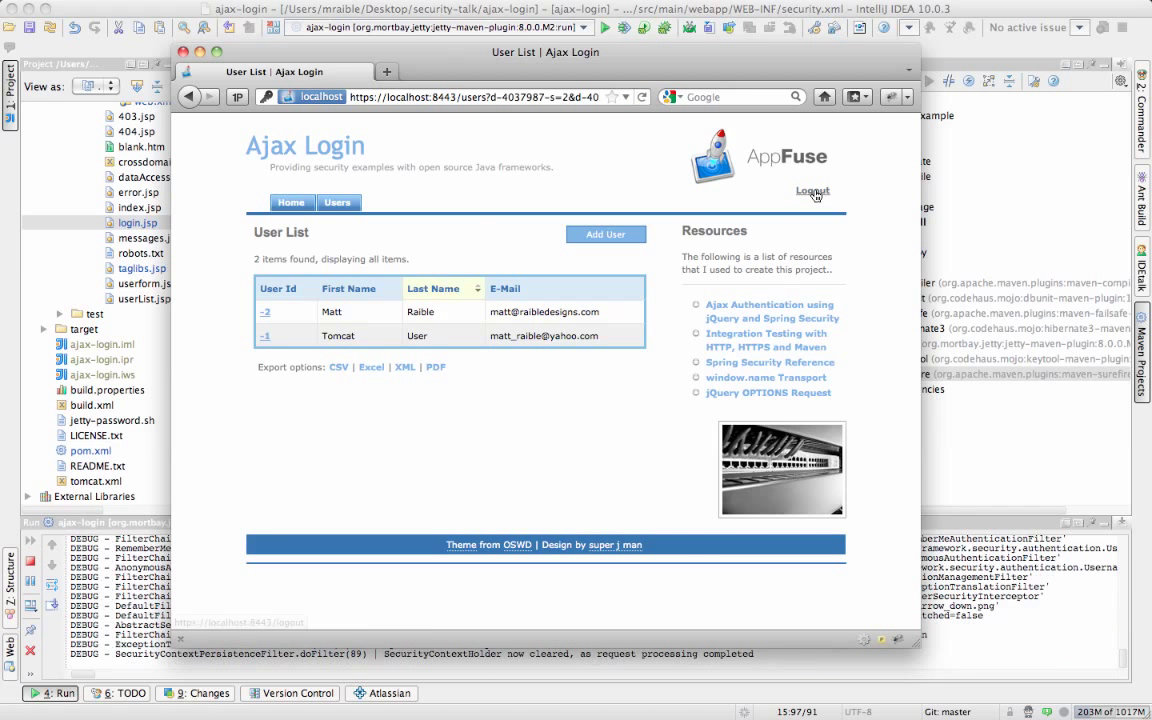
left_click(812, 192)
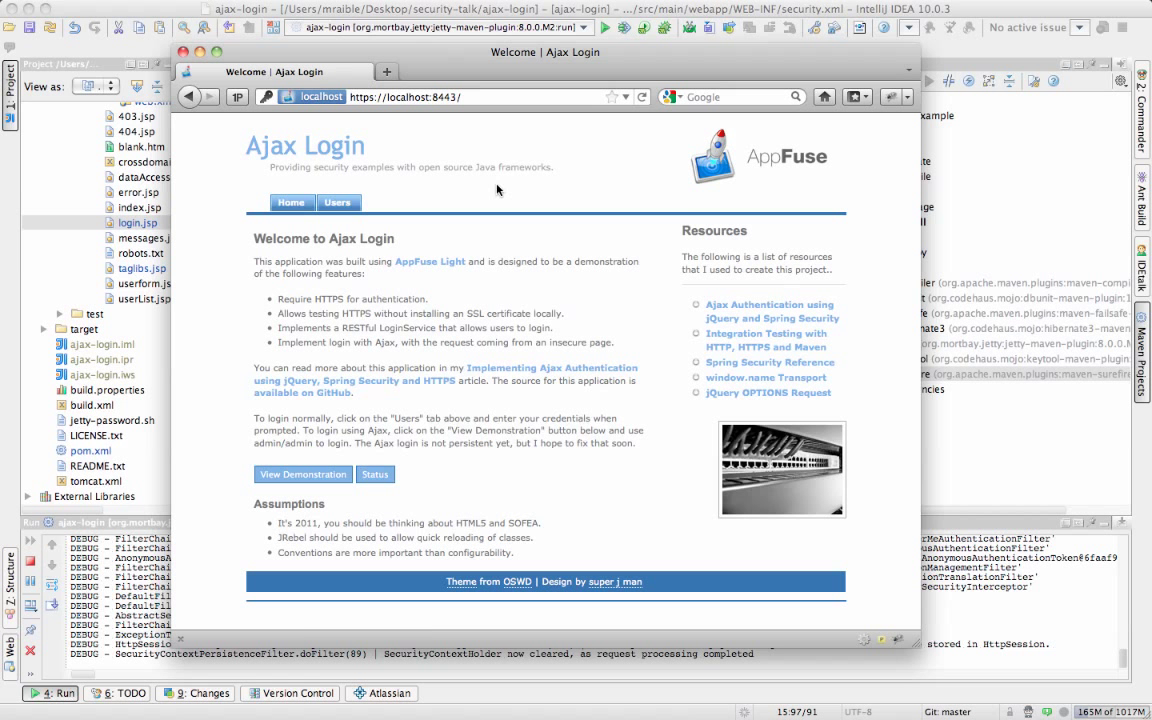
left_click(338, 202)
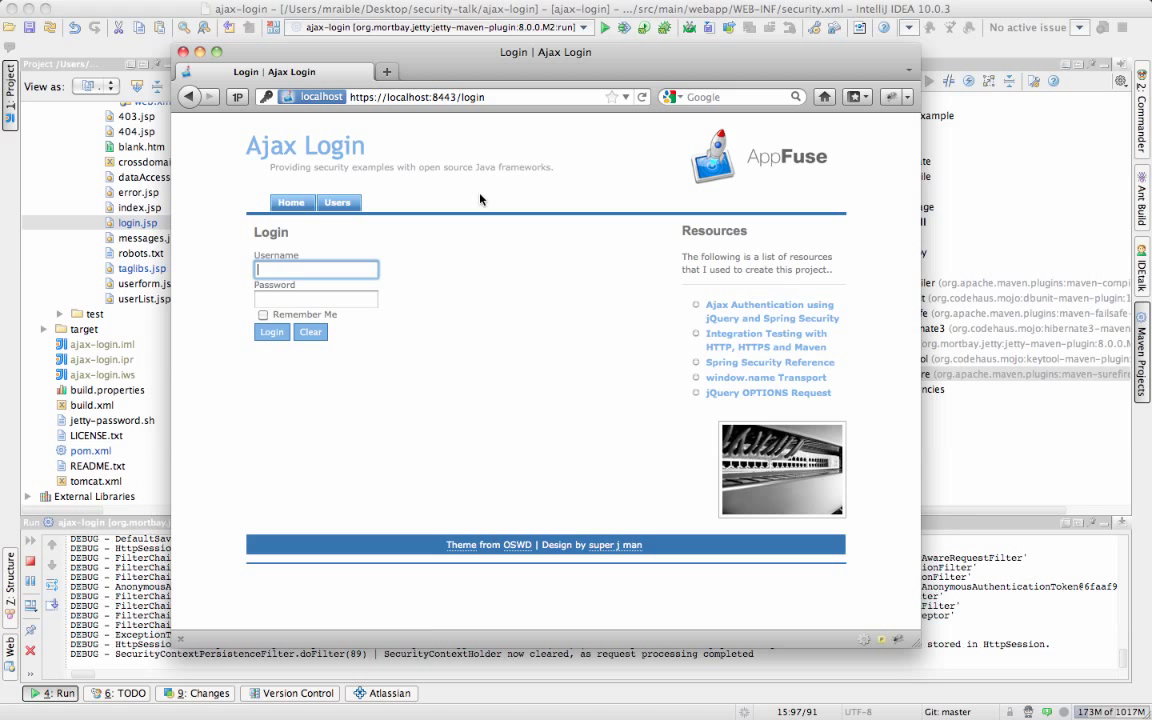
mouse_move(484, 256)
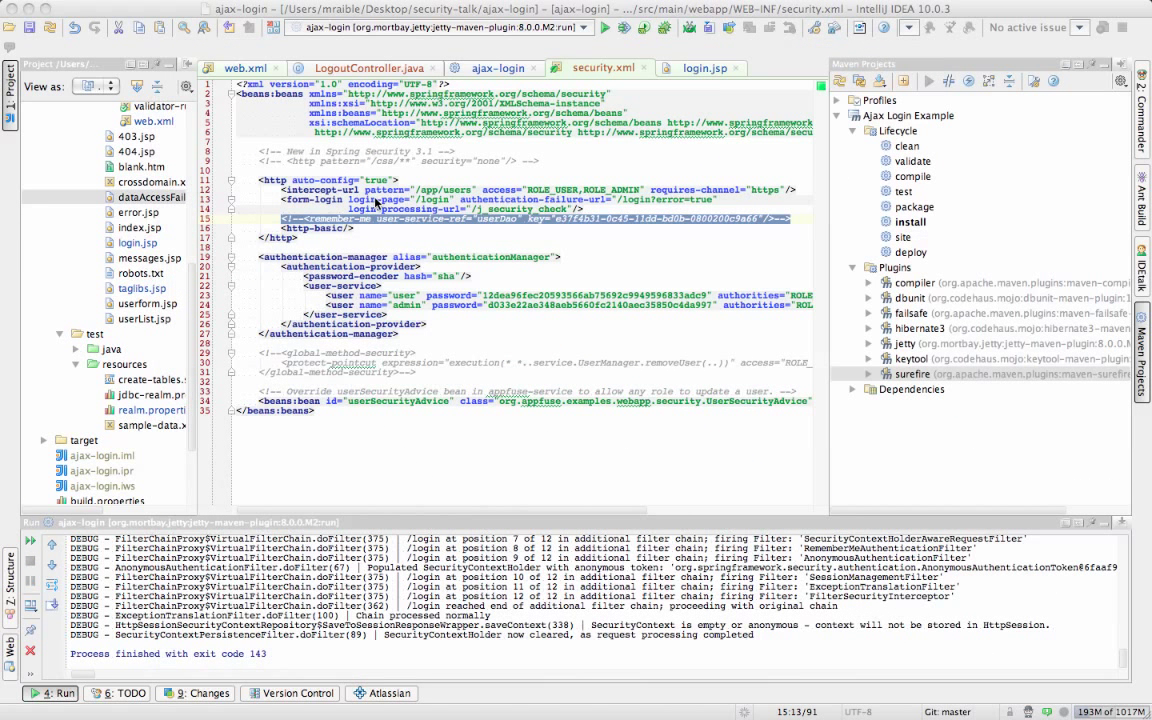
mouse_move(436, 220)
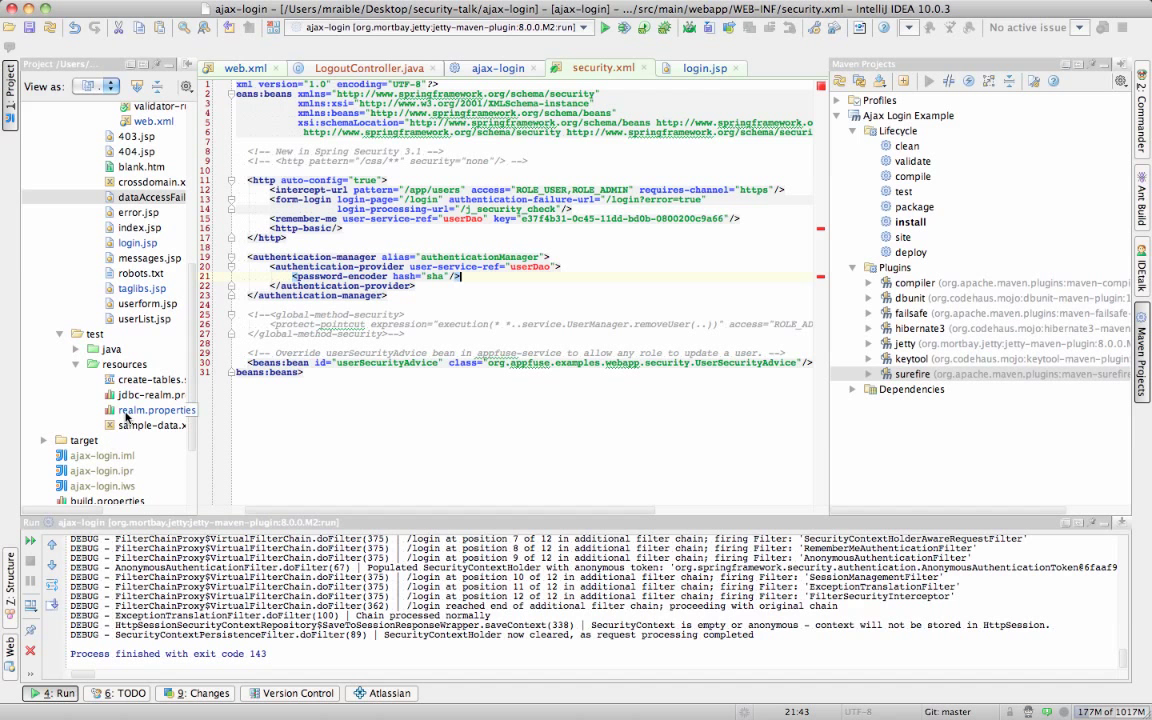
- Bring up sample-data.xml from the project tree to view the sample users
left_click(160, 424)
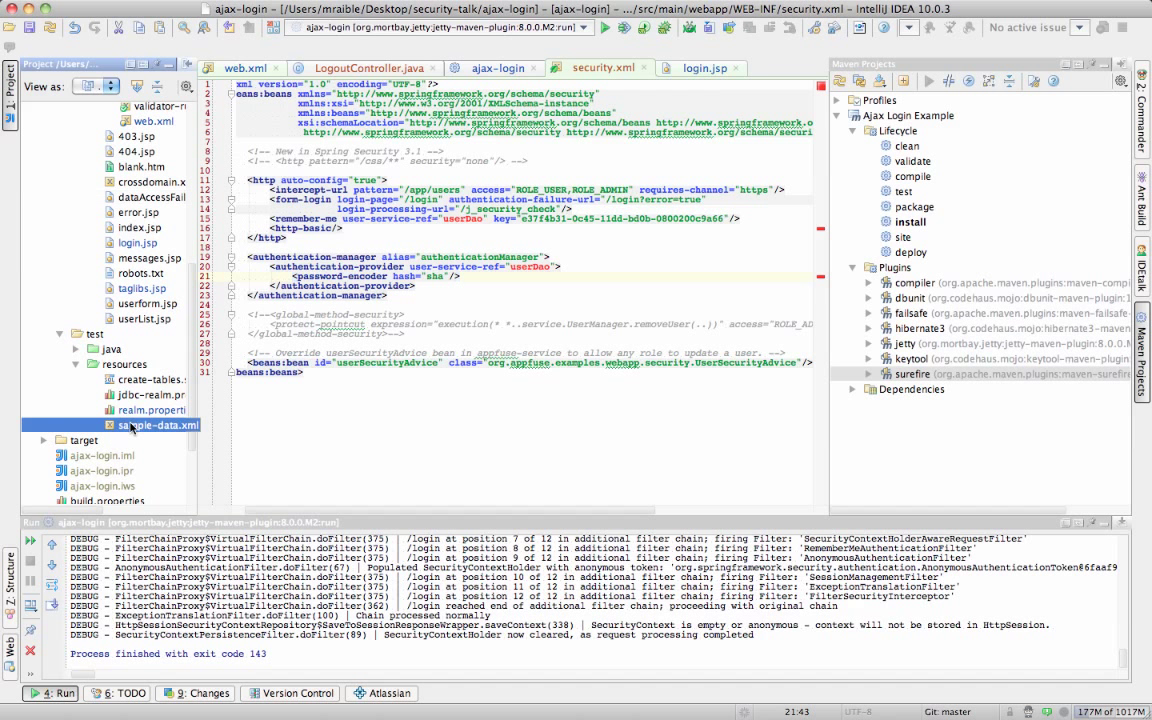
double_click(160, 424)
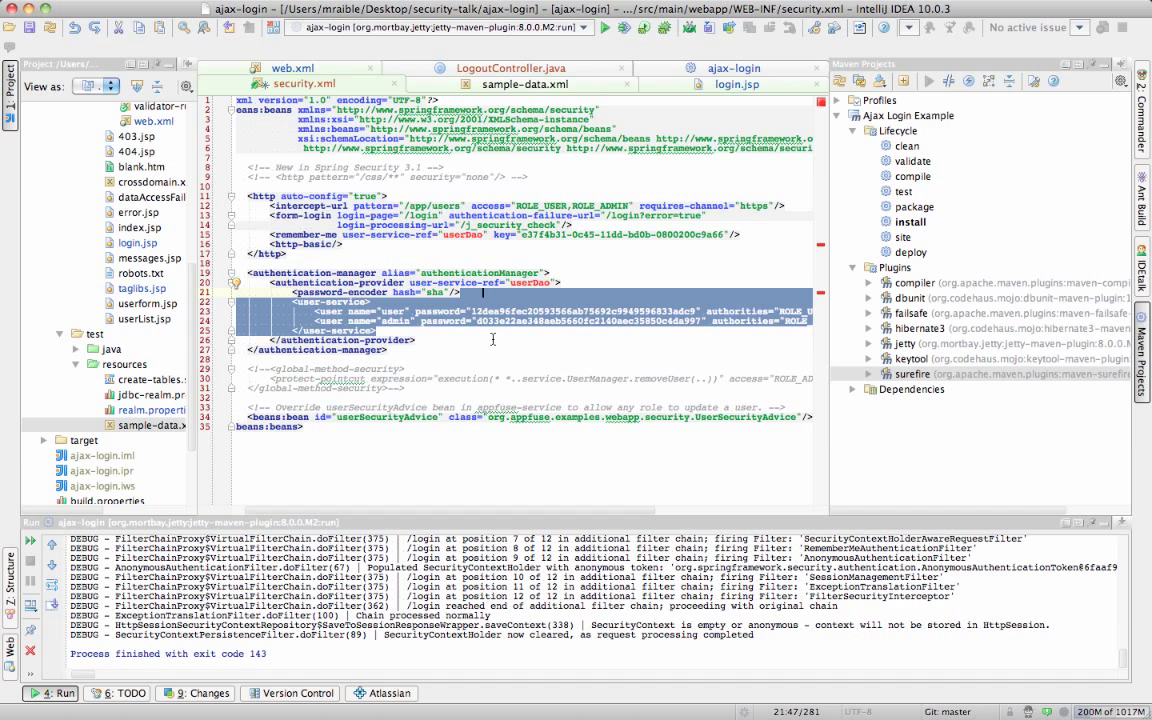
mouse_move(492, 324)
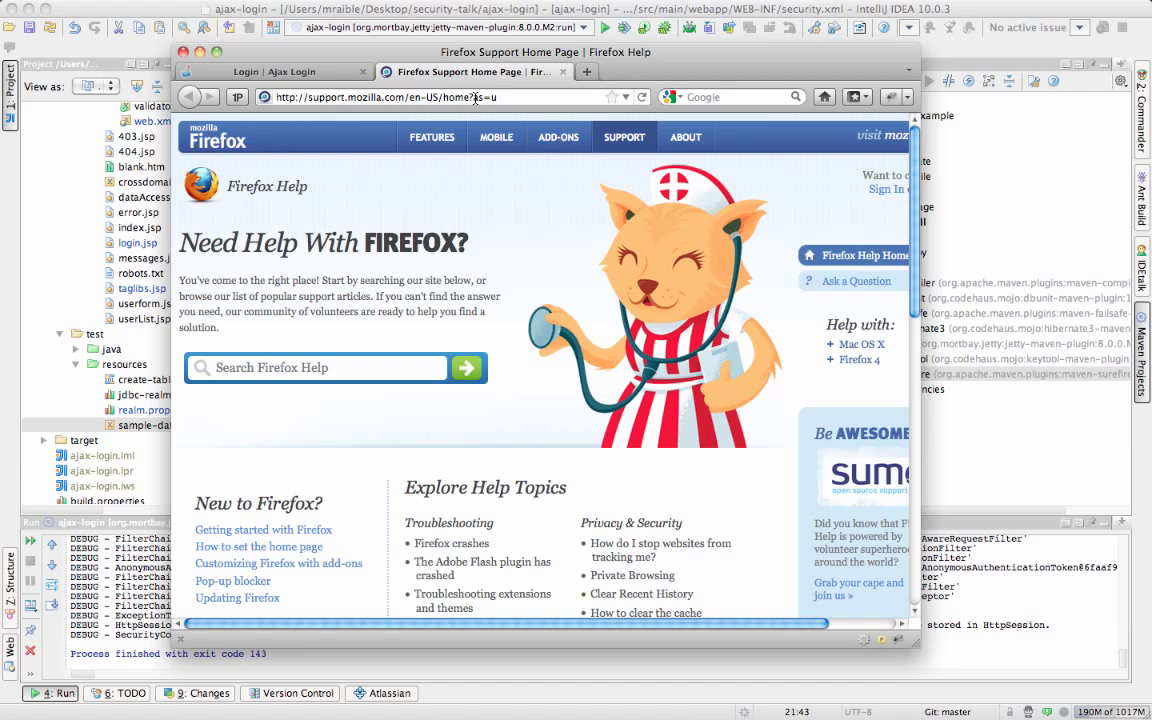
- Visit darrenfauth.com/generators/sha1 and hash the value 'admin' with SHA1
type("http://darrenfauth.com/generators/sha1")
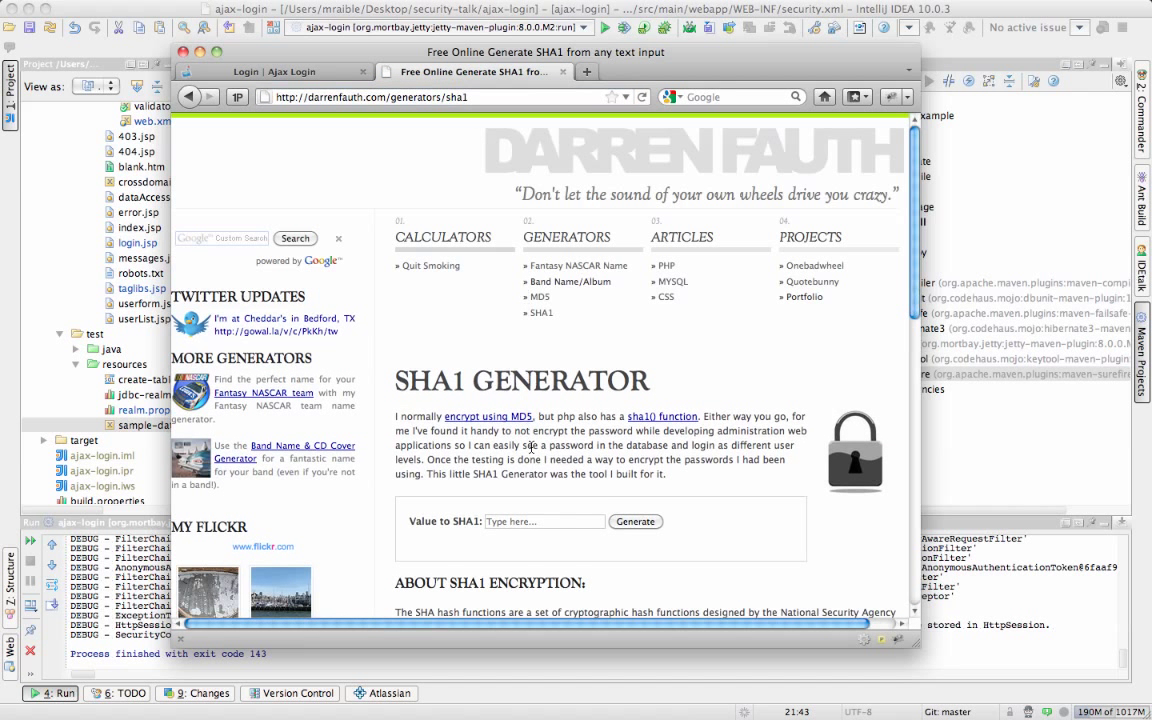
type("admin")
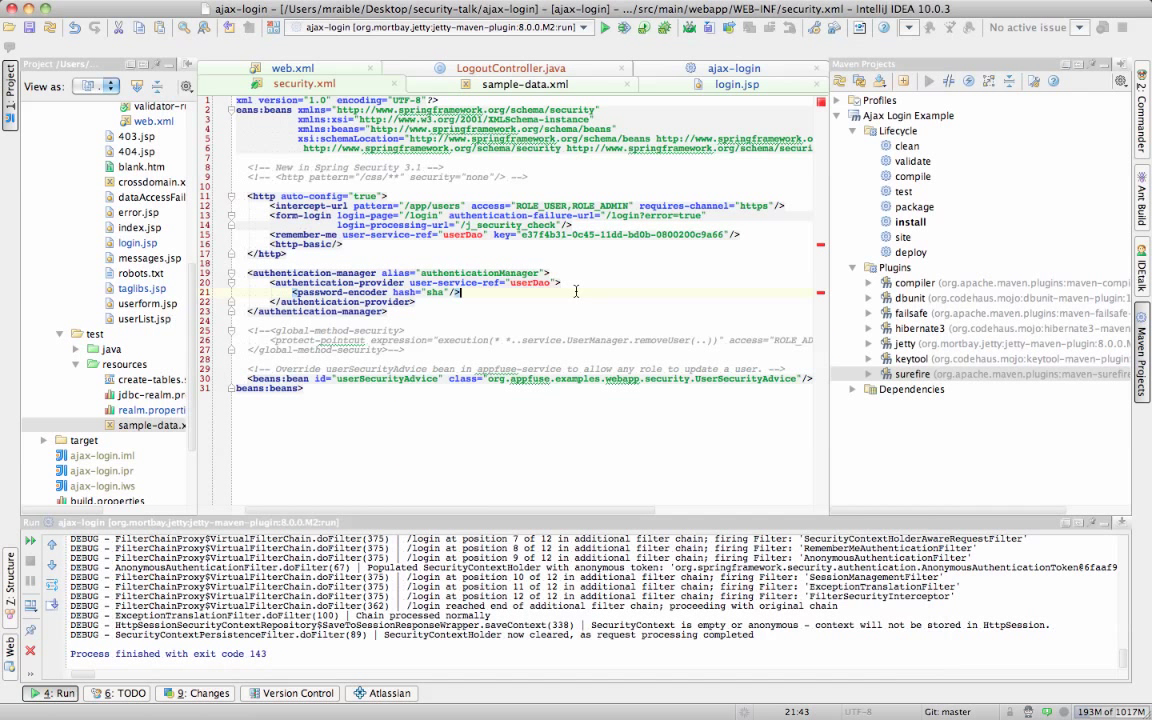
- Check the hashed passwords in sample-data.xml and start jetty:run from the Maven panel
left_click(524, 84)
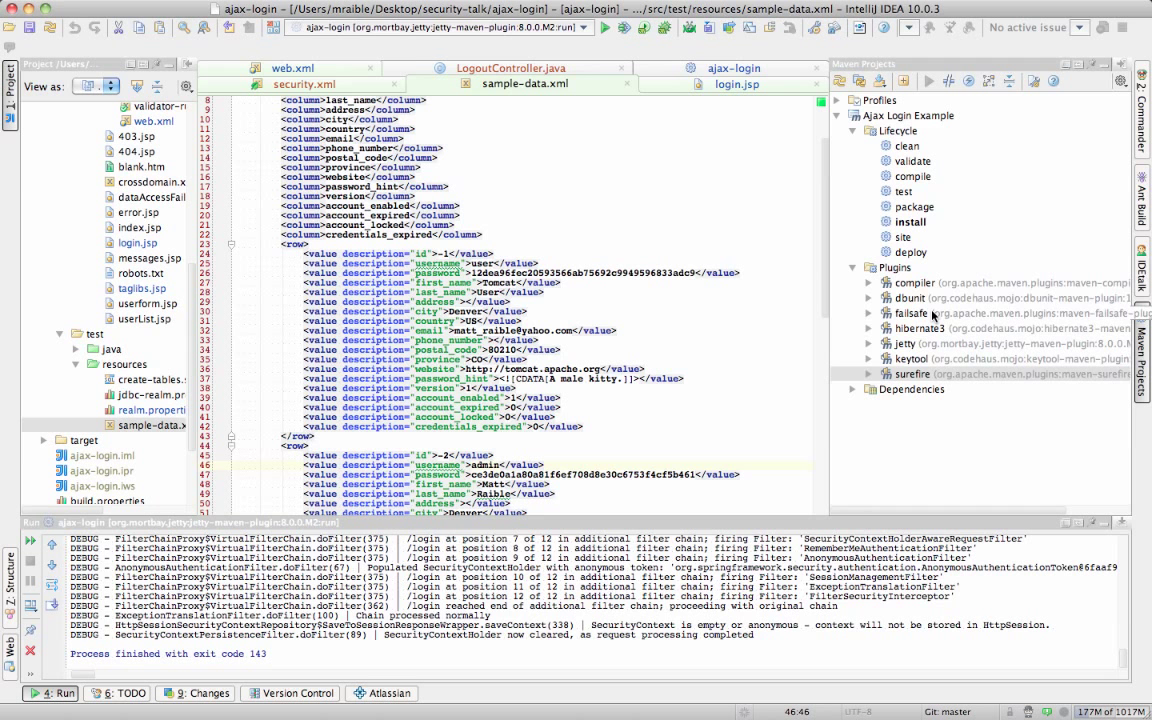
left_click(868, 298)
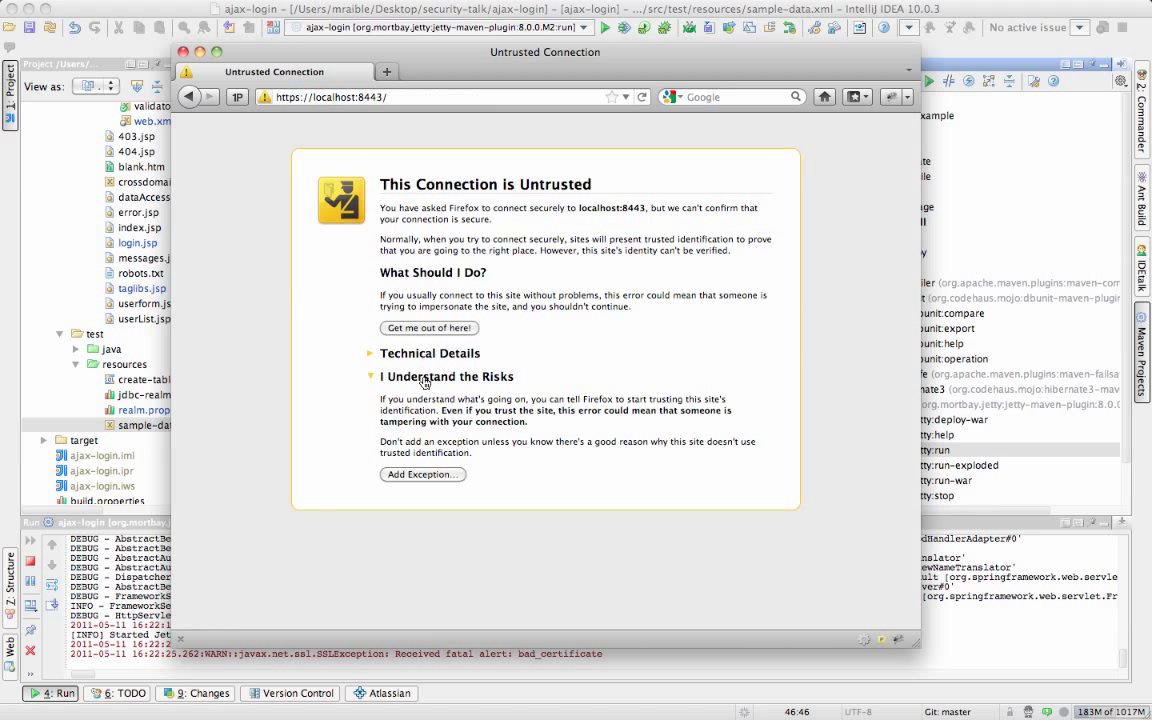
- Trust the localhost:8443 certificate, go to Users and sign in as admin
left_click(422, 474)
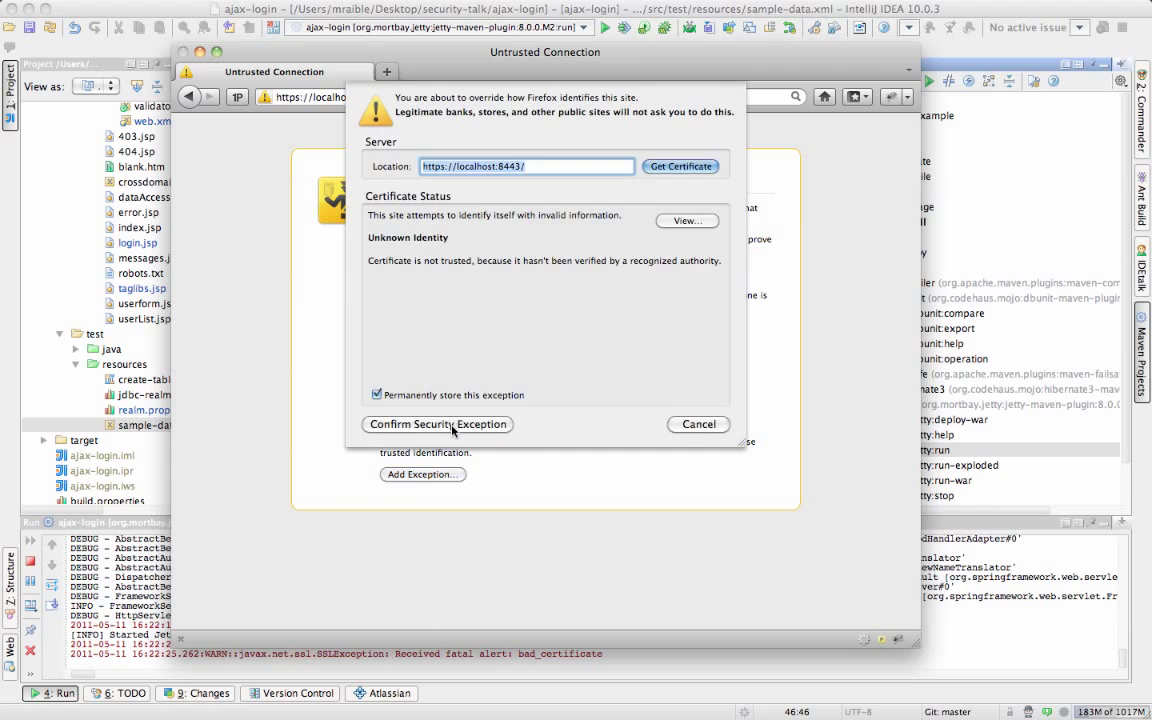
left_click(436, 424)
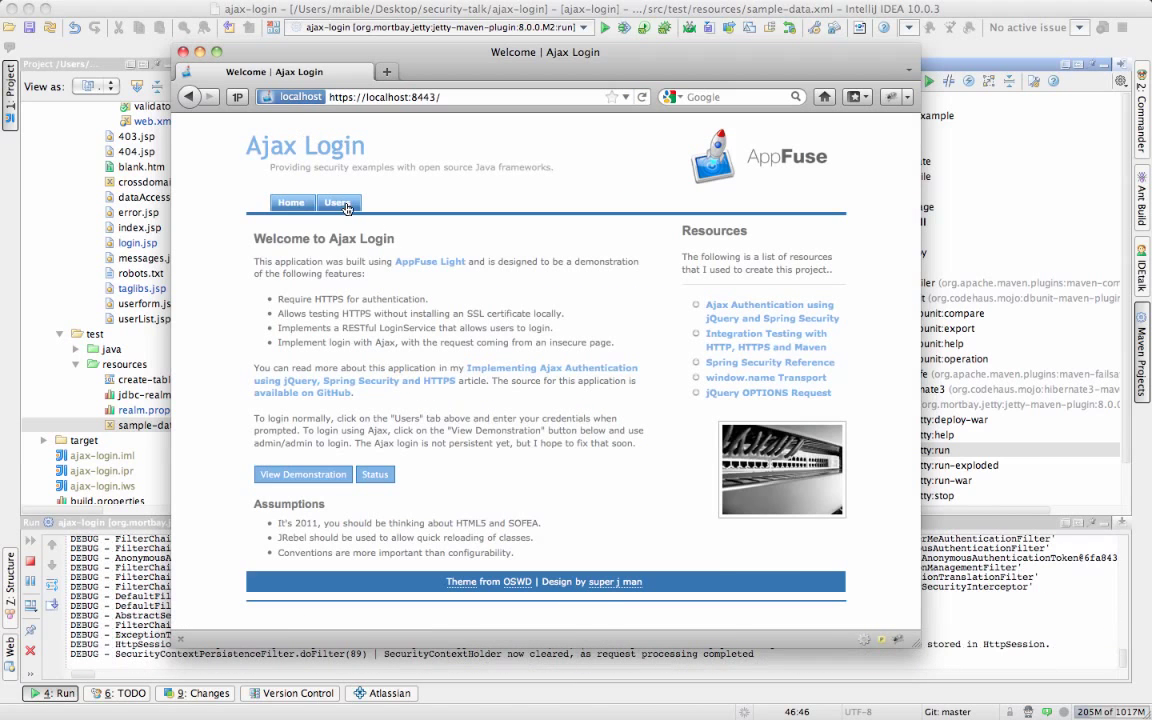
left_click(338, 202)
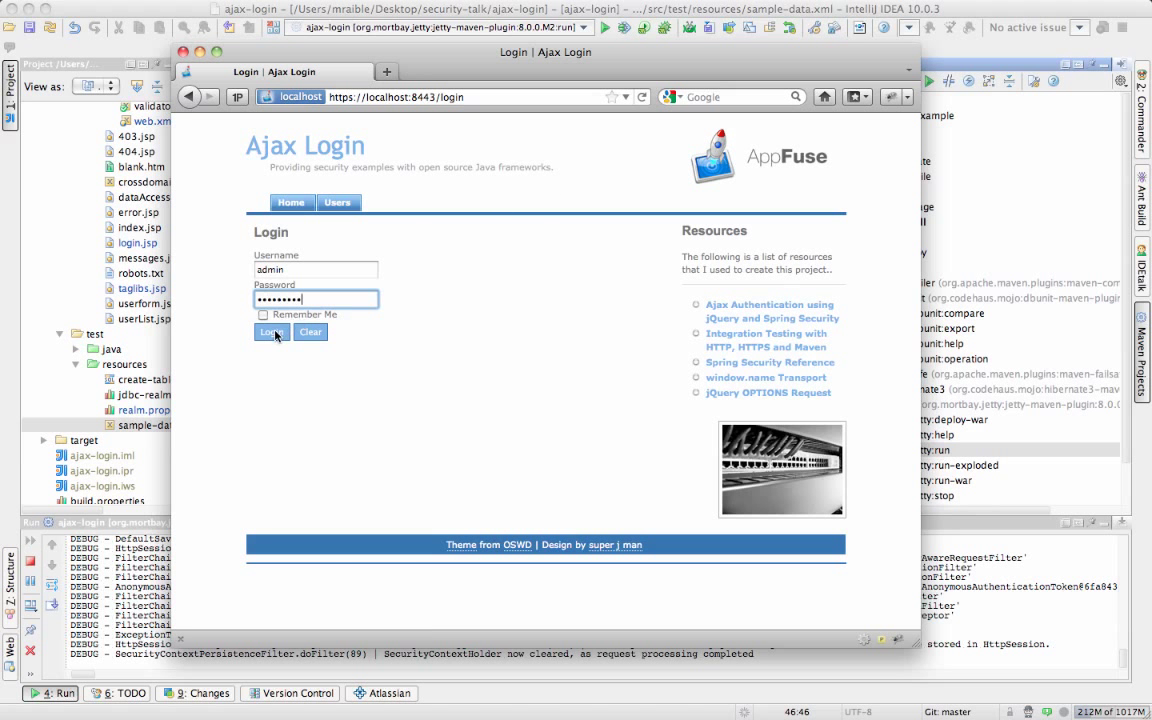
left_click(270, 332)
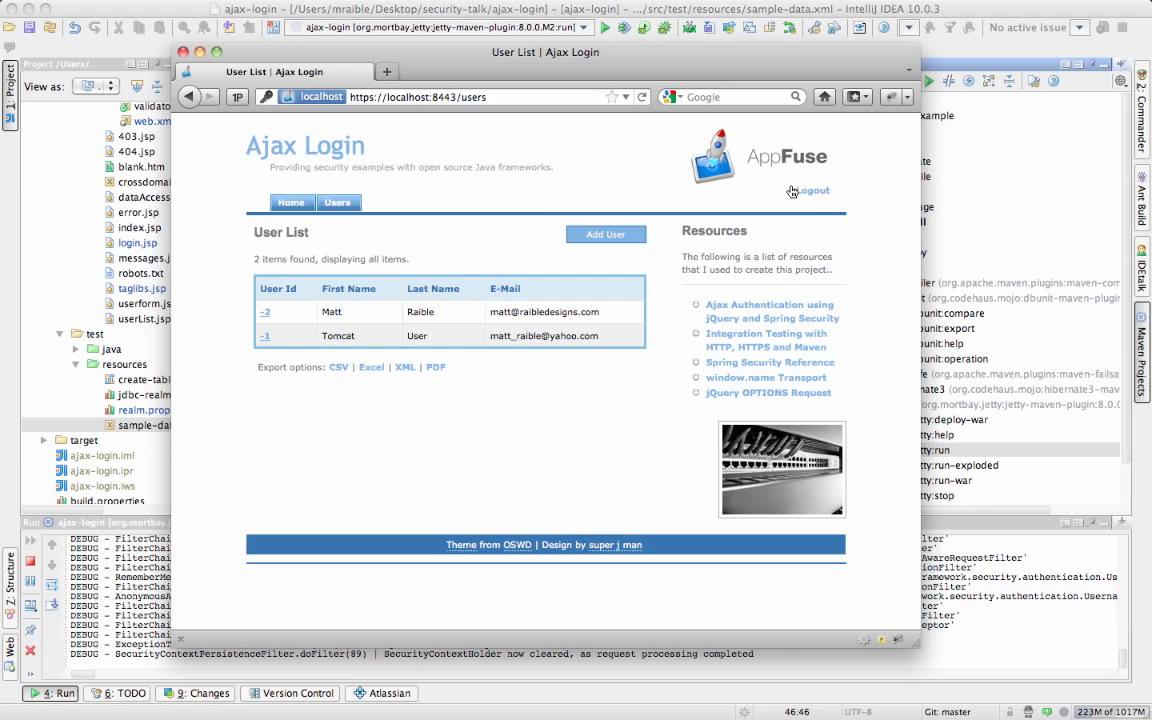
- Log out, sign back in as admin and return to the home page
left_click(812, 192)
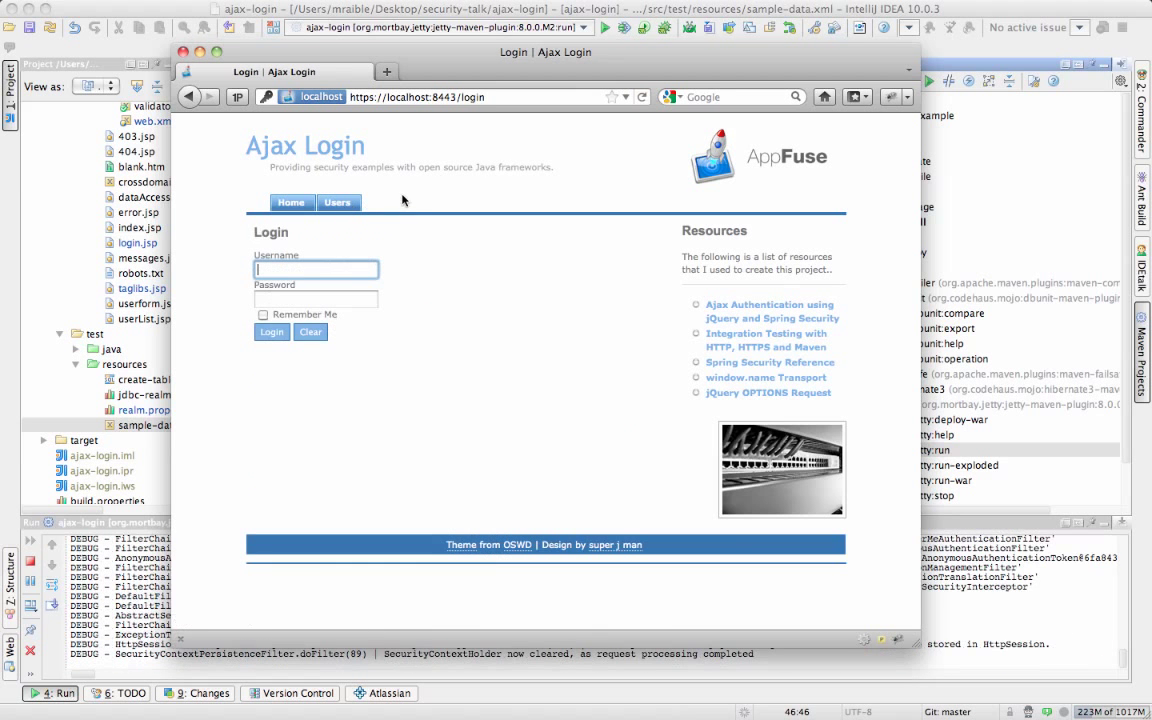
type("admin")
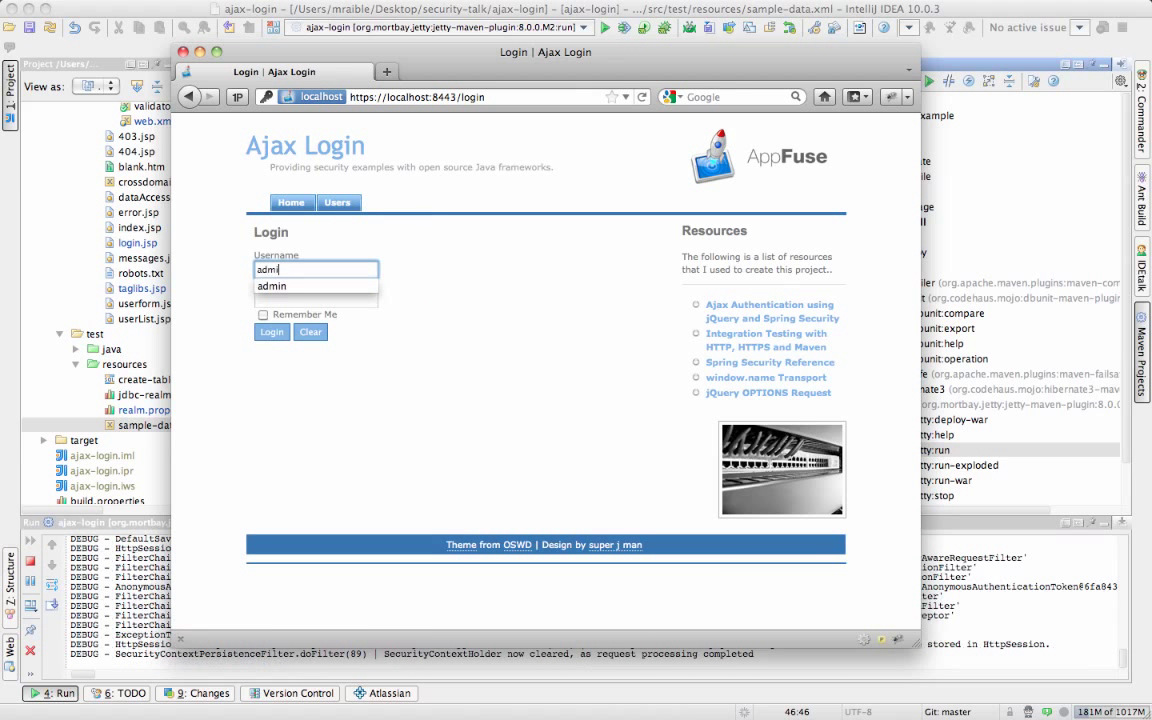
left_click(272, 332)
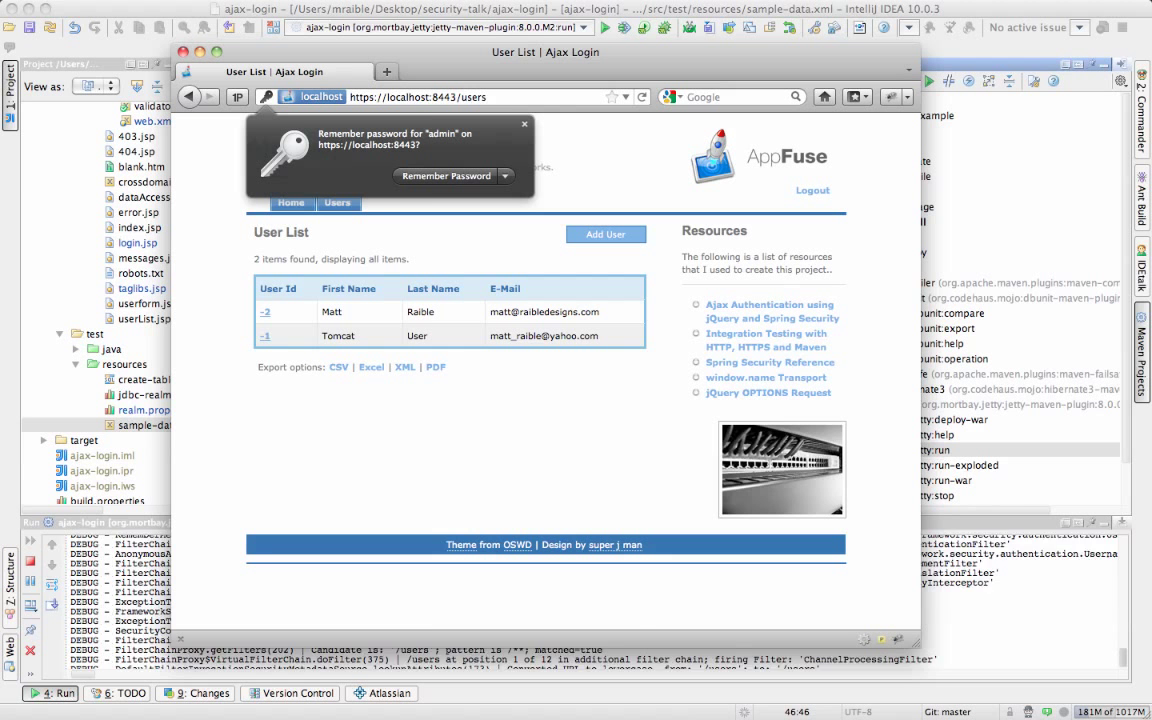
left_click(524, 124)
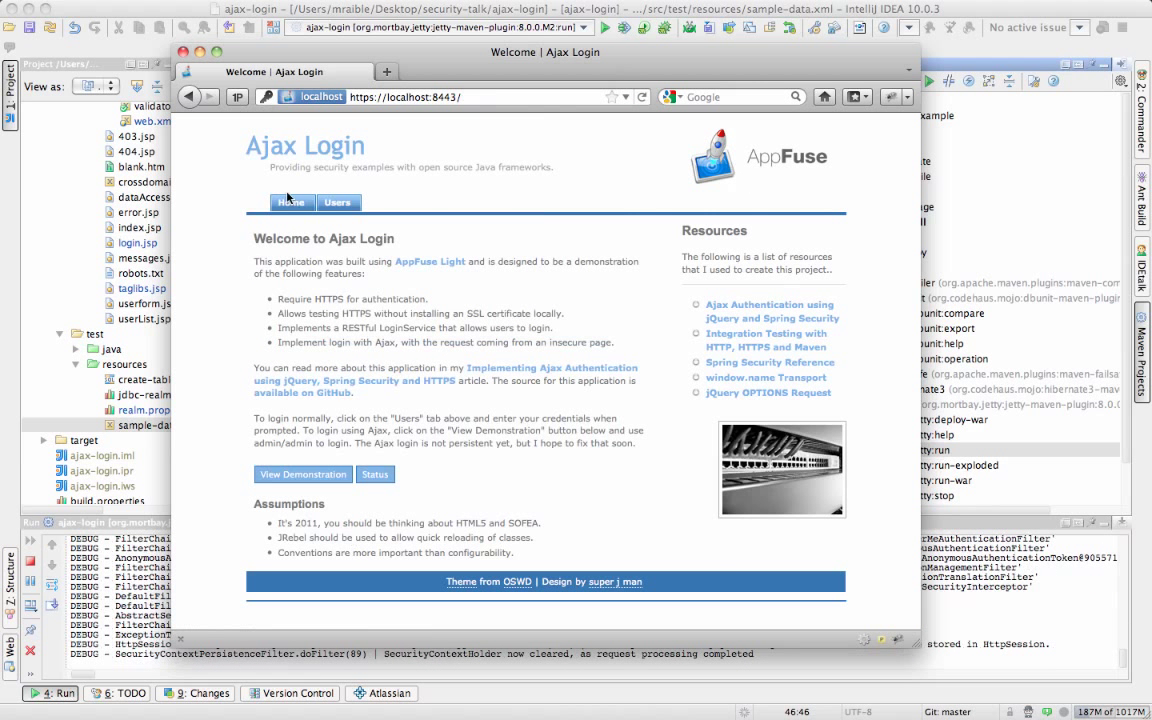
- Sign in as admin with Remember Me checked, declining to save the password
type("admin")
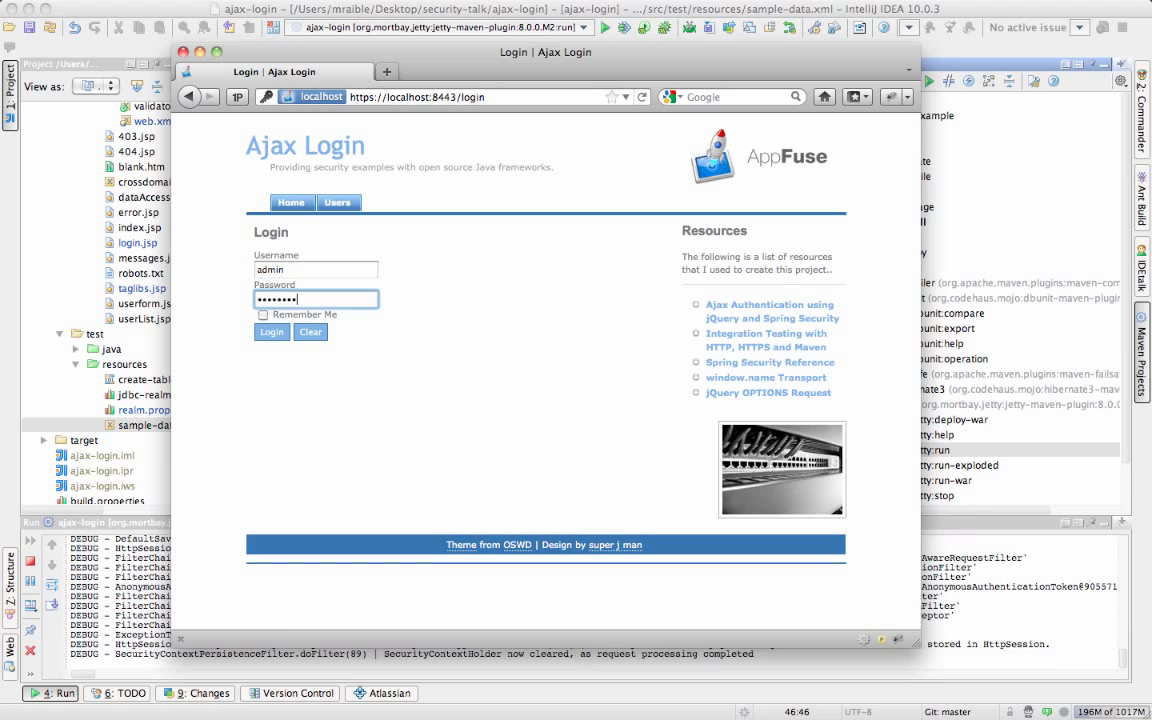
left_click(264, 314)
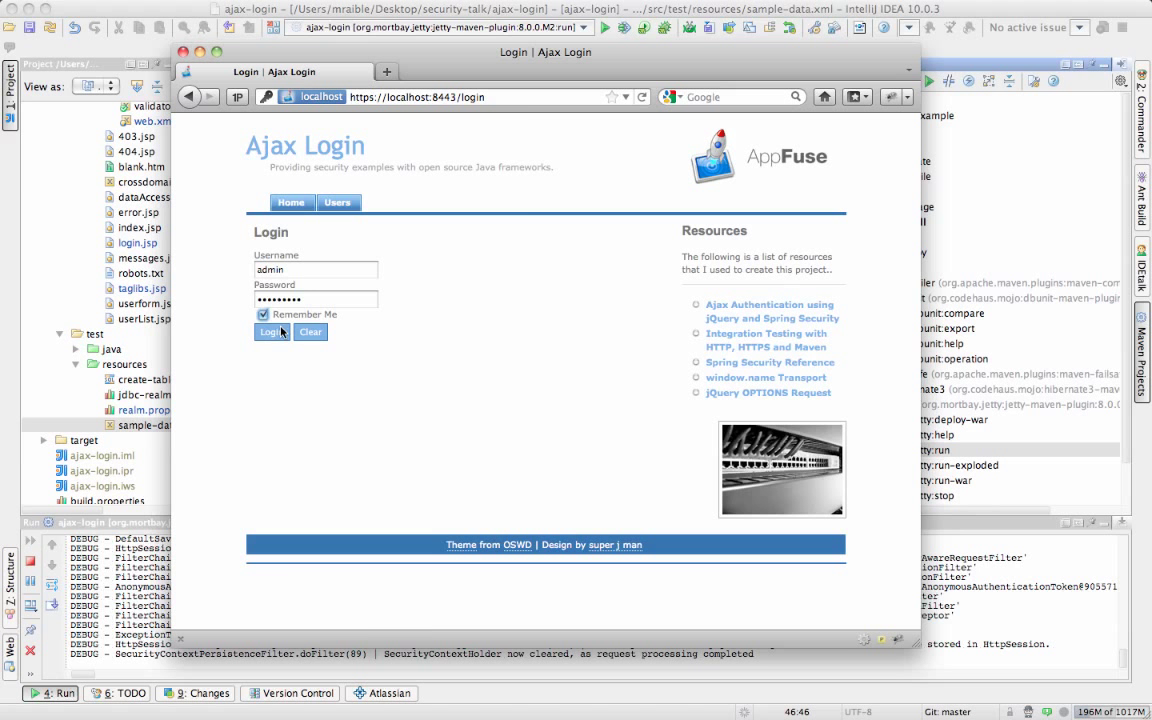
left_click(272, 332)
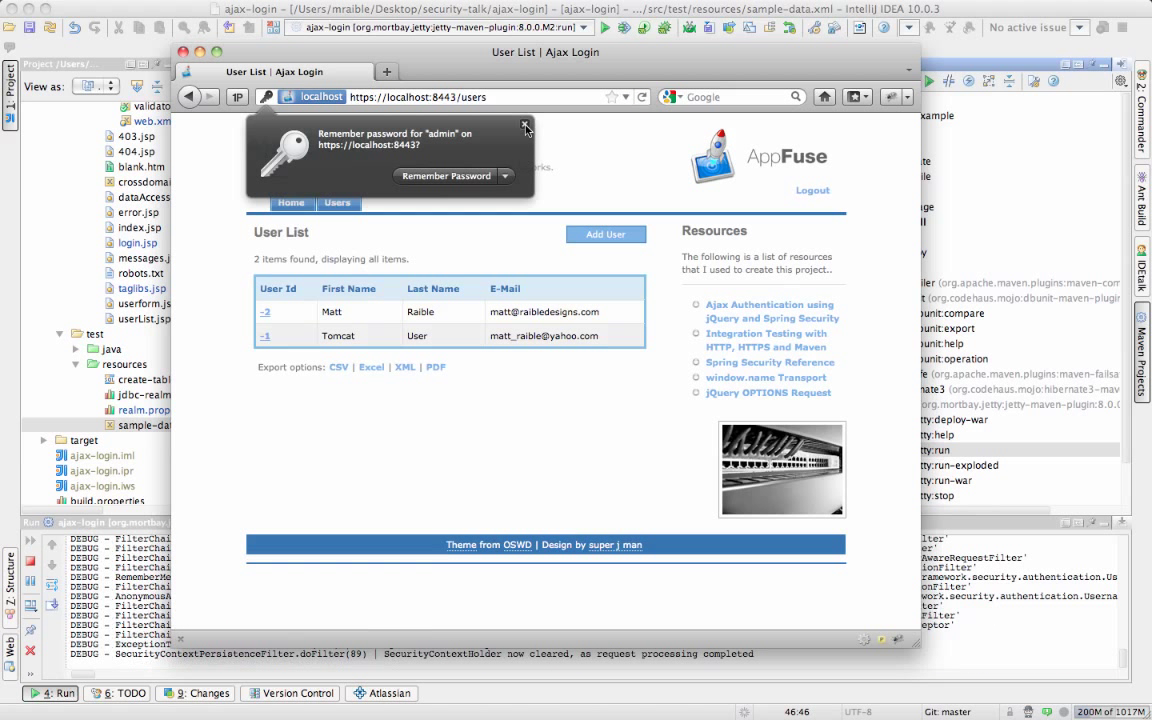
left_click(524, 126)
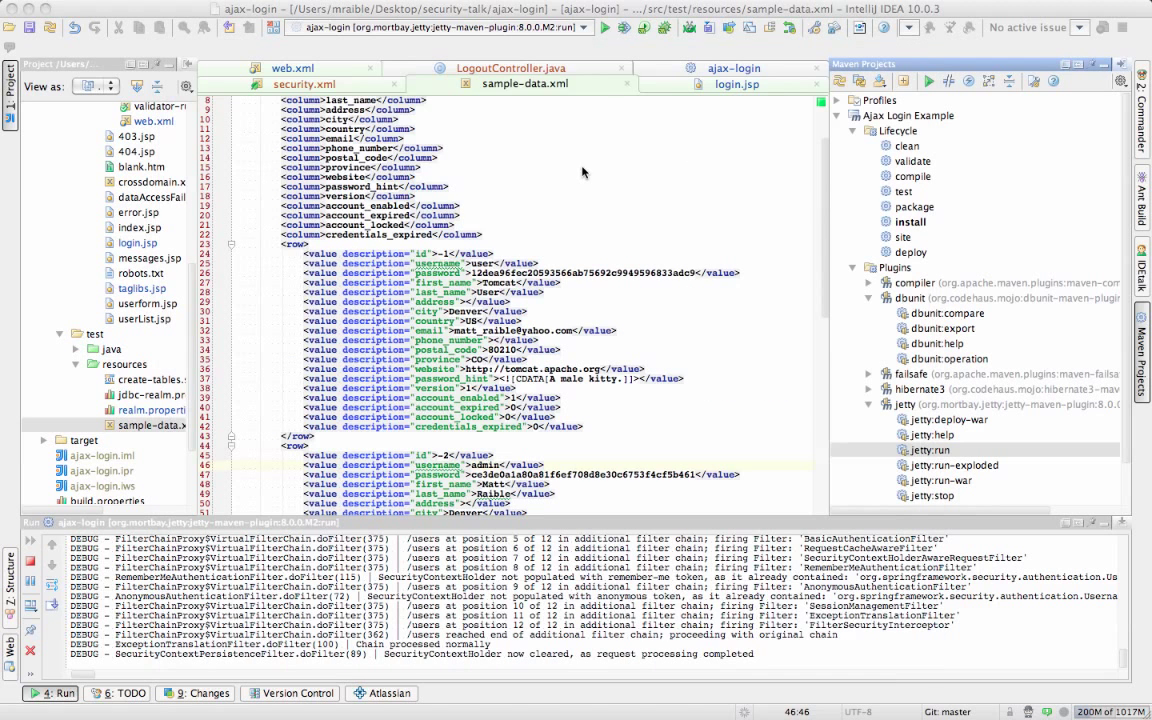
- Relaunch Firefox and reopen the Ajax Login app at localhost, which shows the login form again
left_click(928, 448)
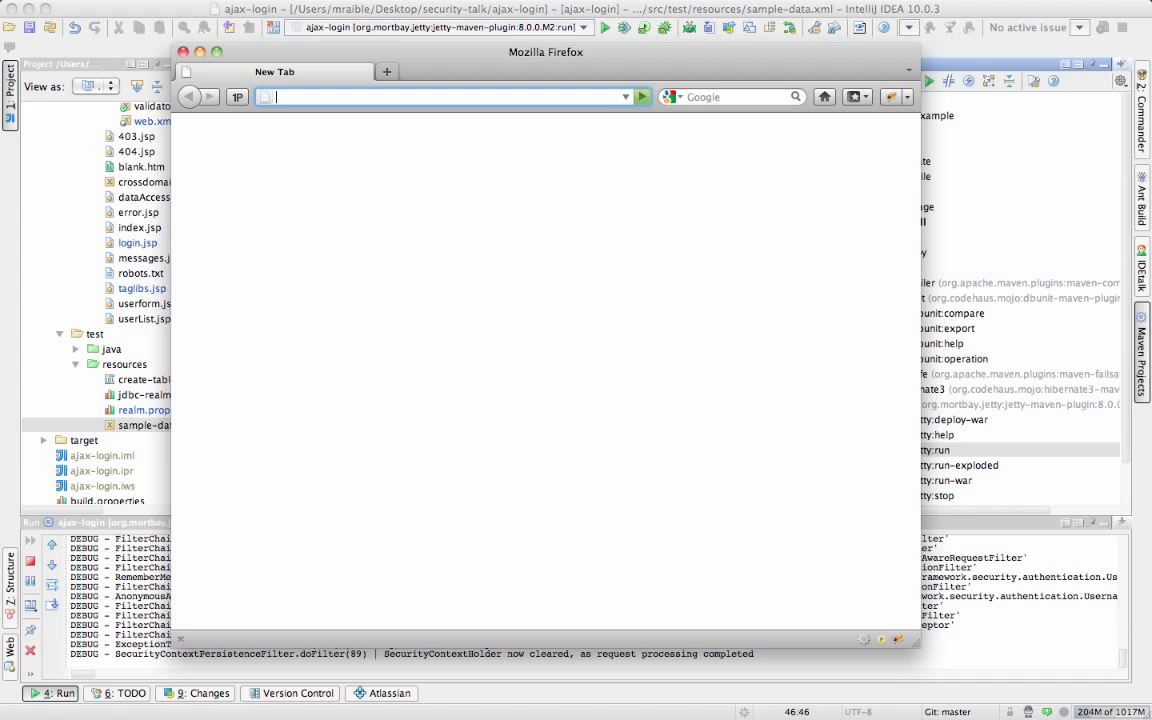
type("local")
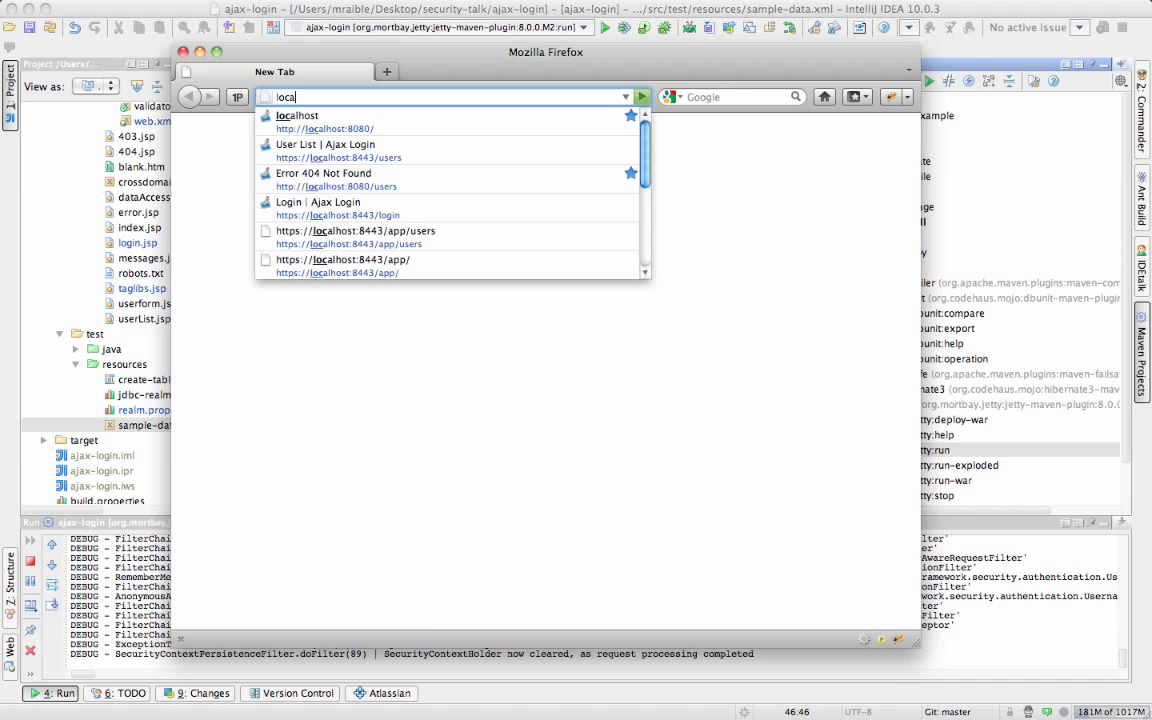
left_click(296, 122)
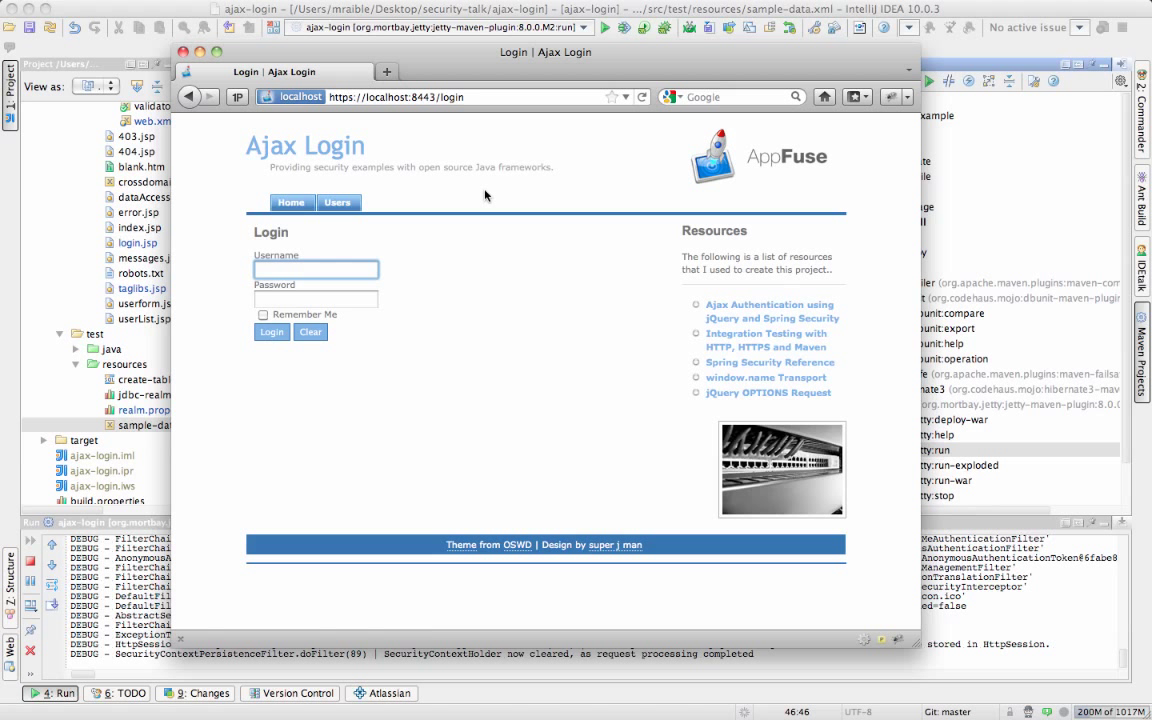
left_click(316, 268)
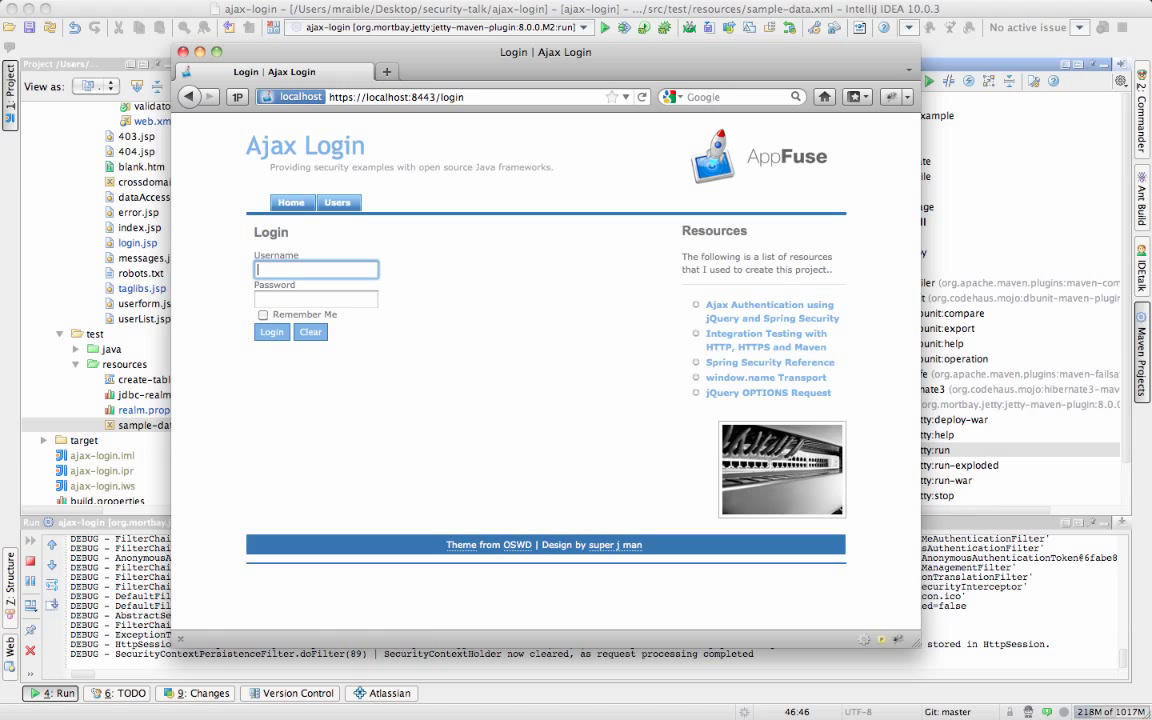
mouse_move(504, 198)
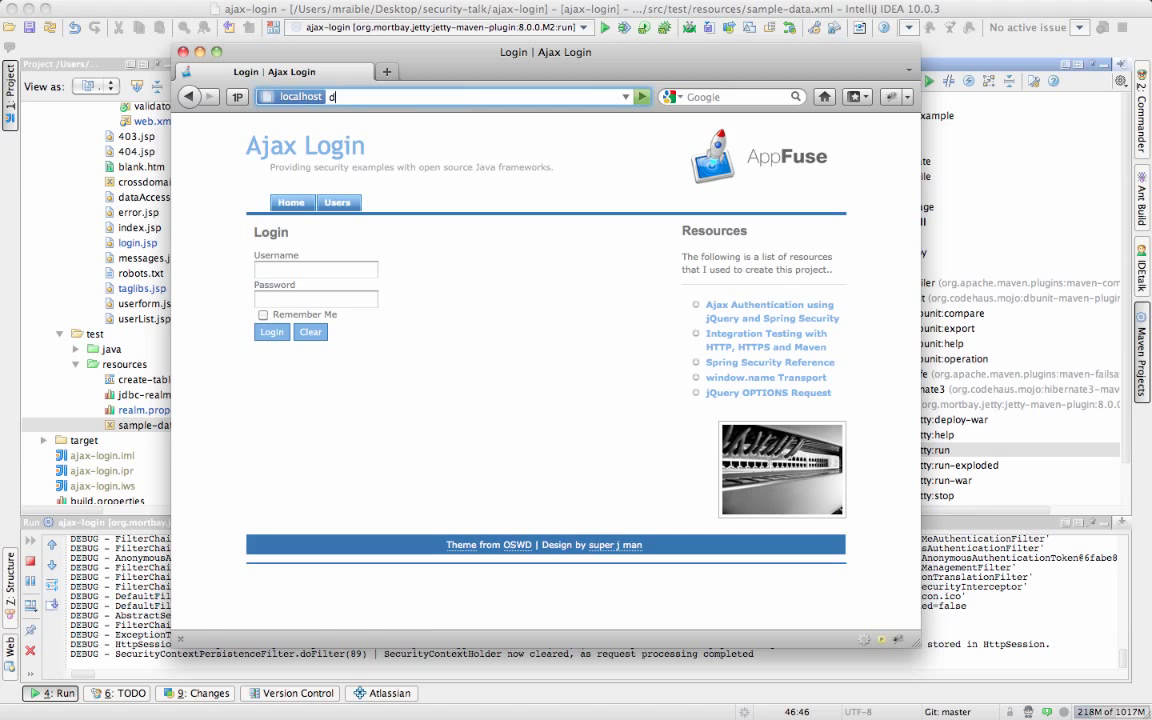
type("demo.appfuse.org/appfuse-spring/login")
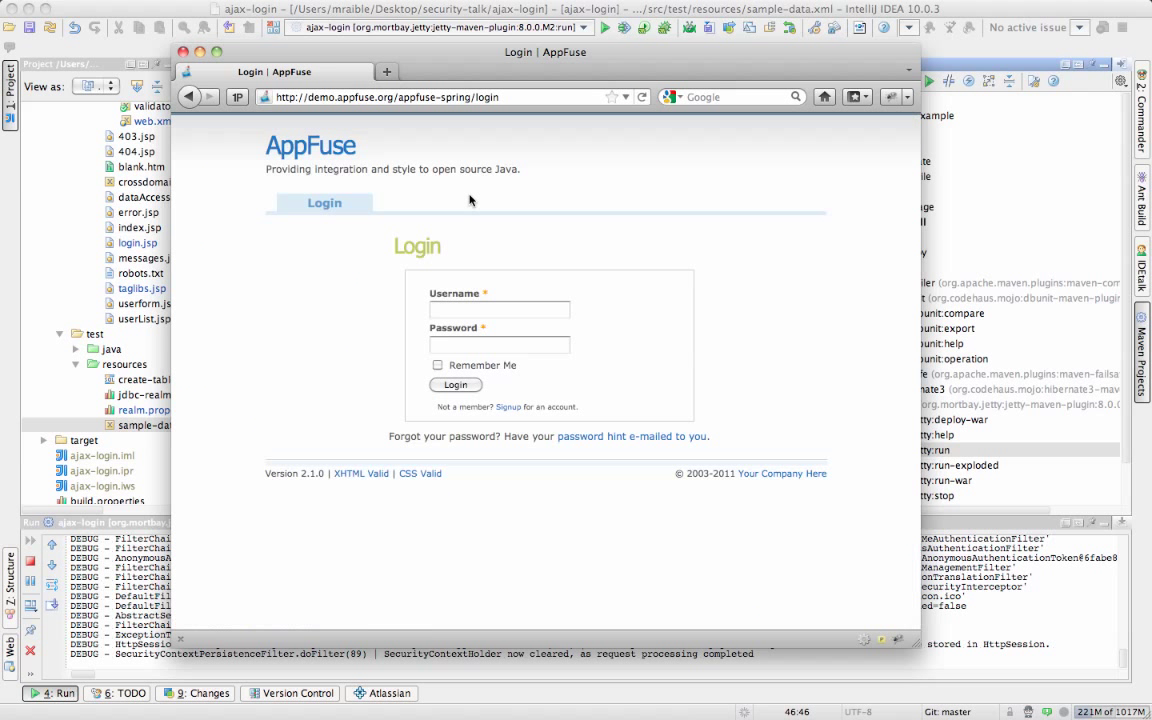
type("admin")
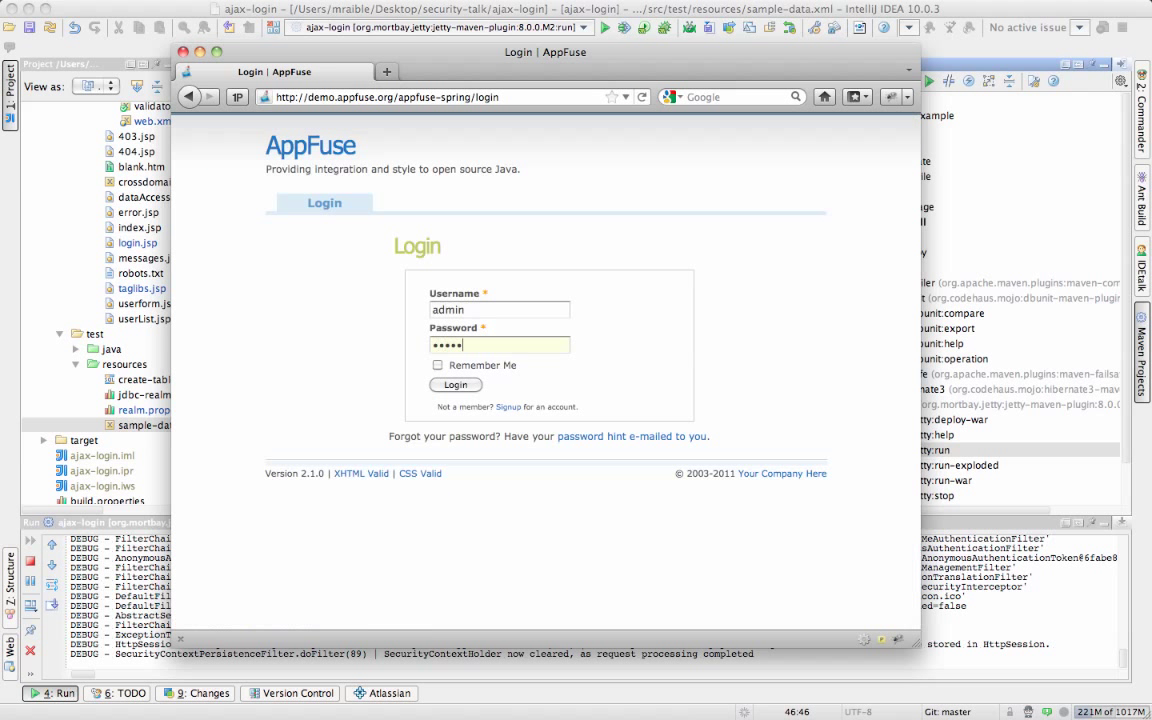
left_click(436, 364)
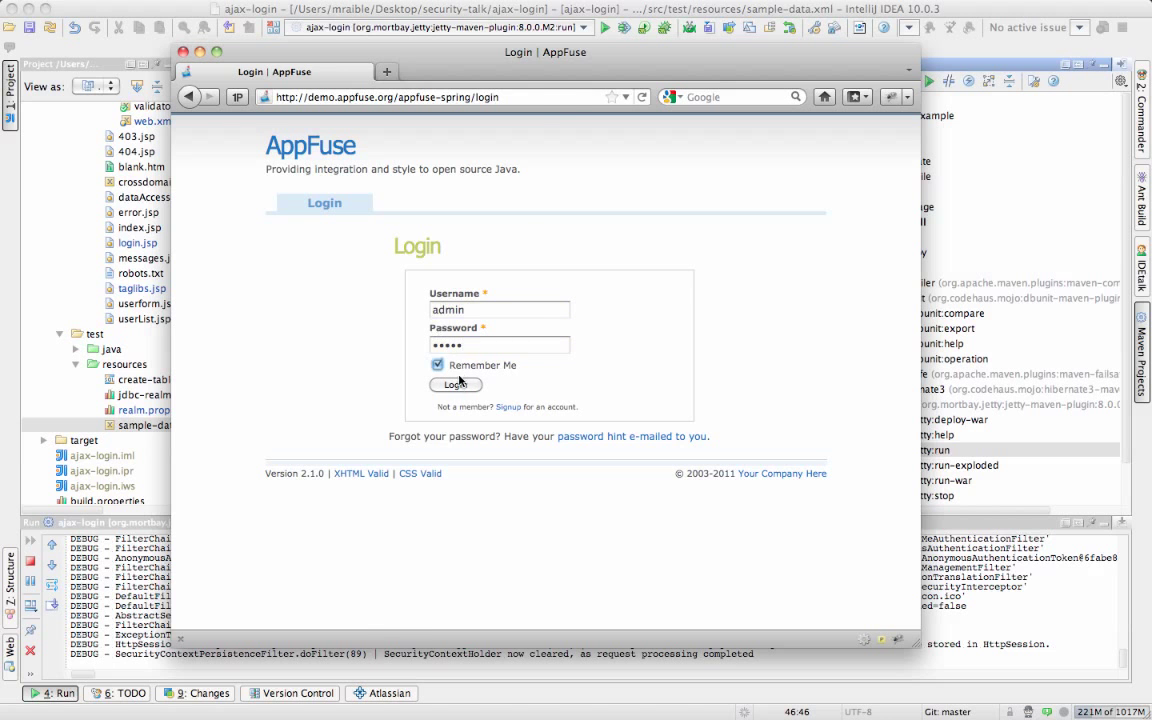
left_click(456, 384)
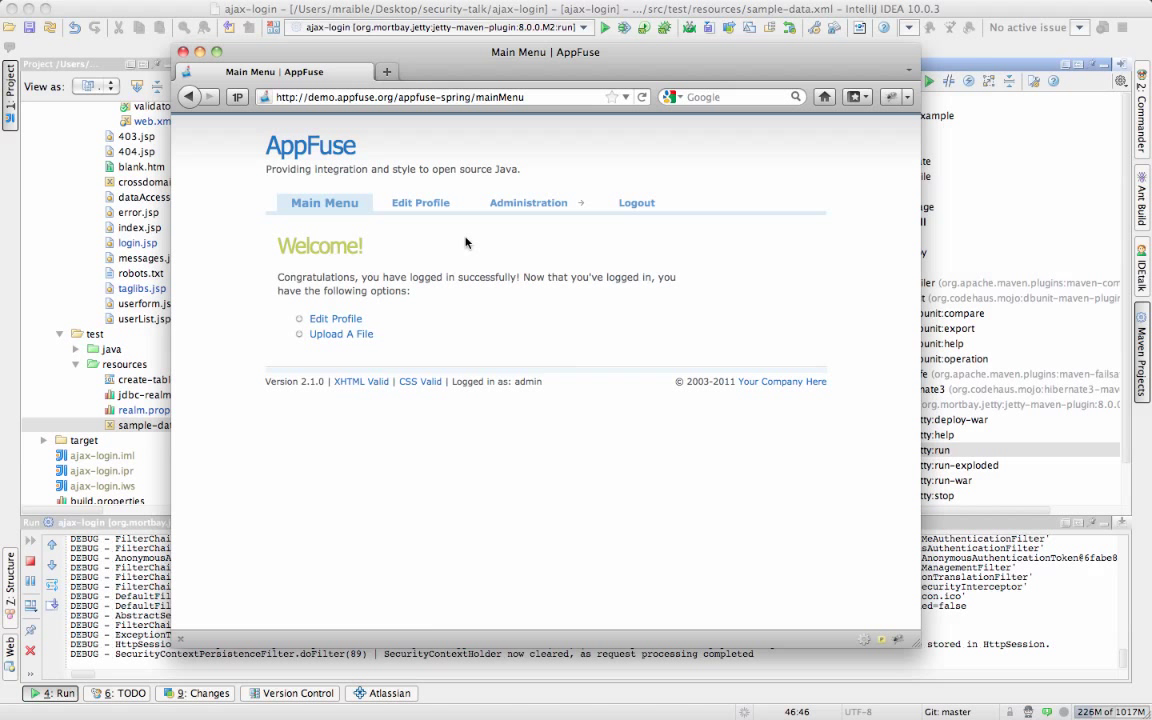
mouse_move(492, 268)
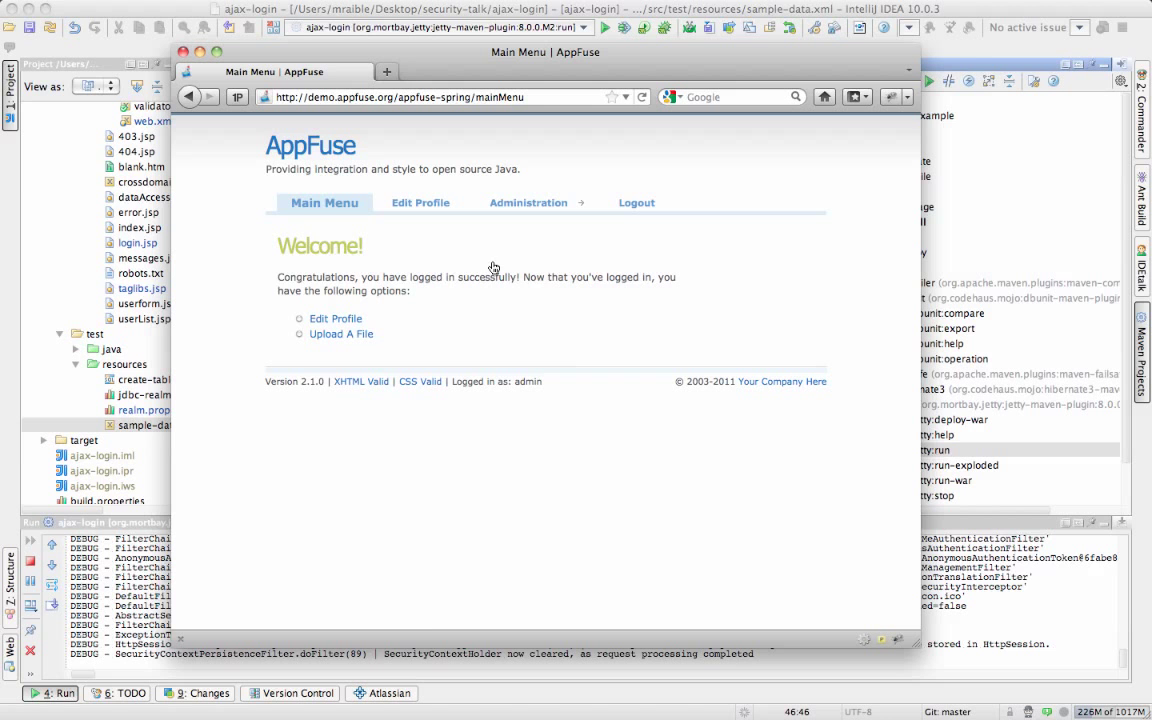